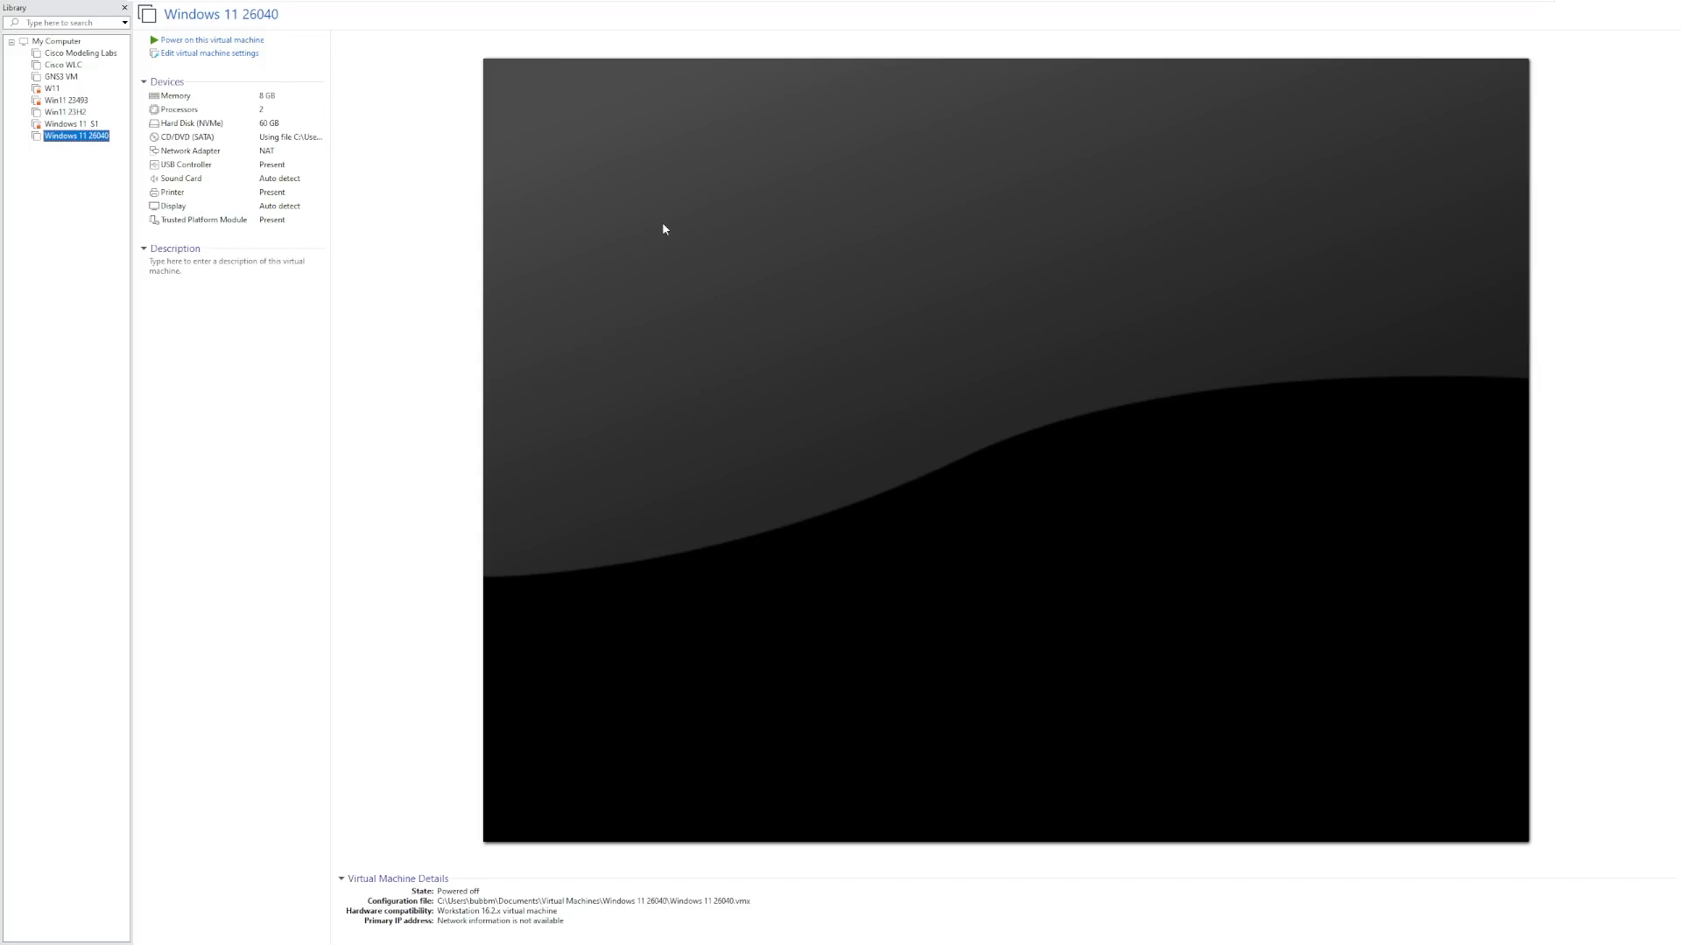
mouse_move(737, 471)
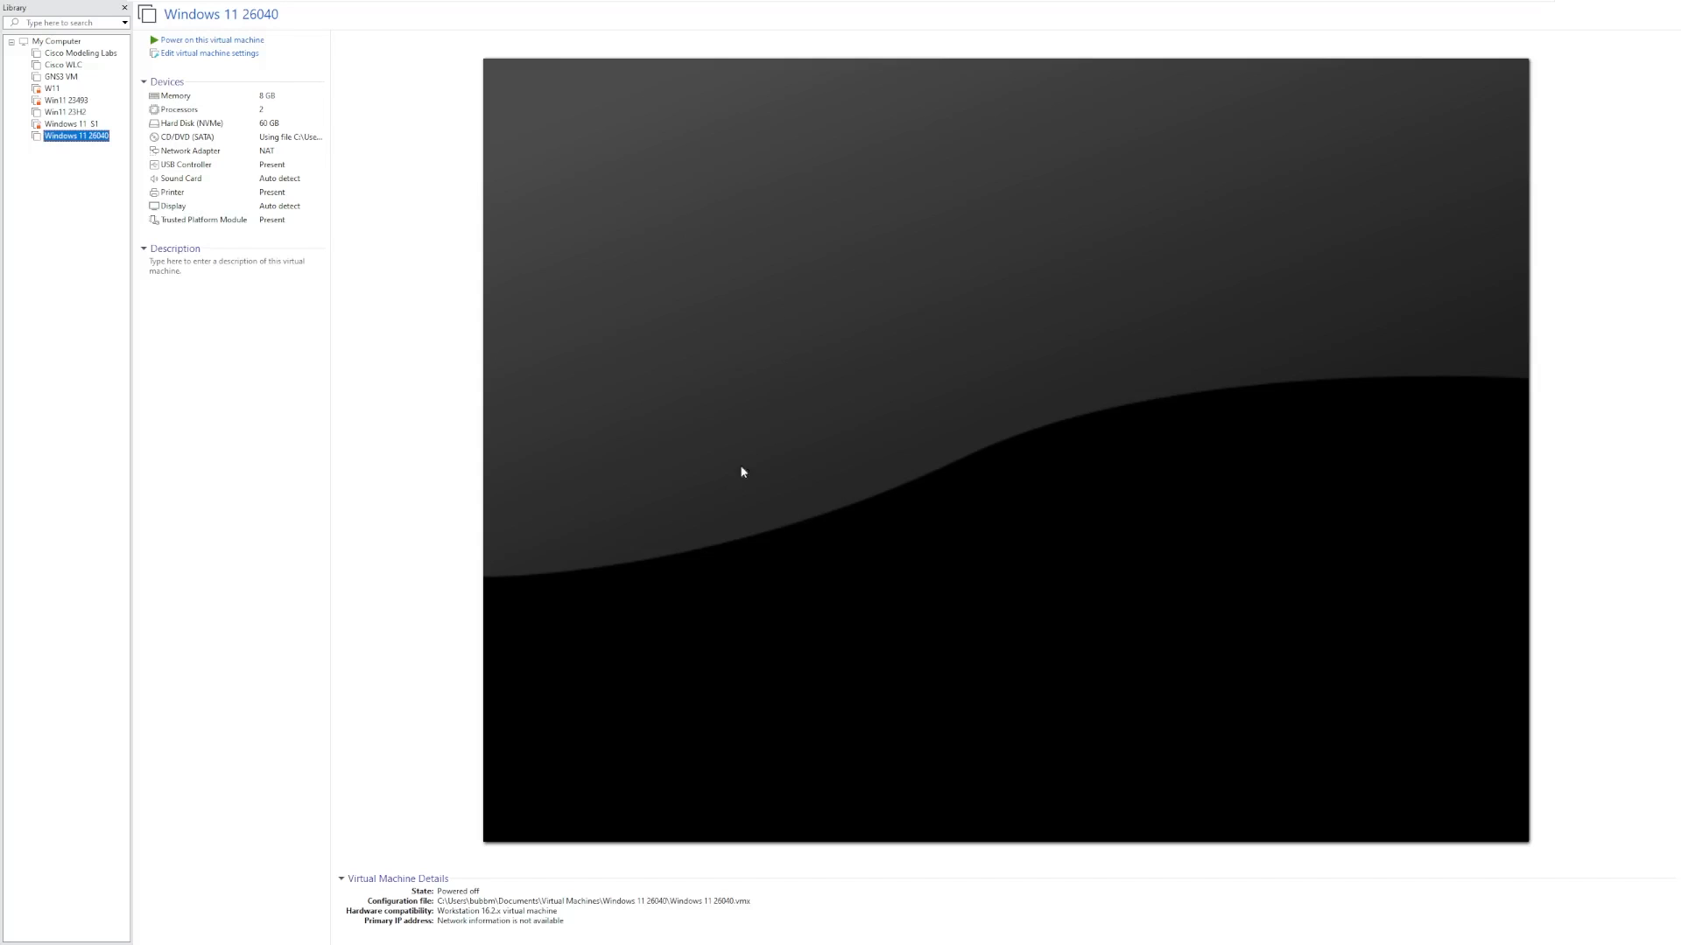
mouse_move(718, 543)
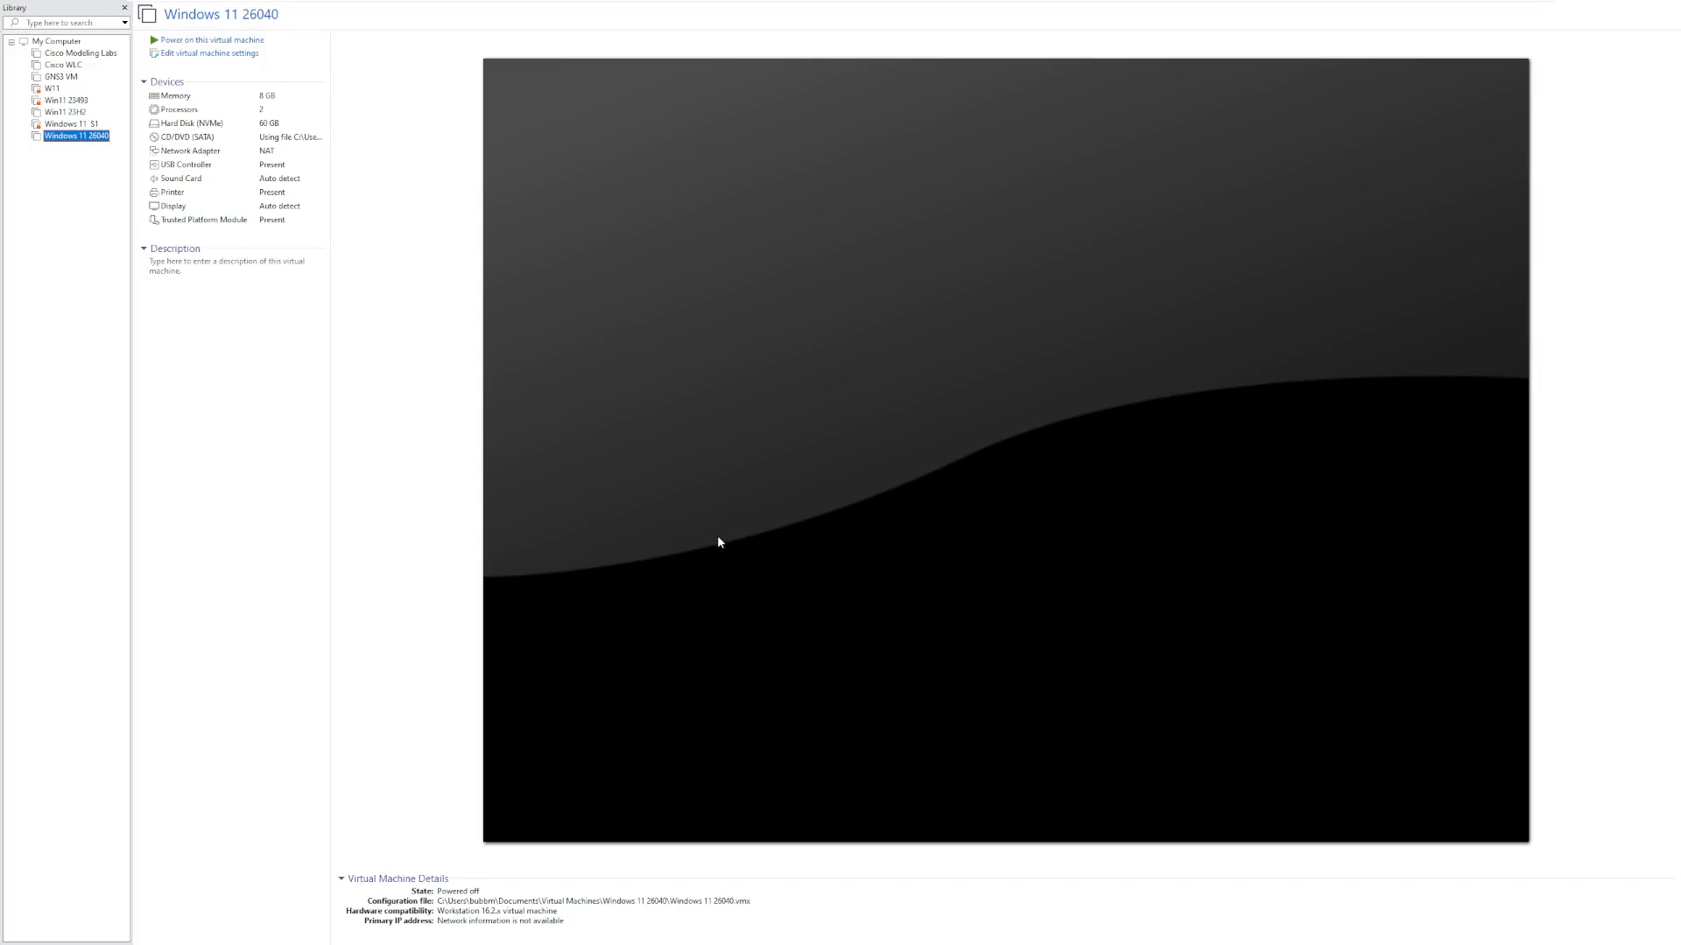
mouse_move(497, 117)
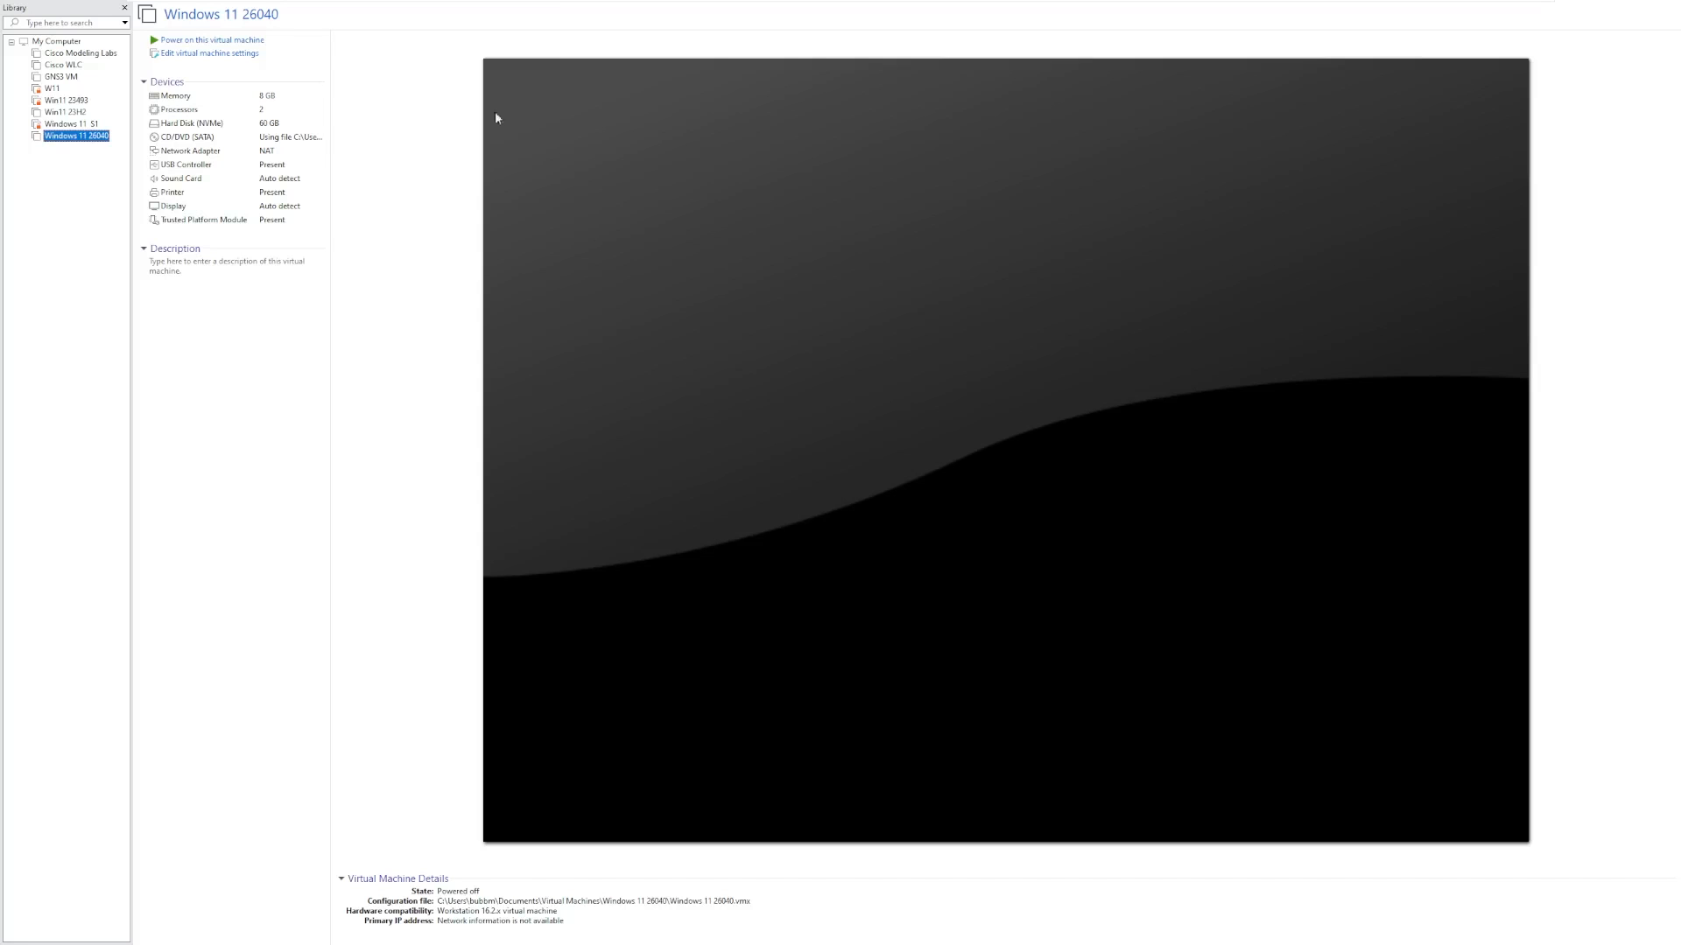
Step: Power on the Windows 11 26040 virtual machine so it boots into Windows Setup
click(203, 38)
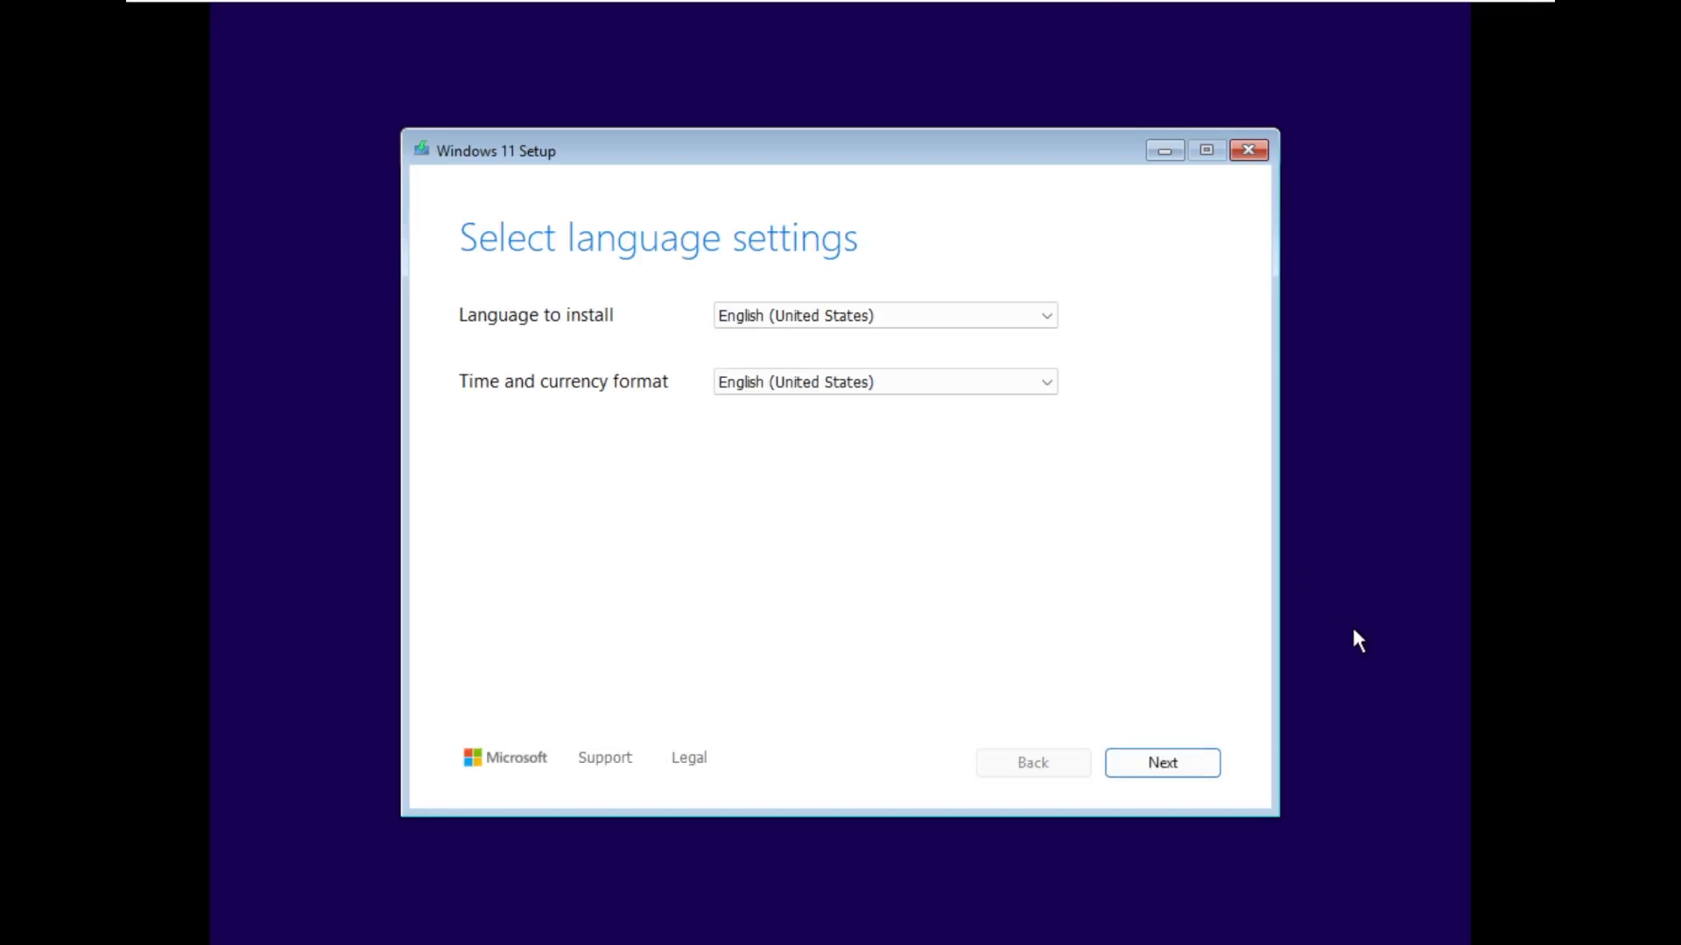
mouse_move(420, 329)
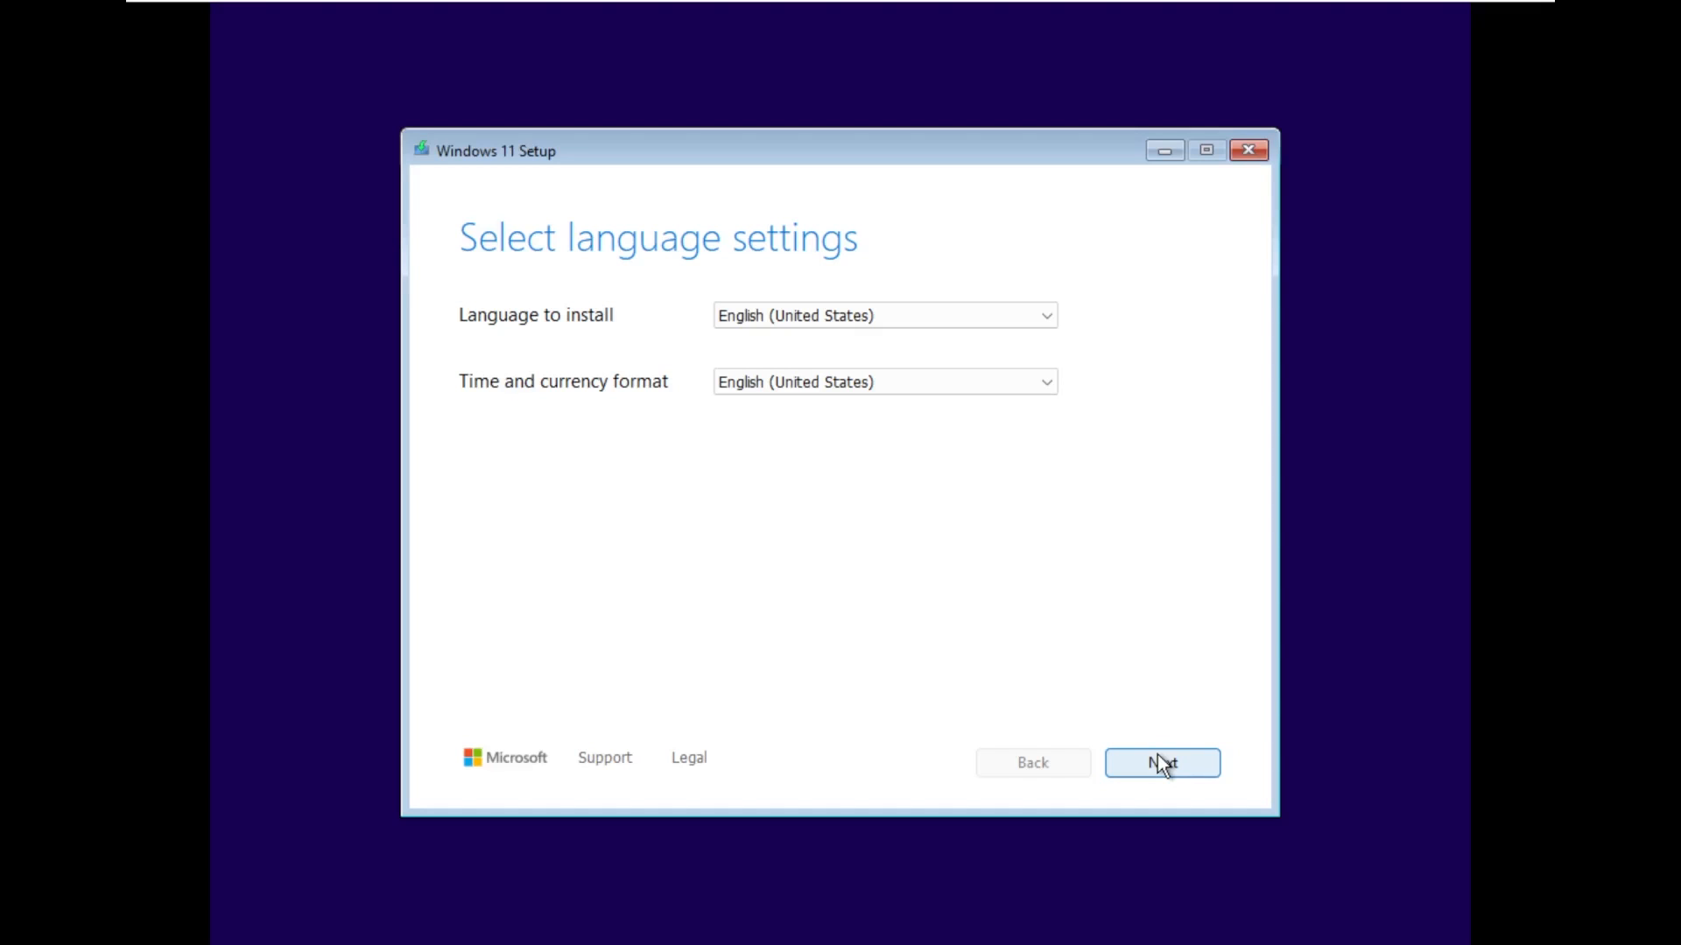
click(1162, 764)
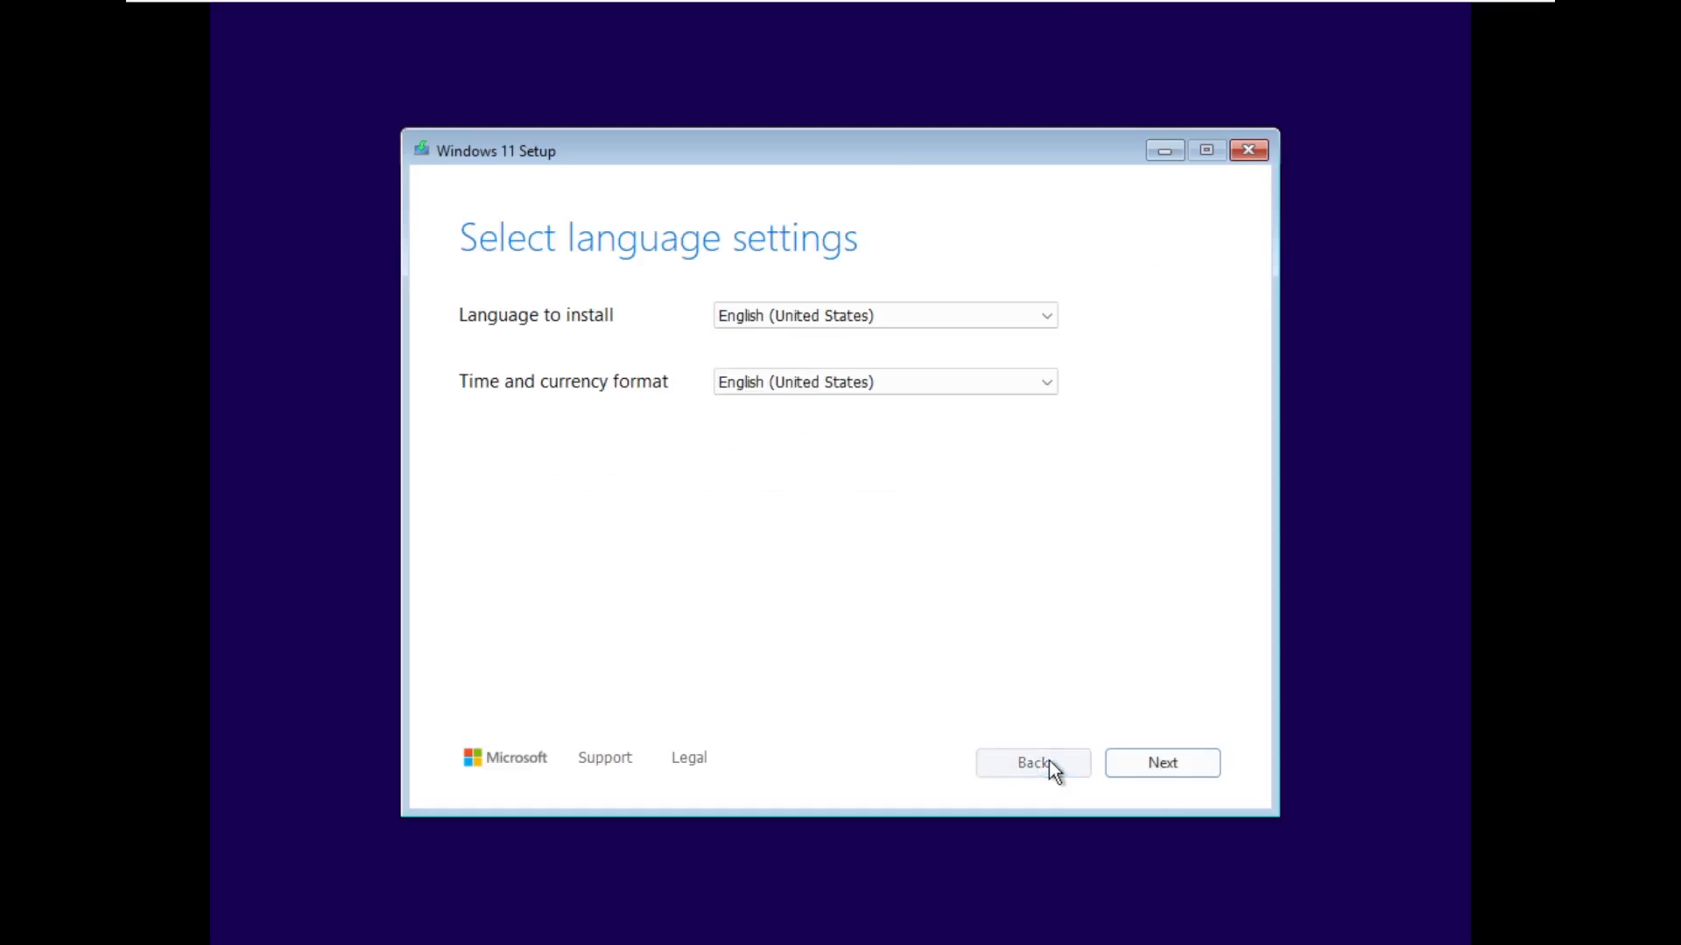
mouse_move(881, 547)
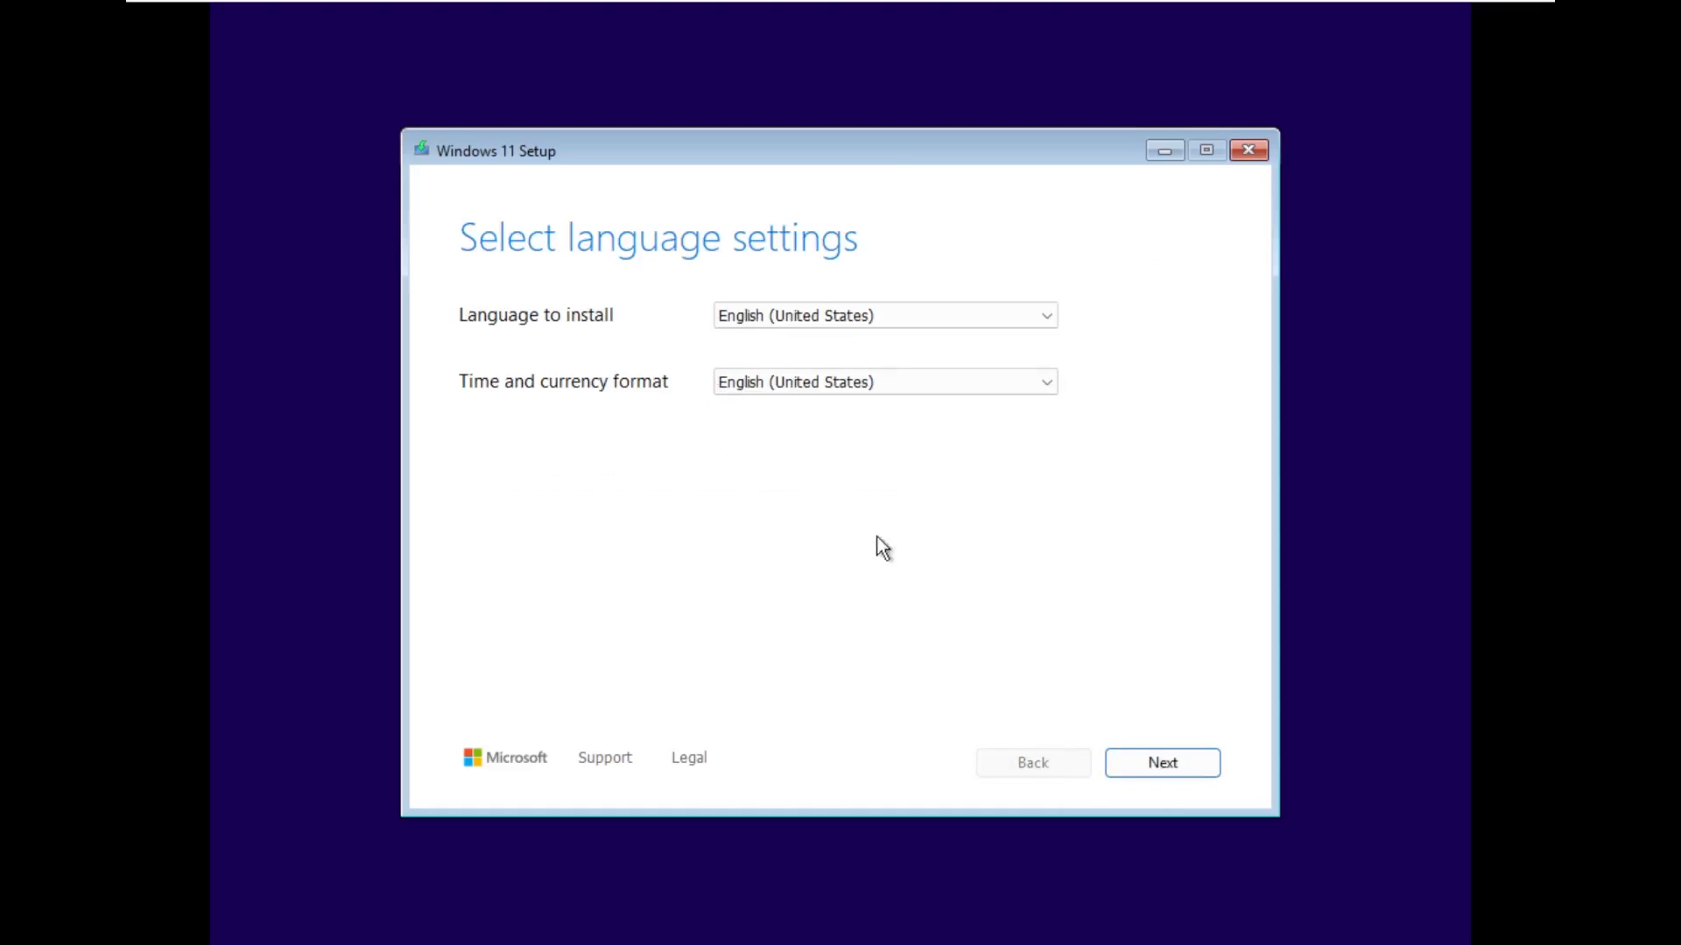
mouse_move(1267, 231)
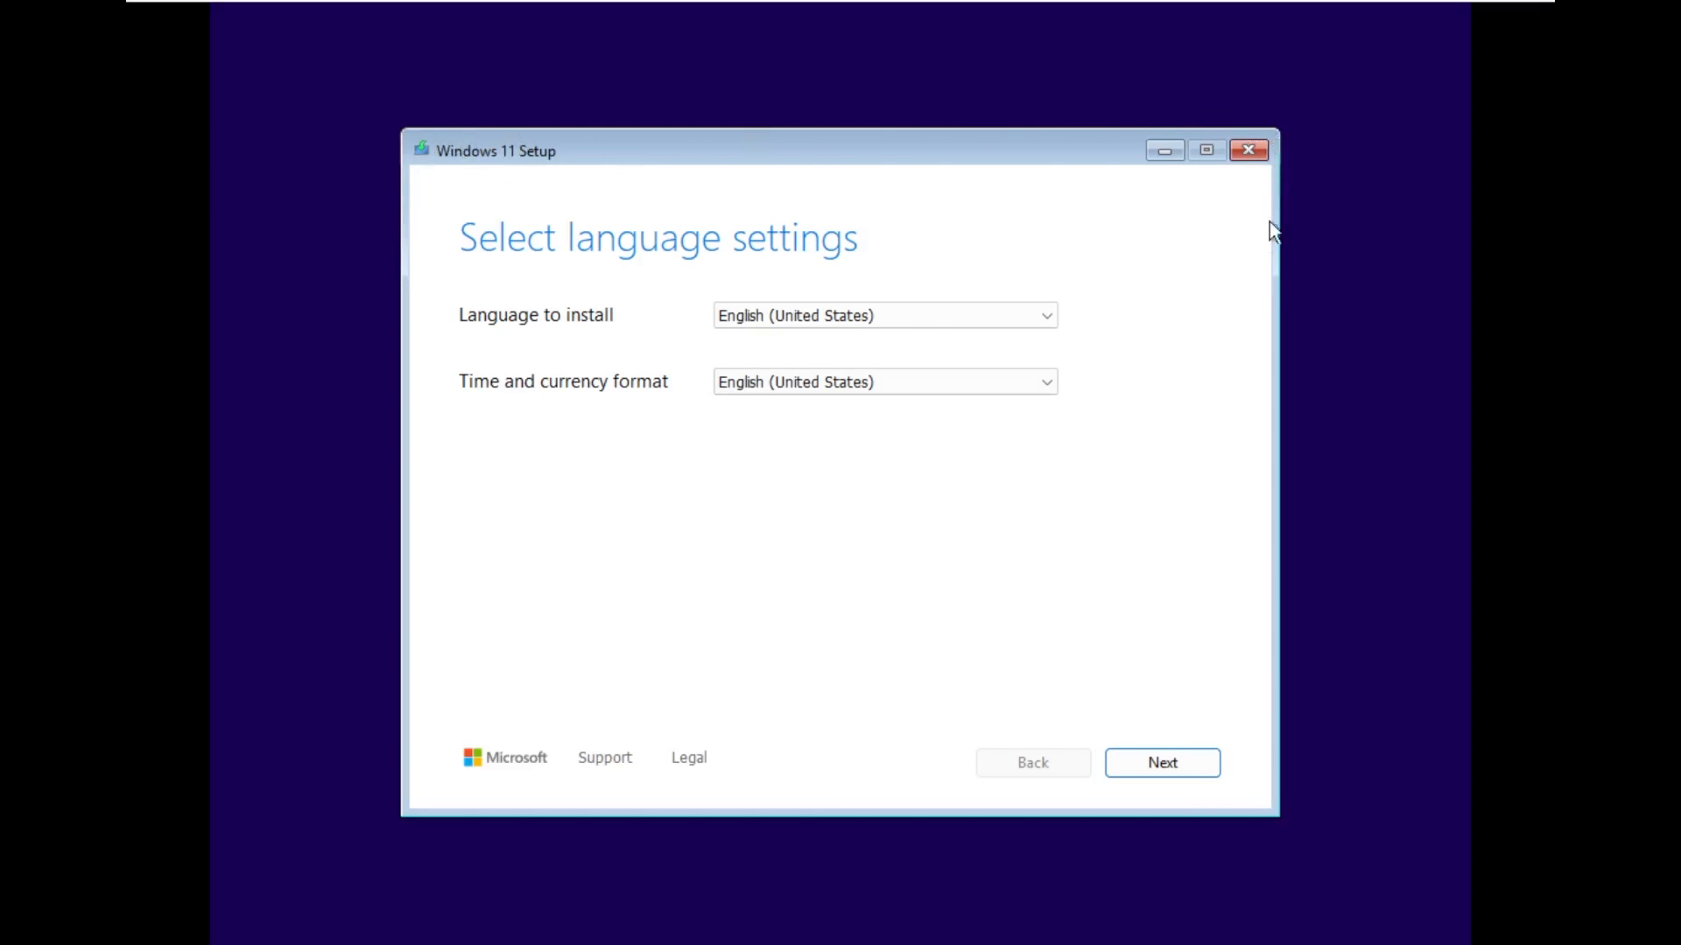
mouse_move(460, 816)
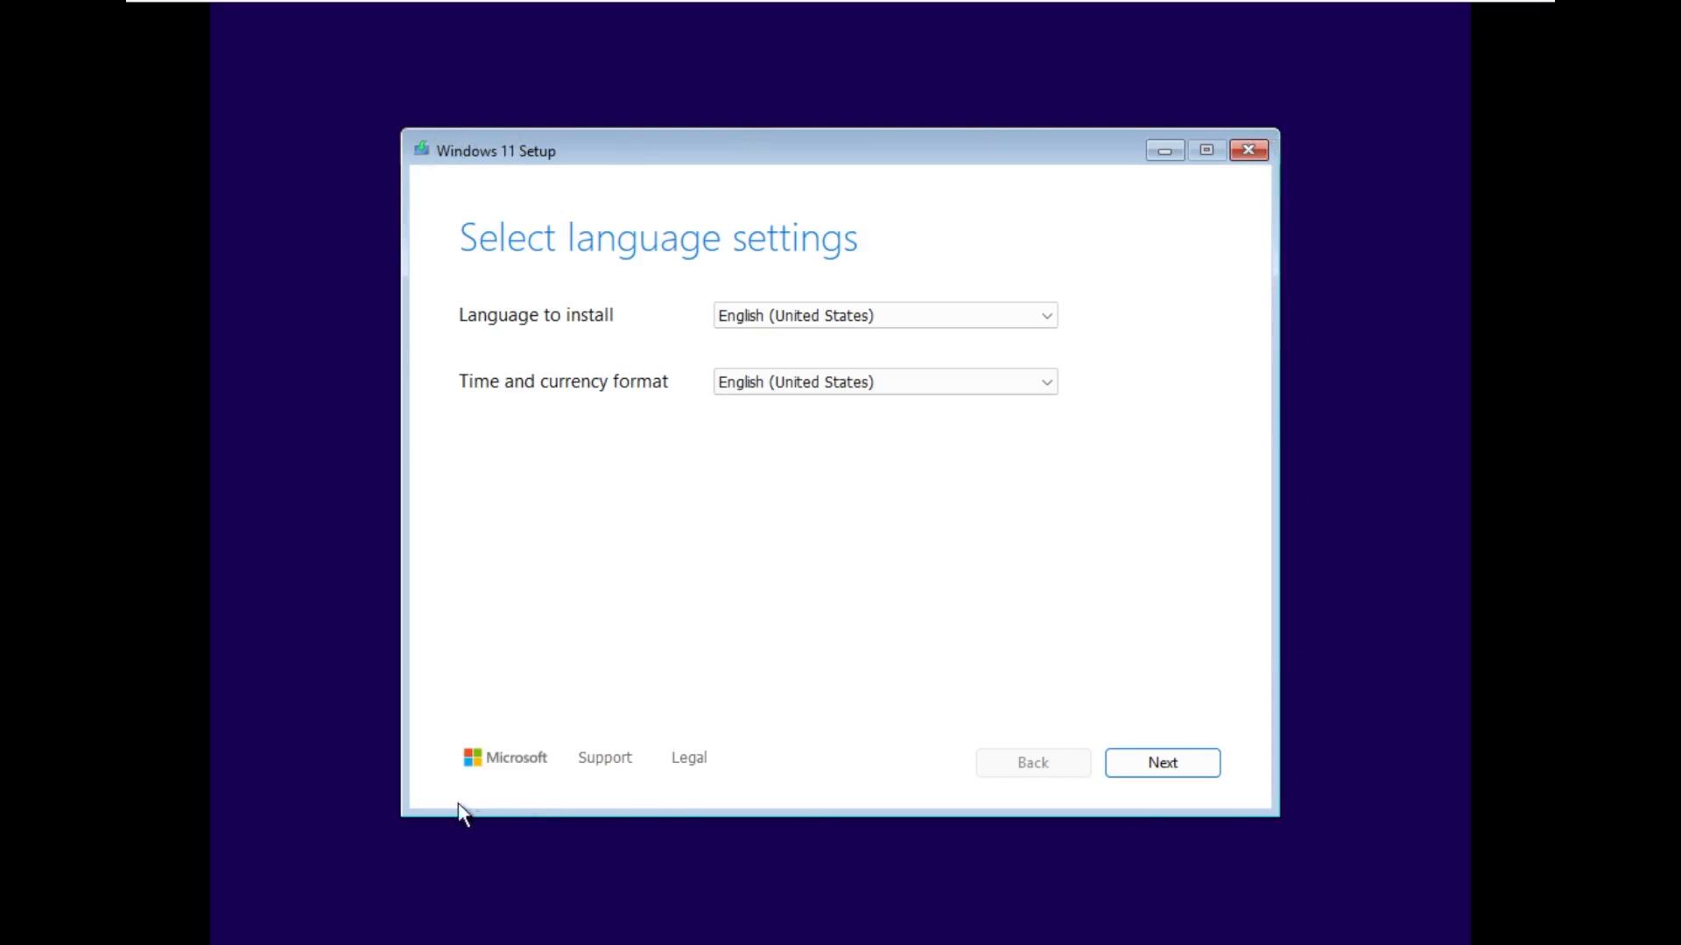
mouse_move(1190, 162)
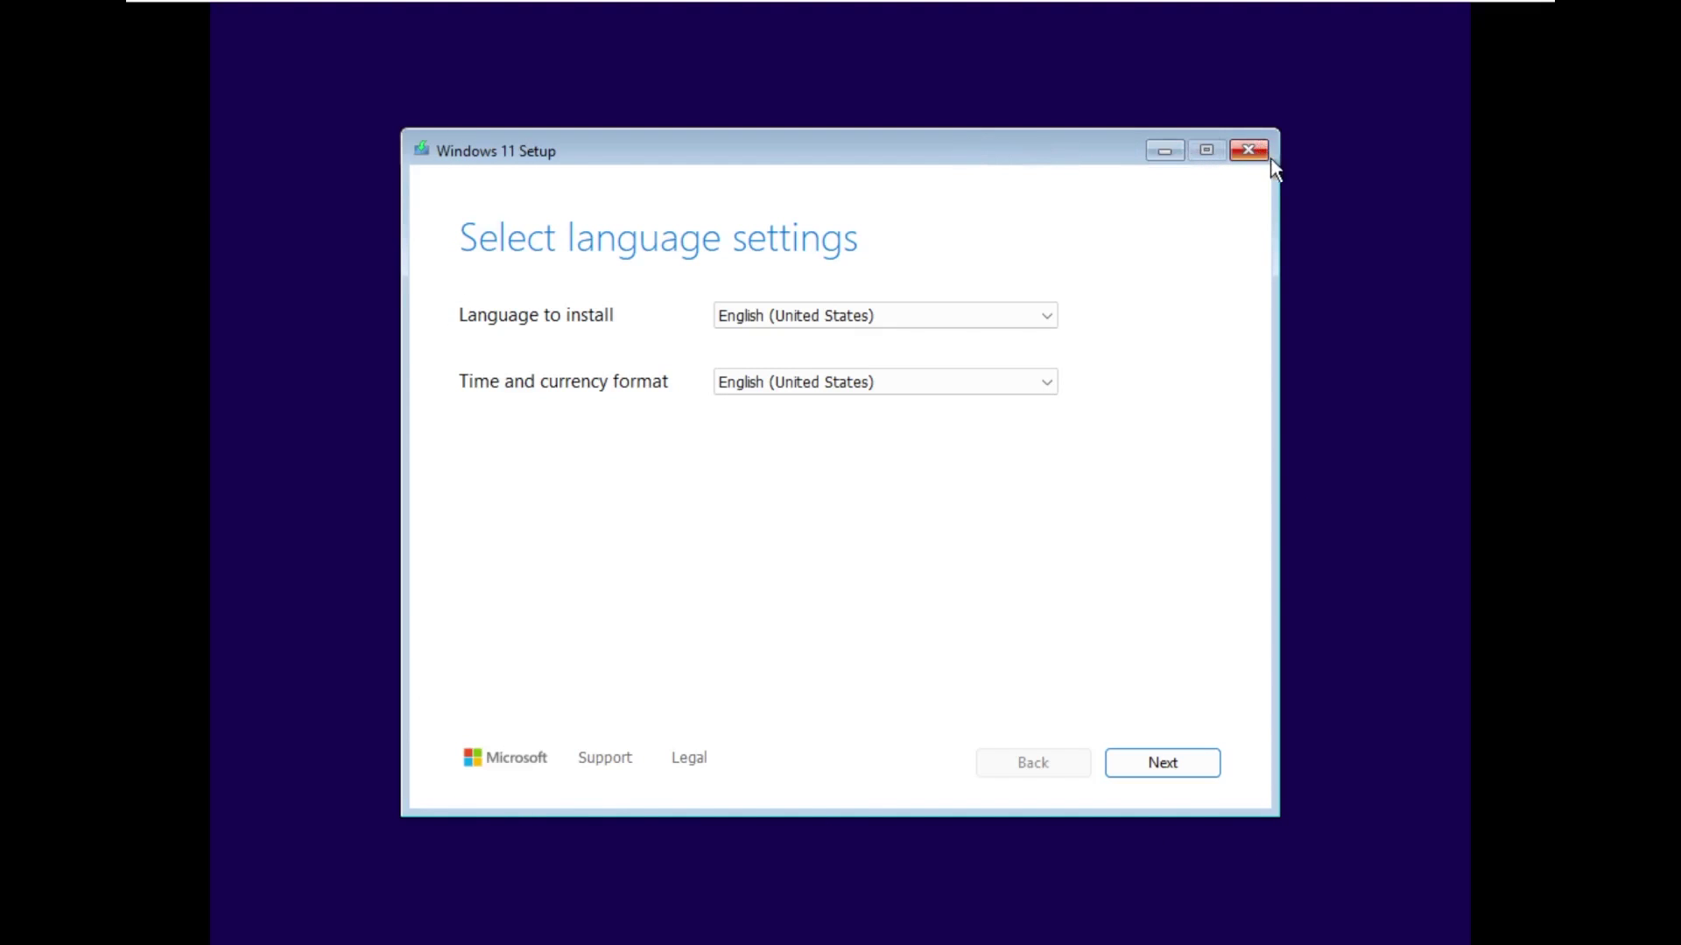
mouse_move(1089, 771)
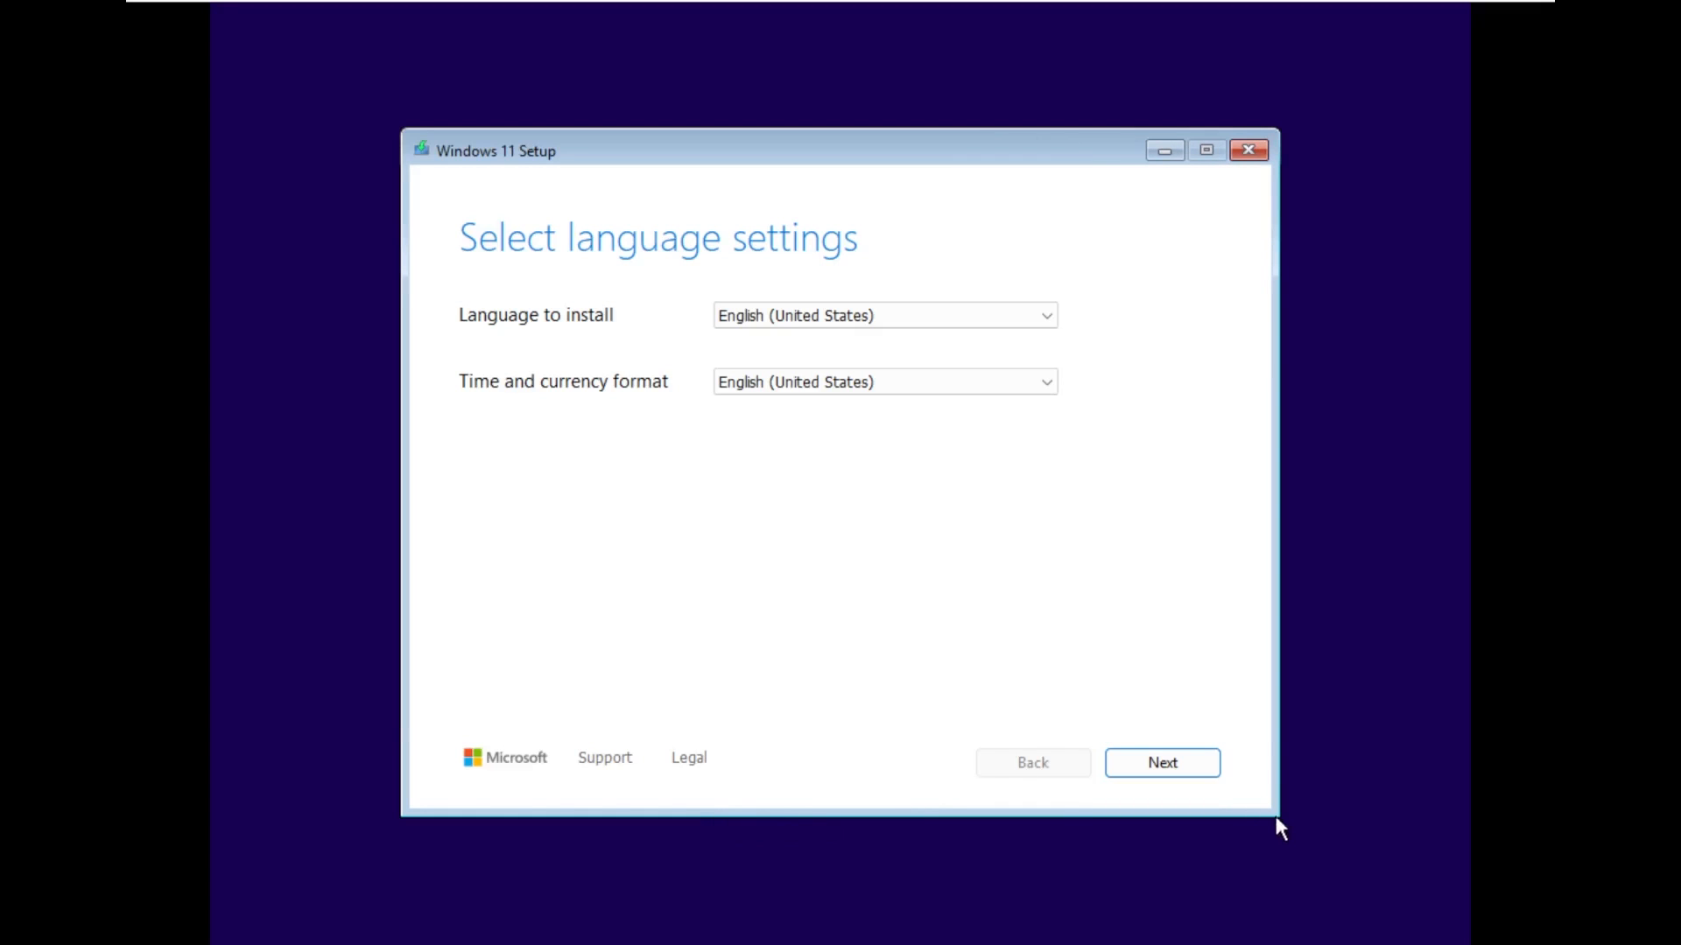
mouse_move(876, 150)
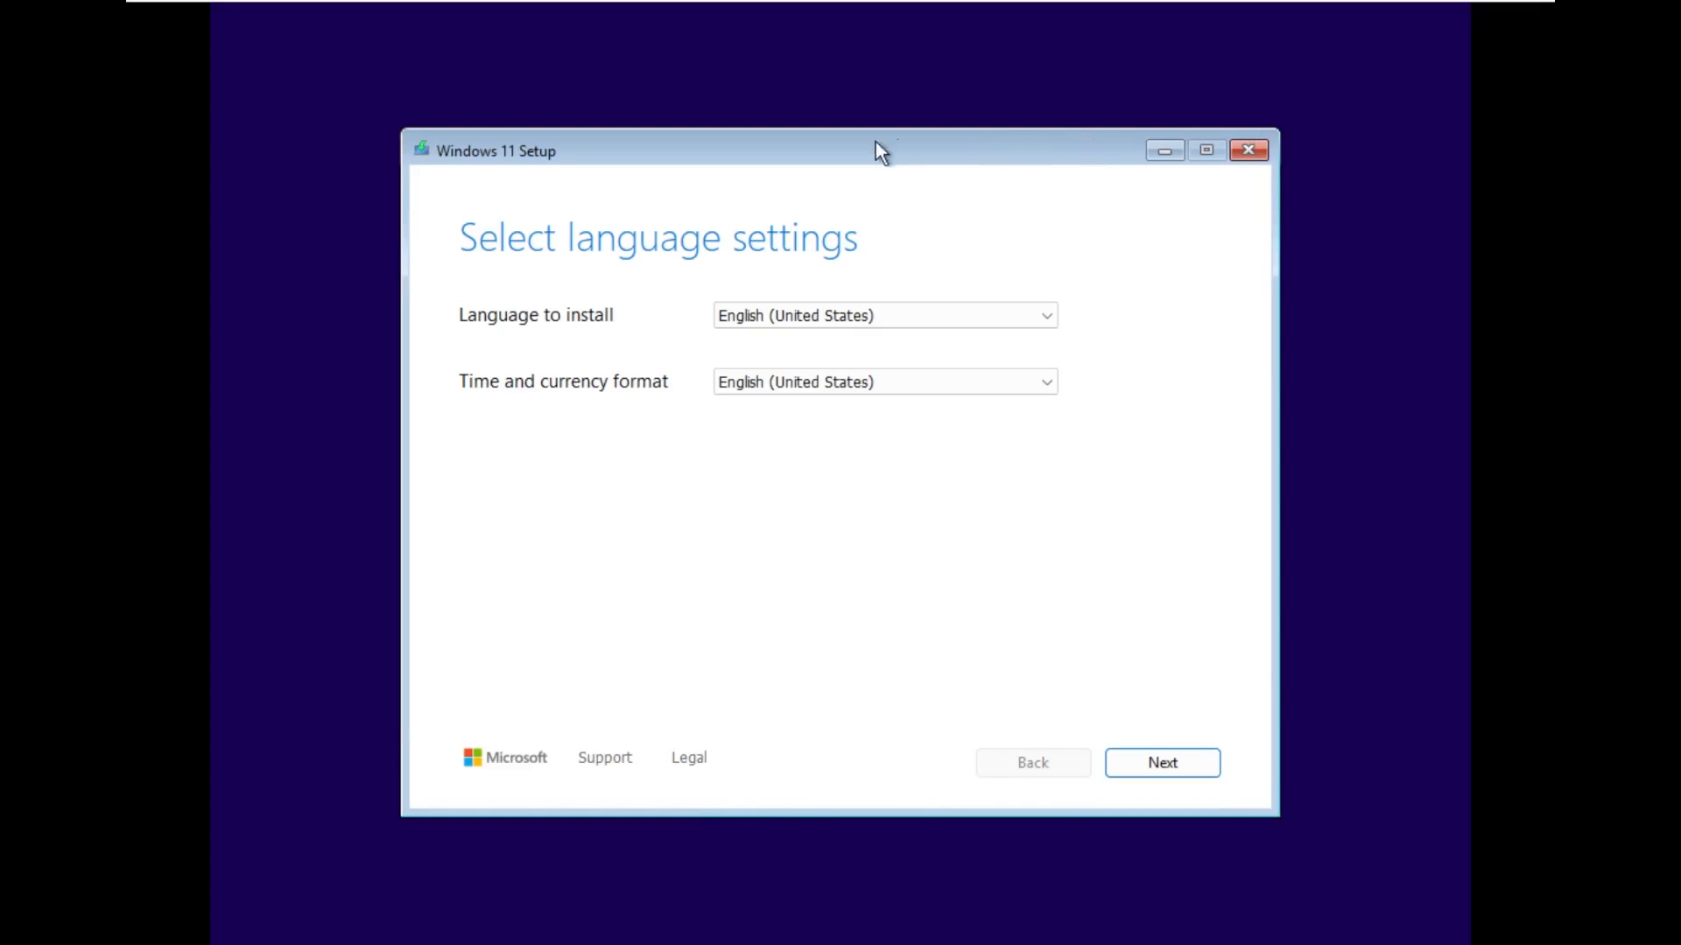
mouse_move(491, 252)
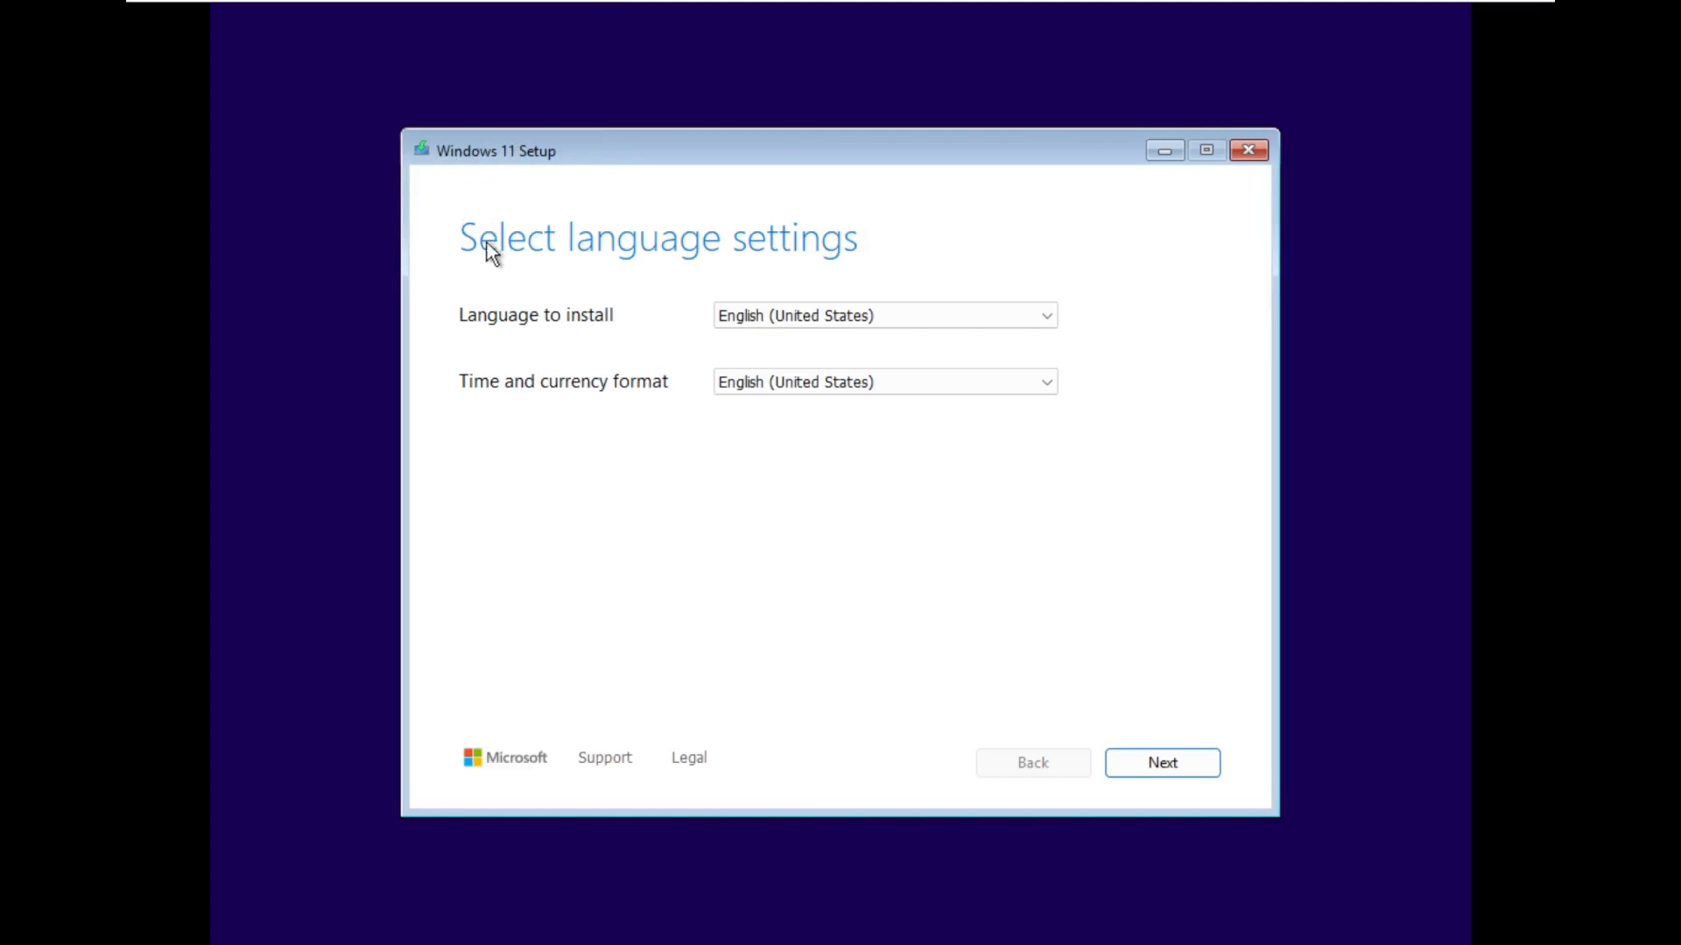
mouse_move(480, 247)
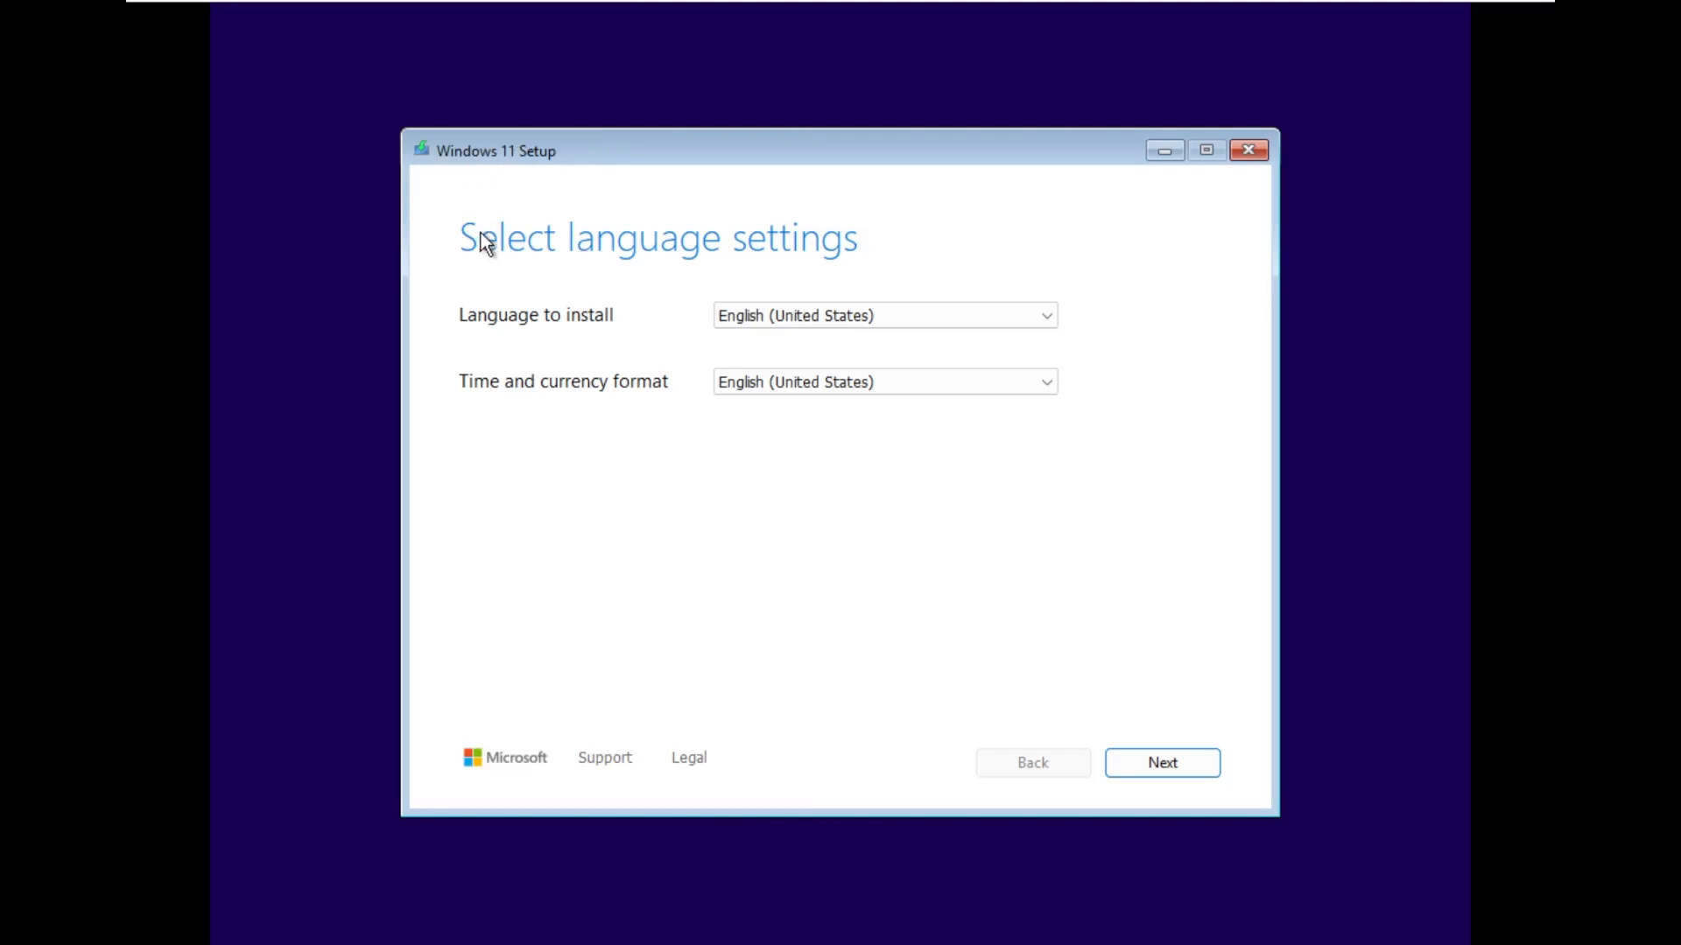
mouse_move(511, 222)
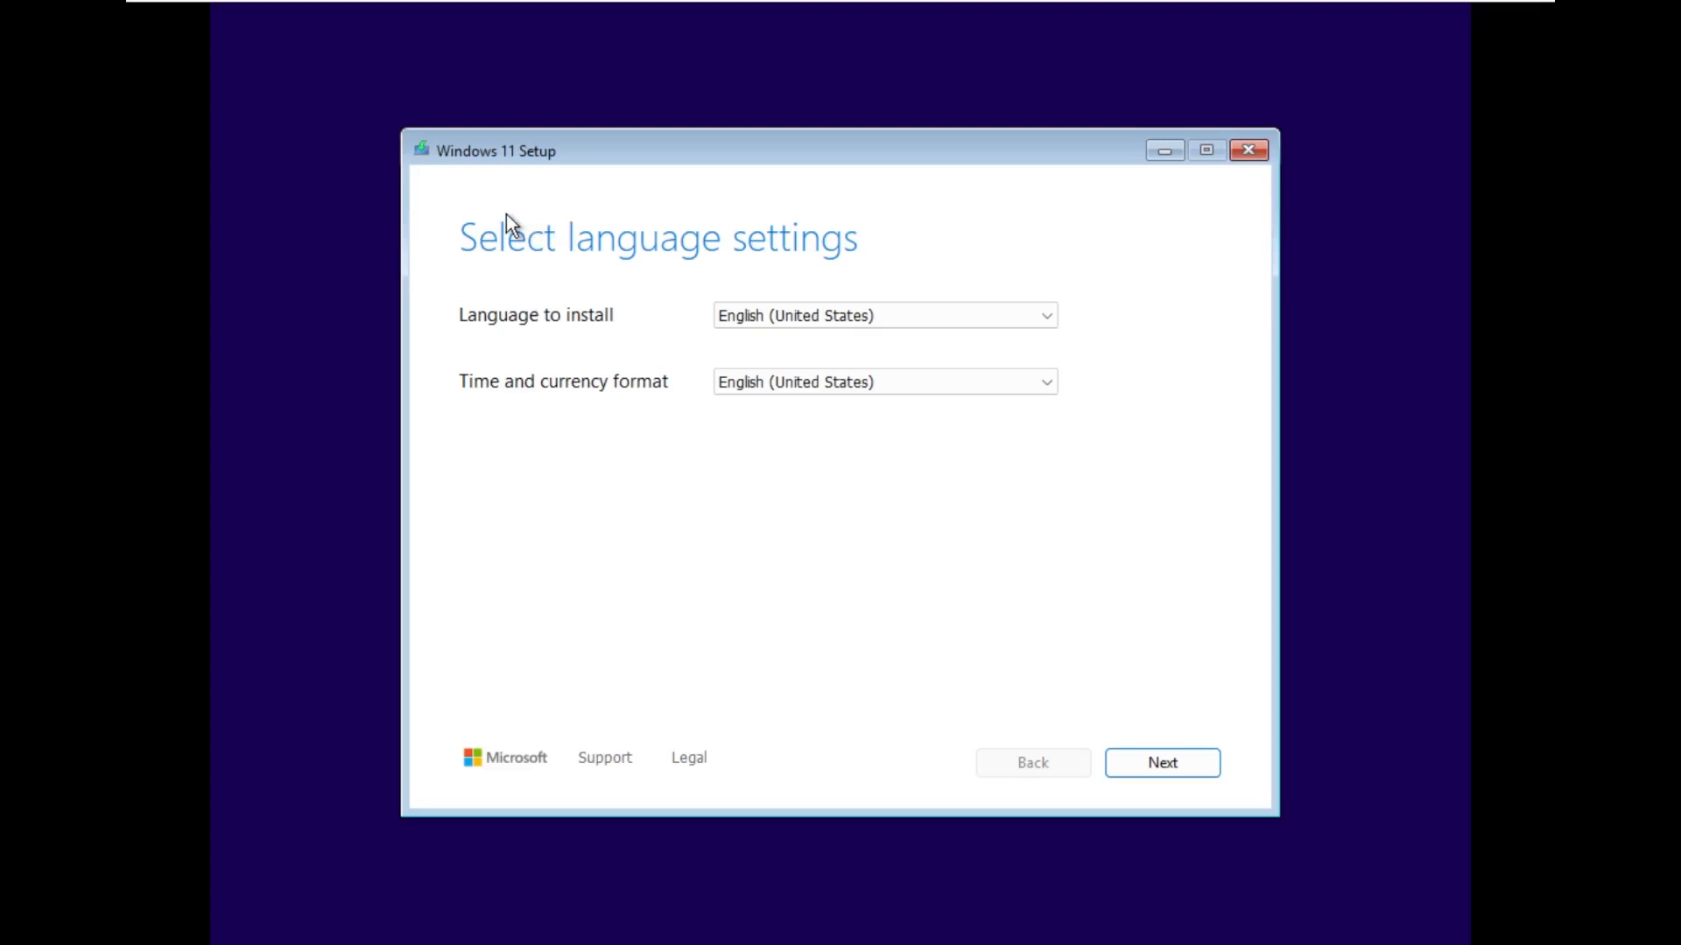
mouse_move(476, 259)
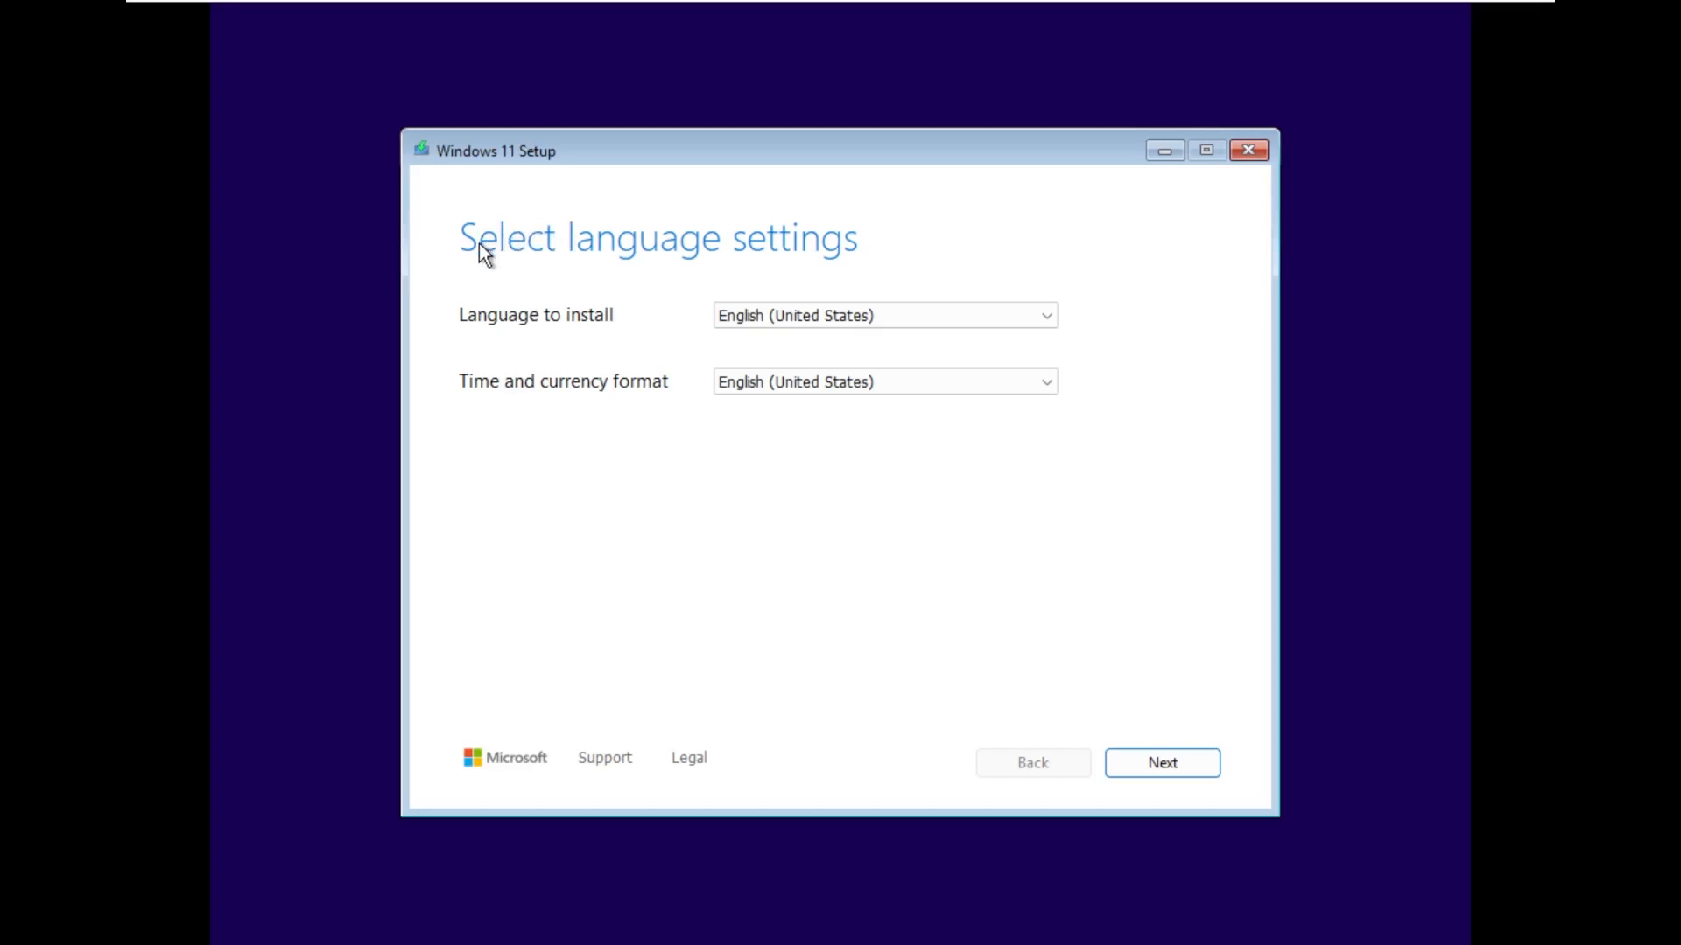
mouse_move(628, 273)
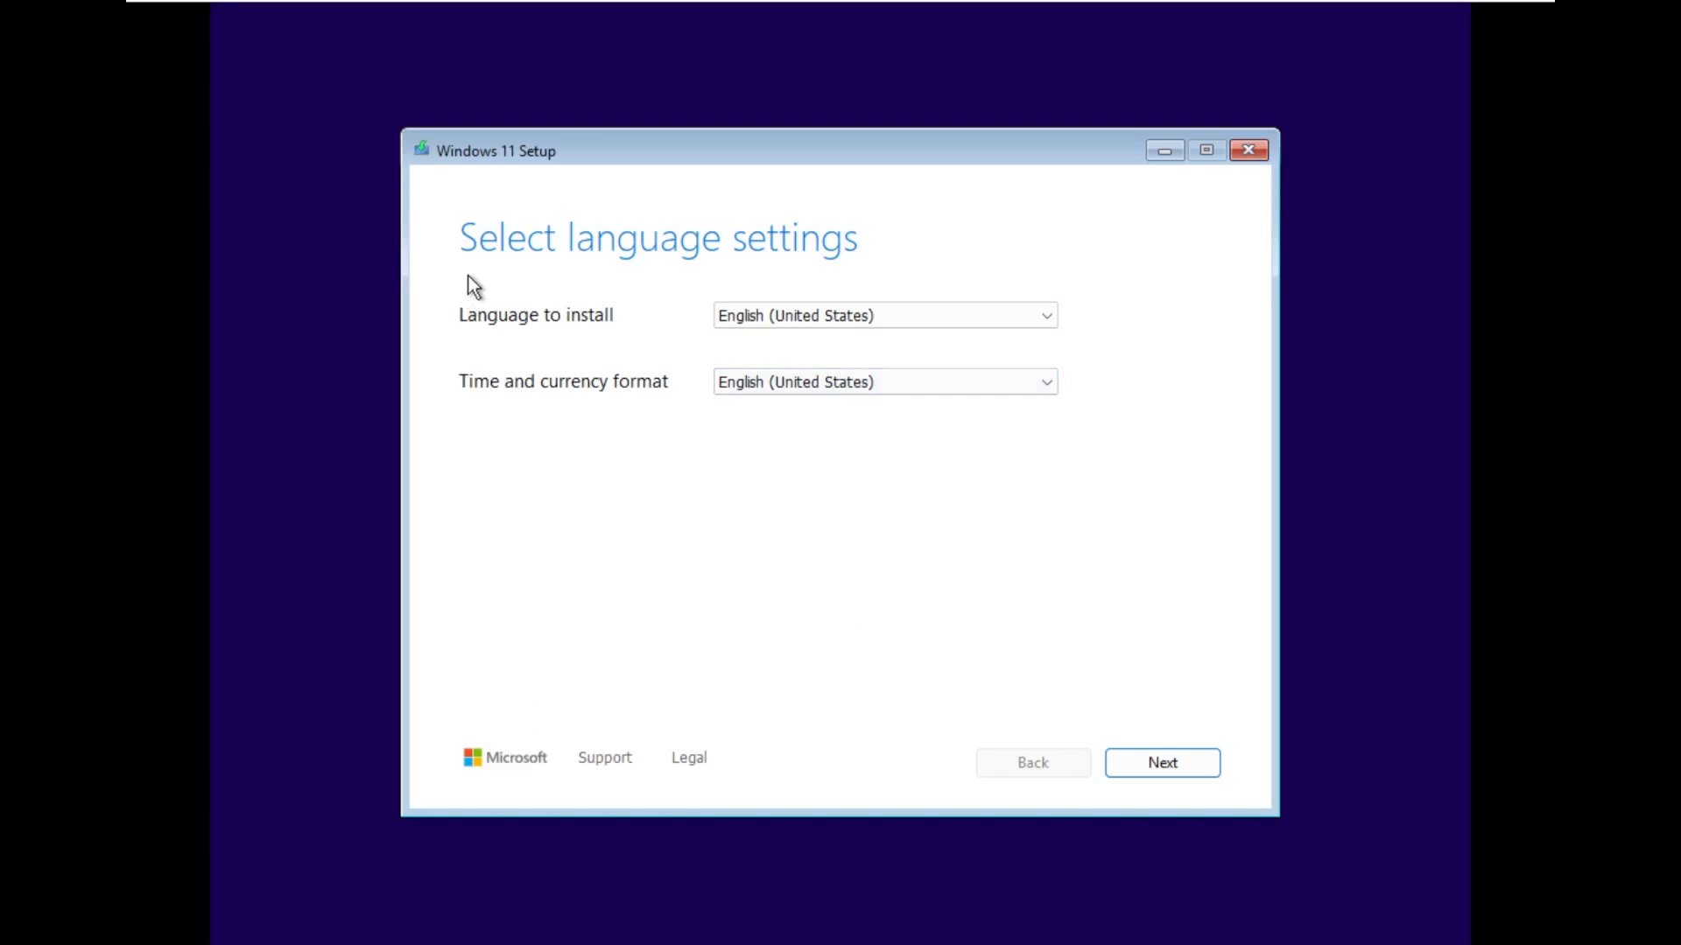
mouse_move(609, 408)
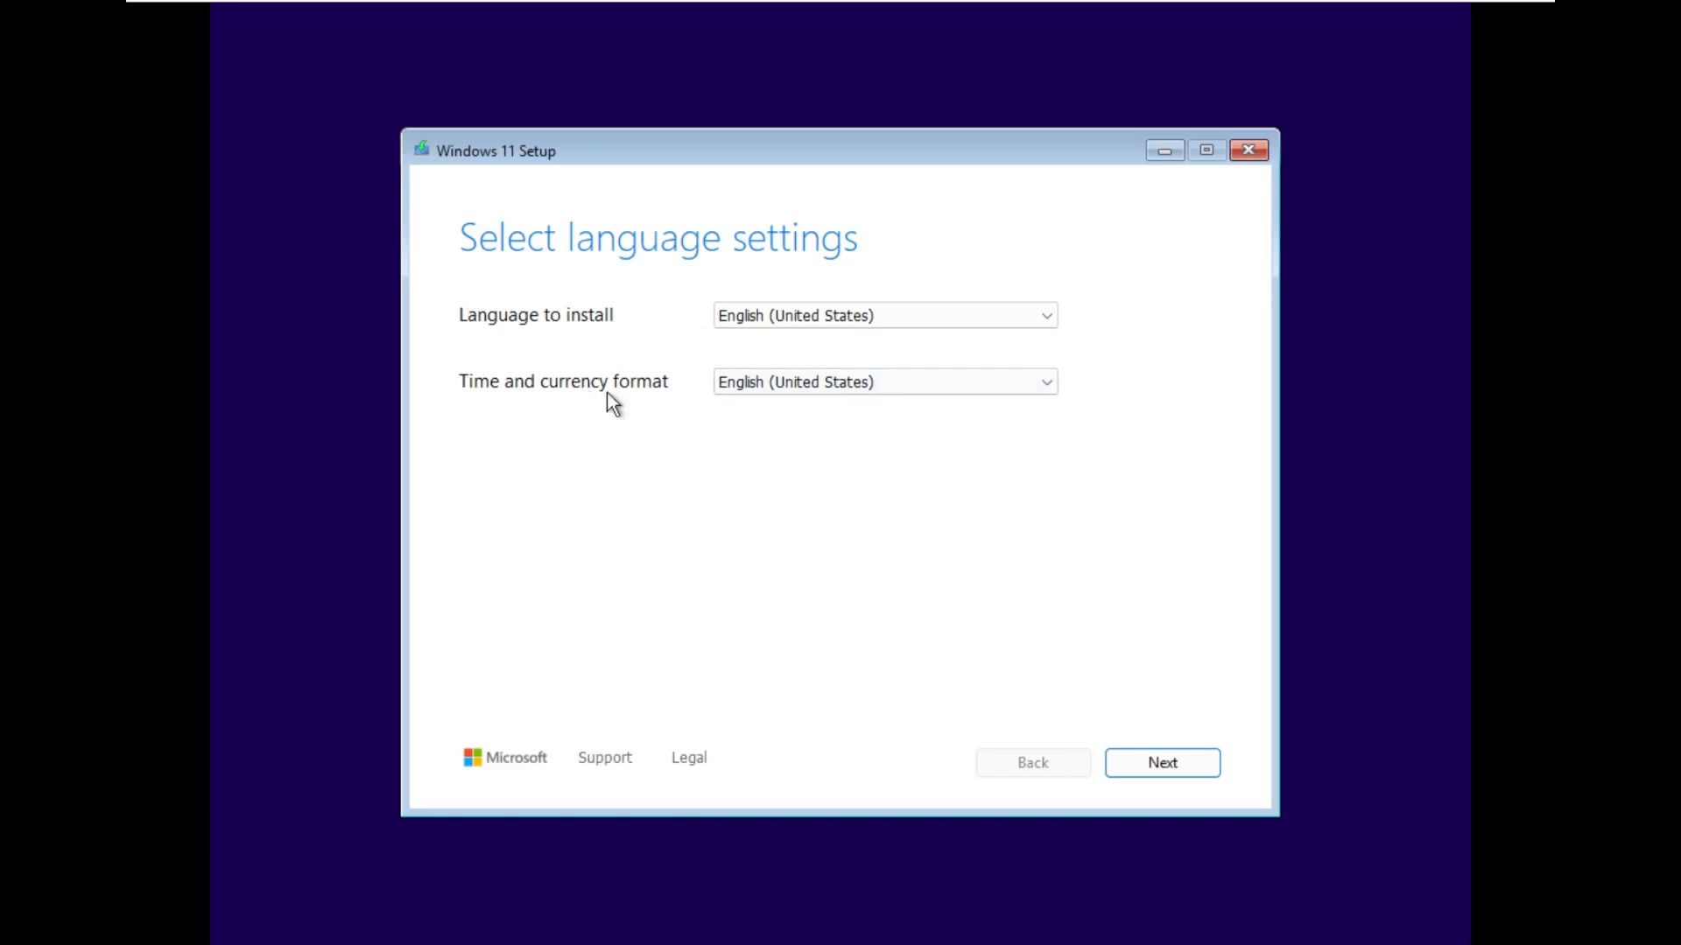
mouse_move(693, 418)
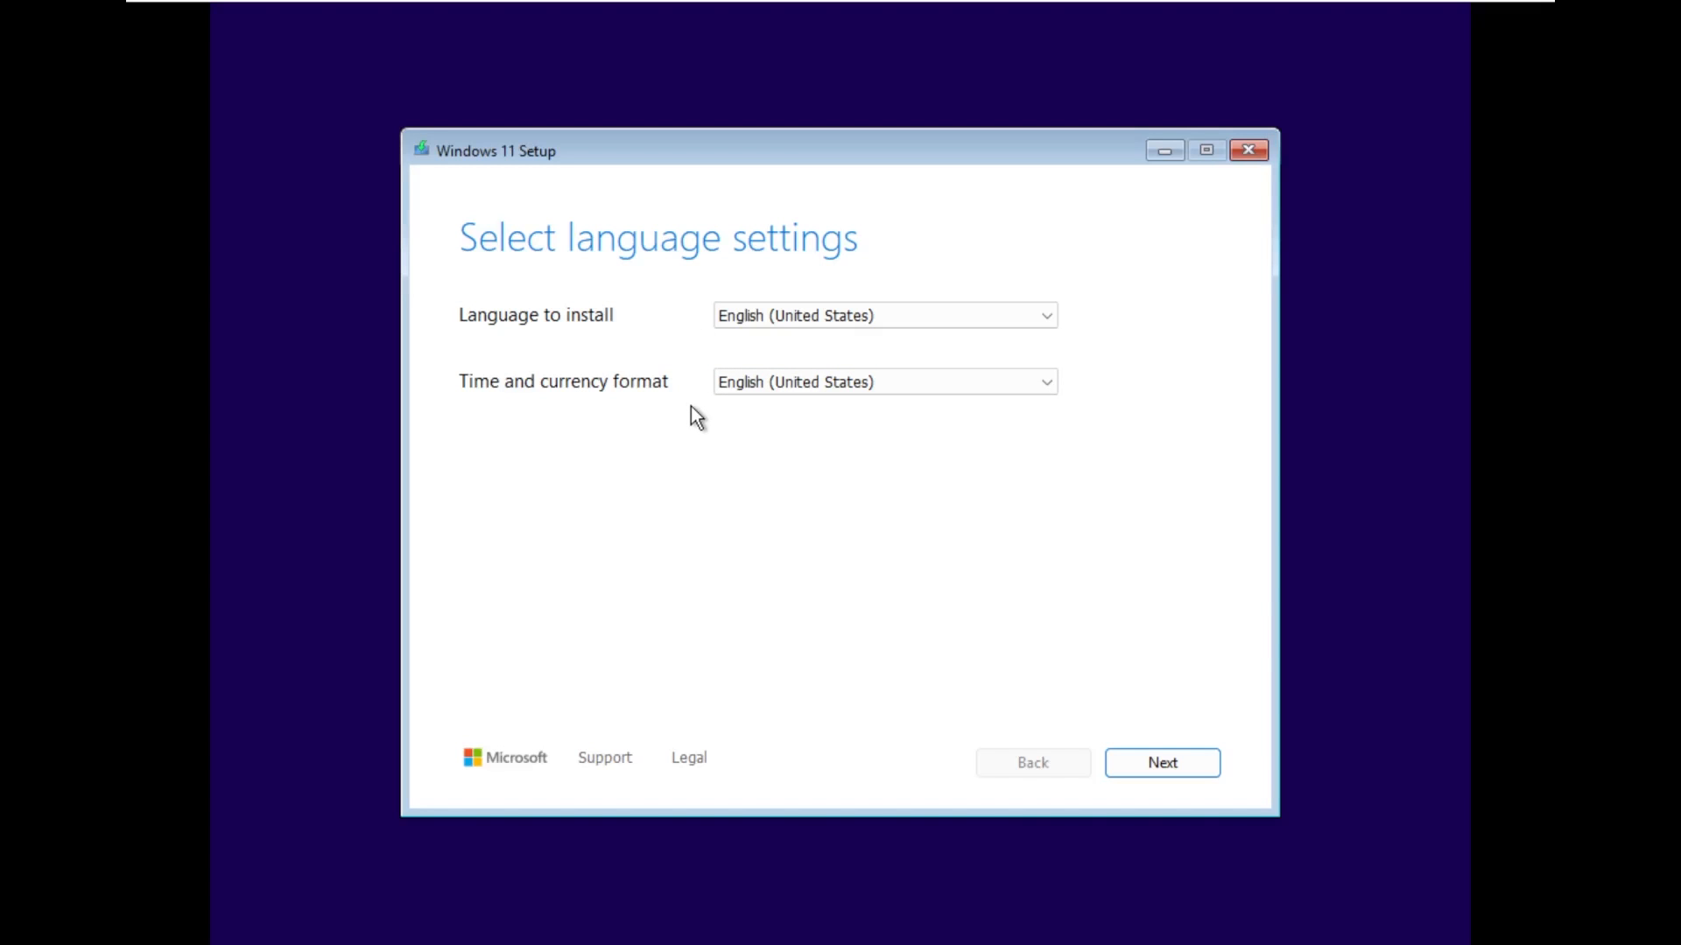
mouse_move(690, 427)
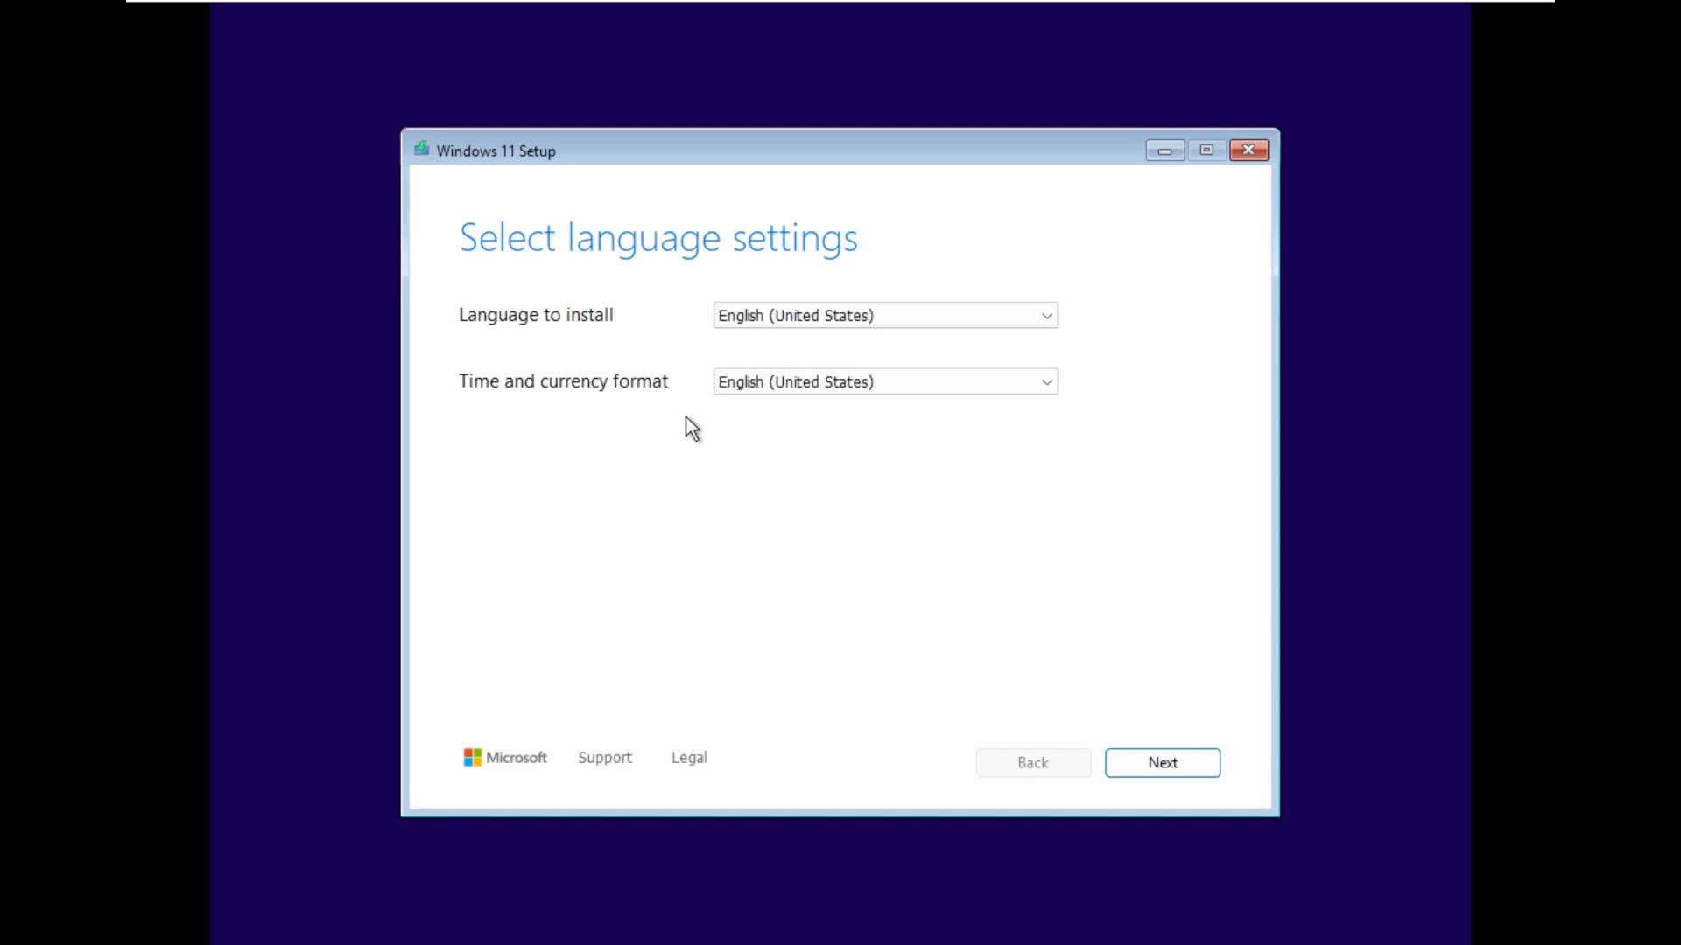
mouse_move(683, 445)
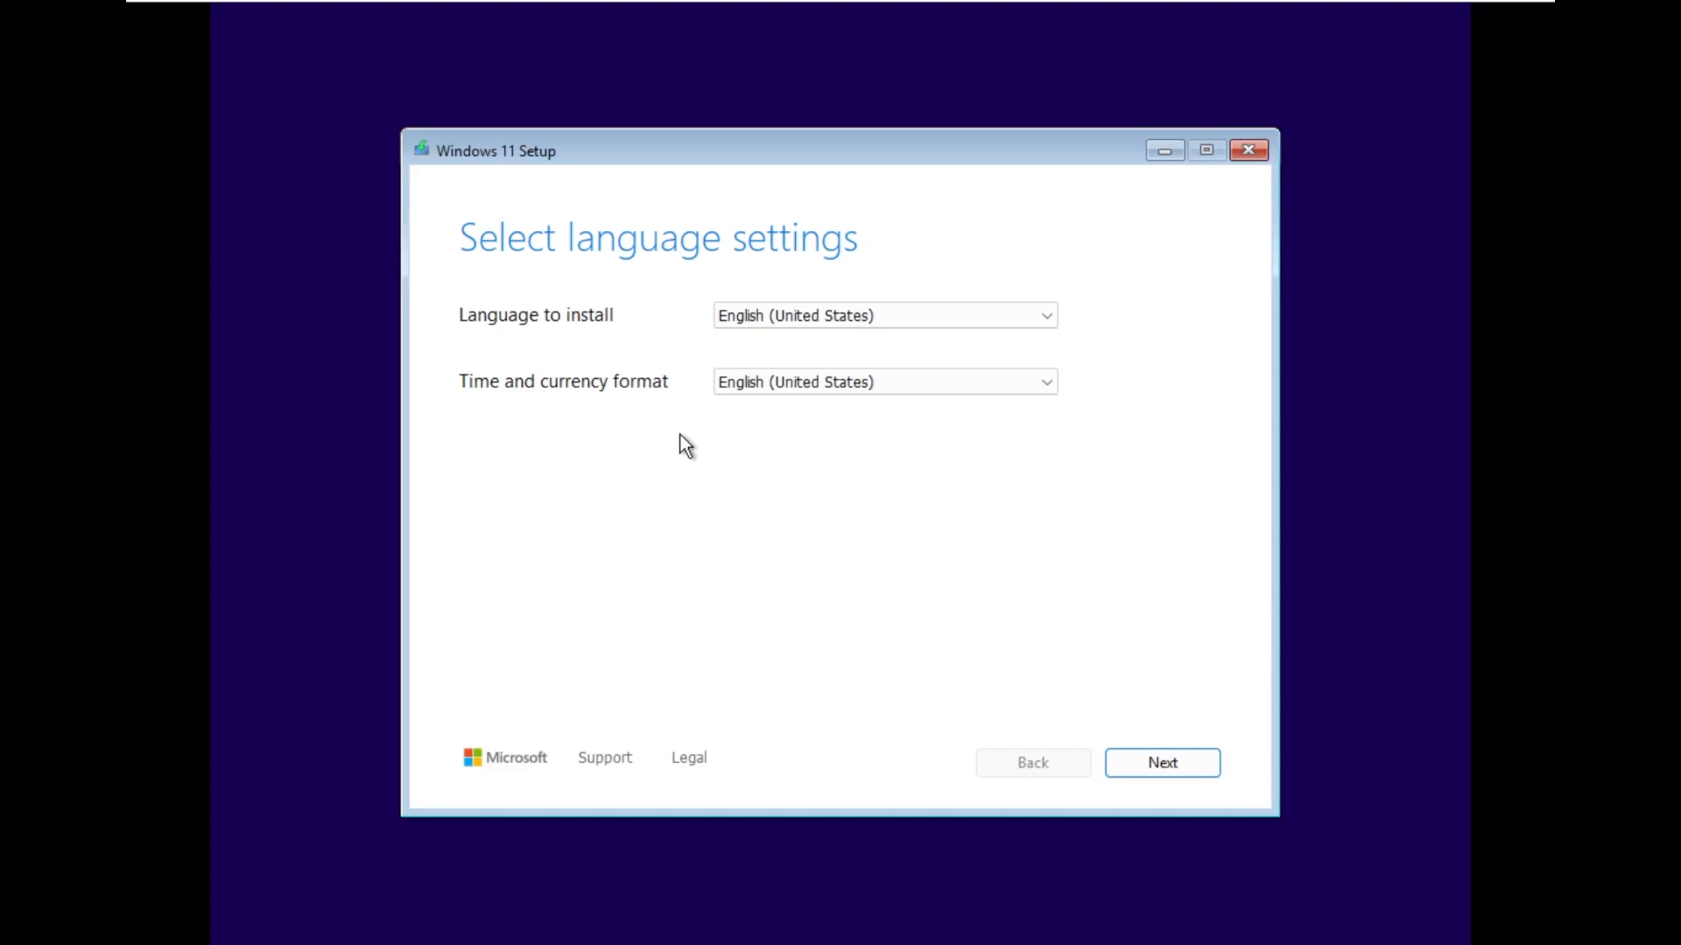
mouse_move(462, 777)
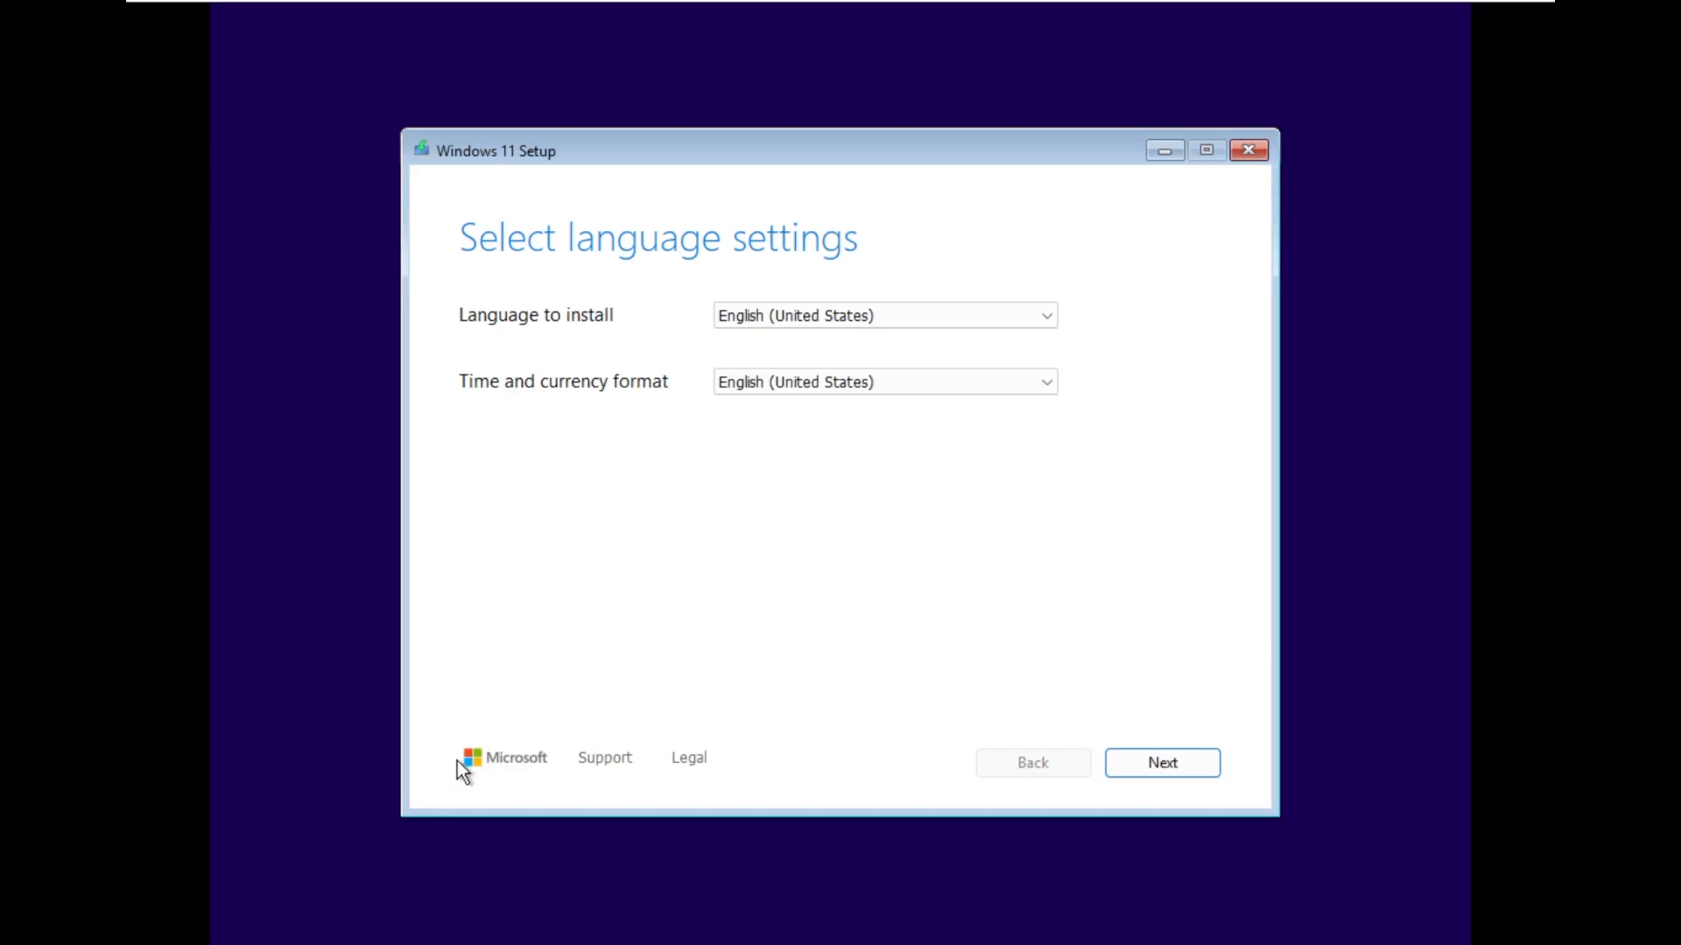
Step: Reveal the SiteLink URLs behind the Microsoft logo and Support link, then dismiss the notice
click(604, 758)
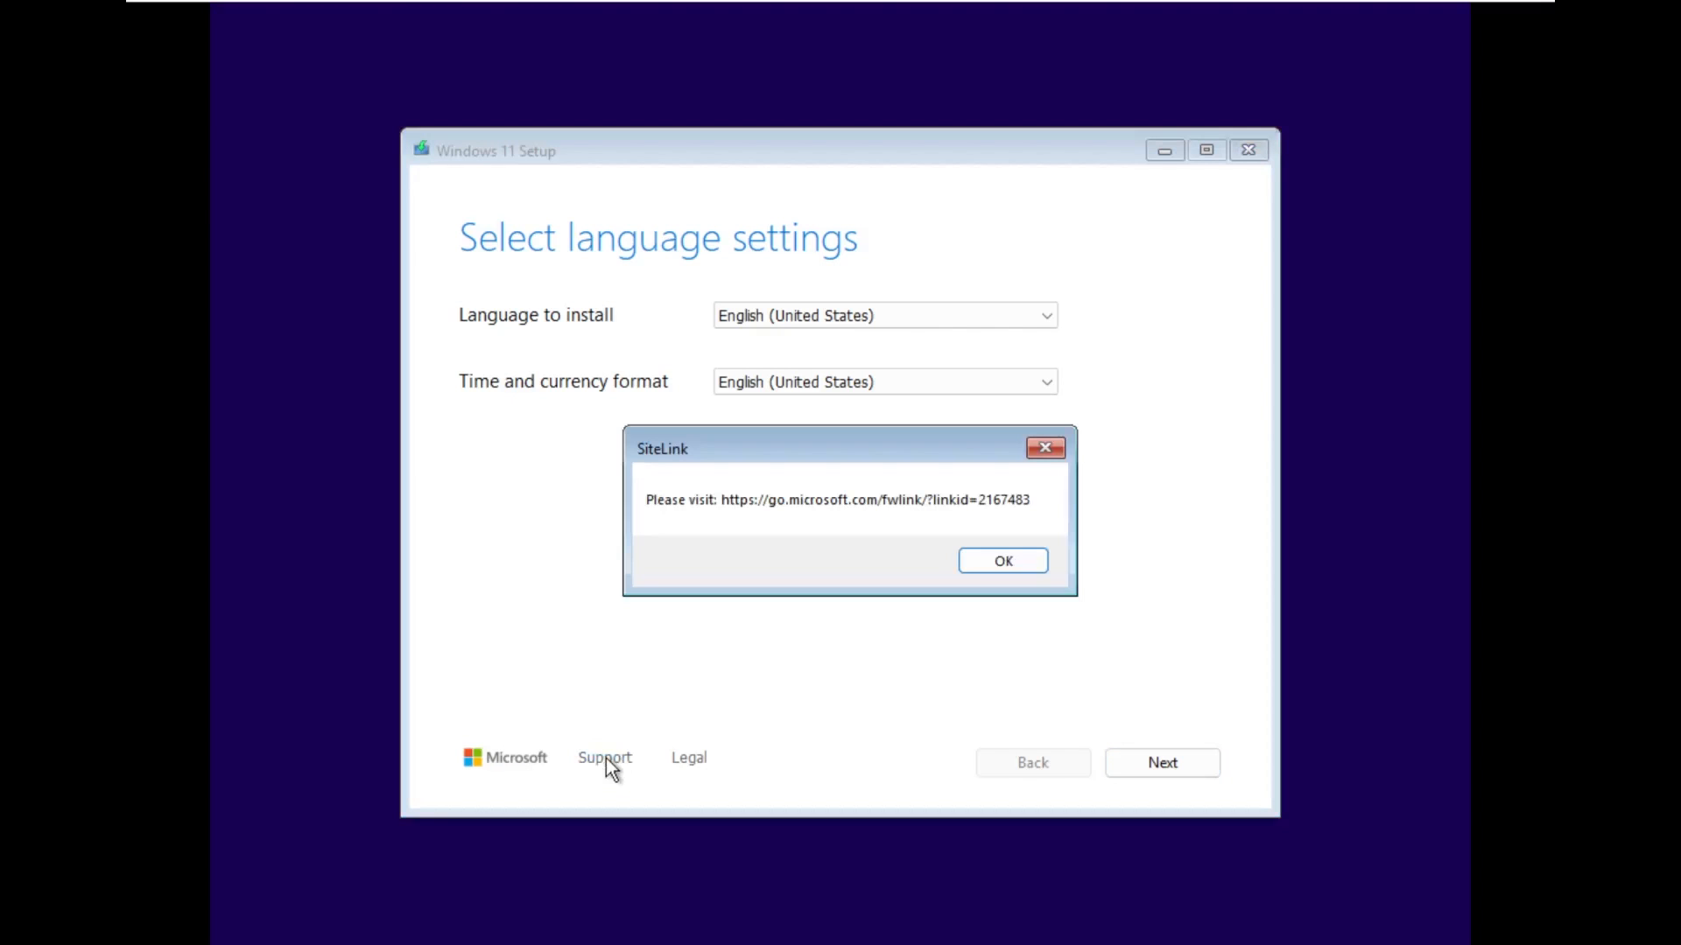
click(688, 758)
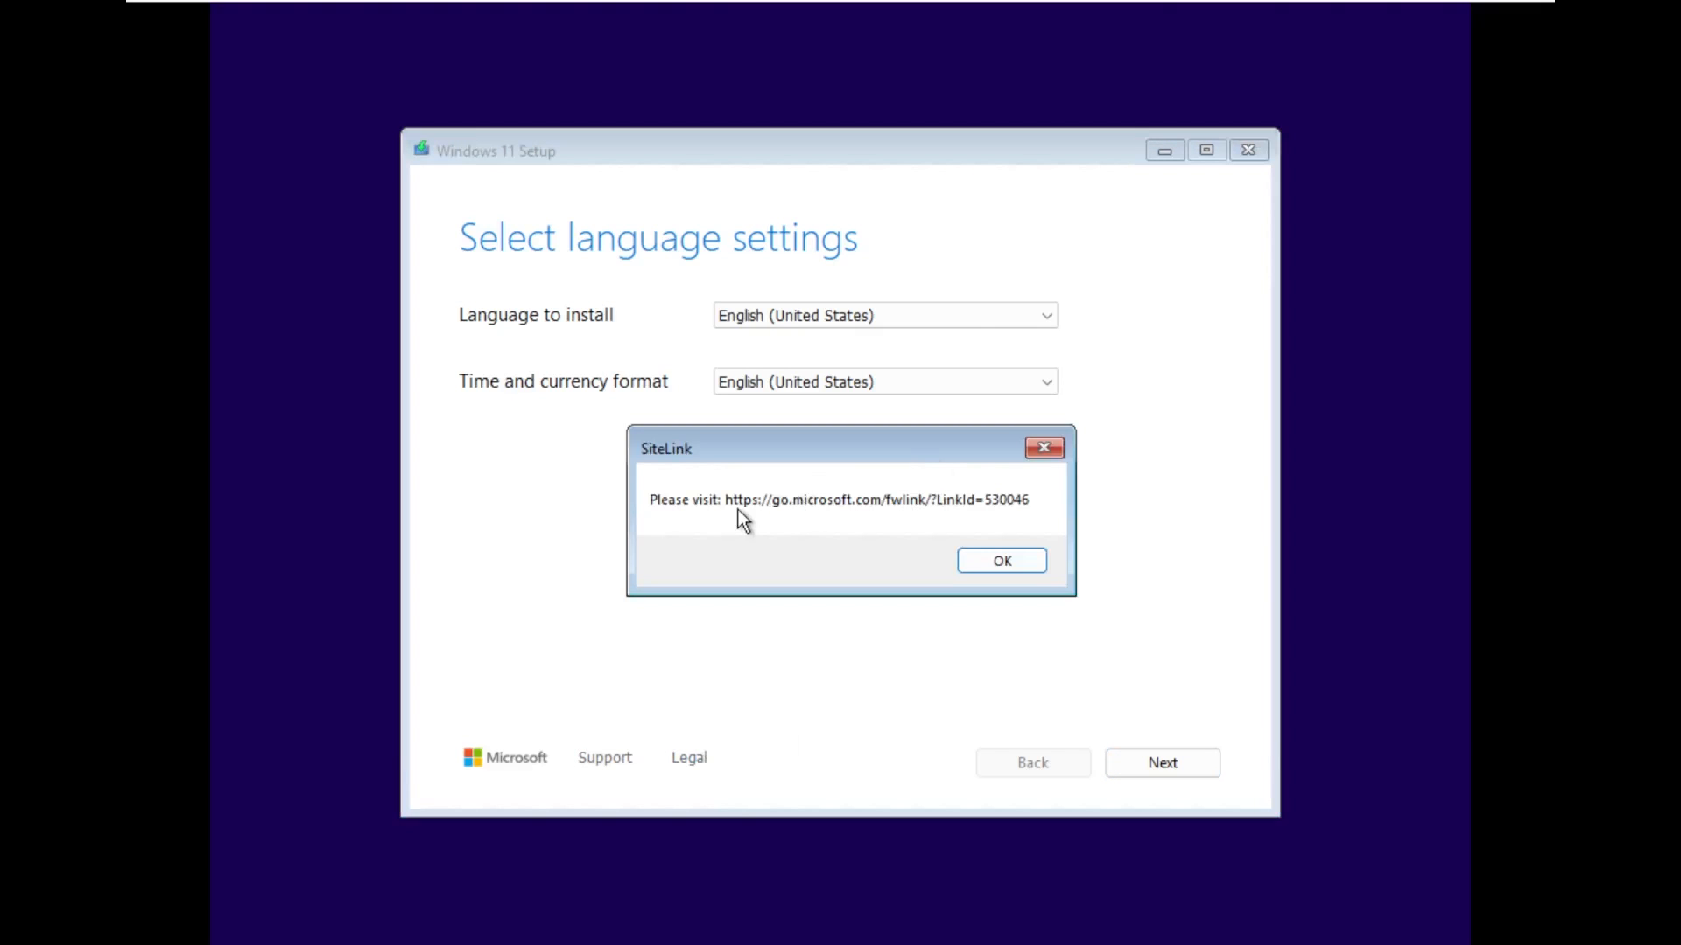
mouse_move(952, 518)
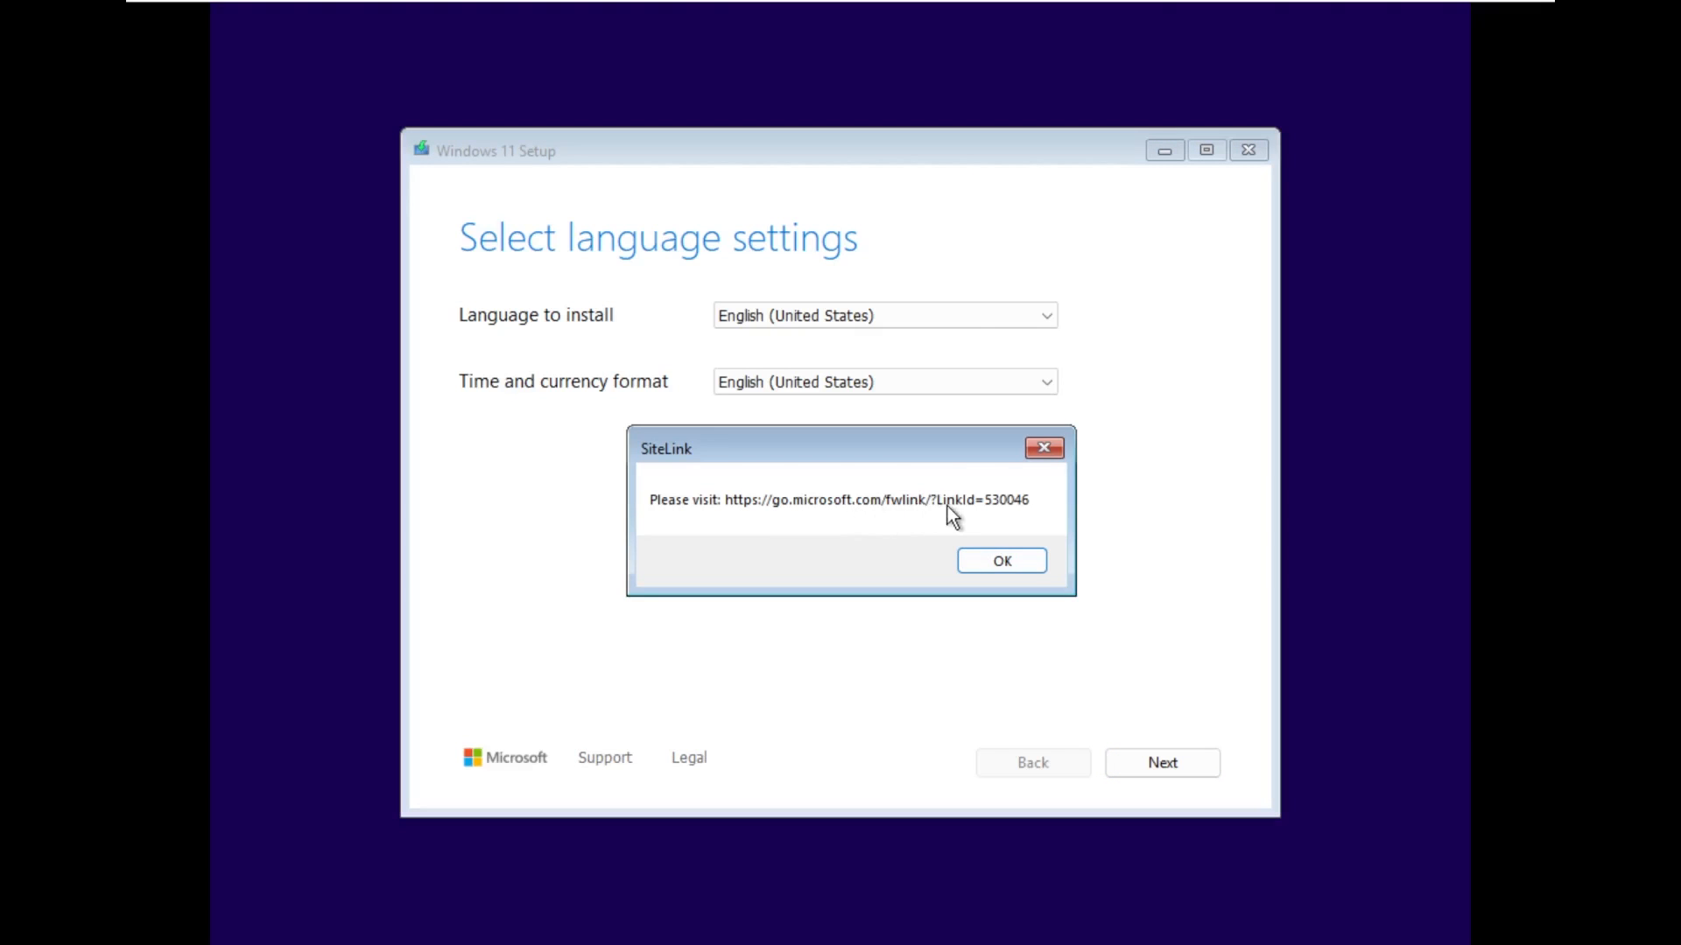
click(1001, 560)
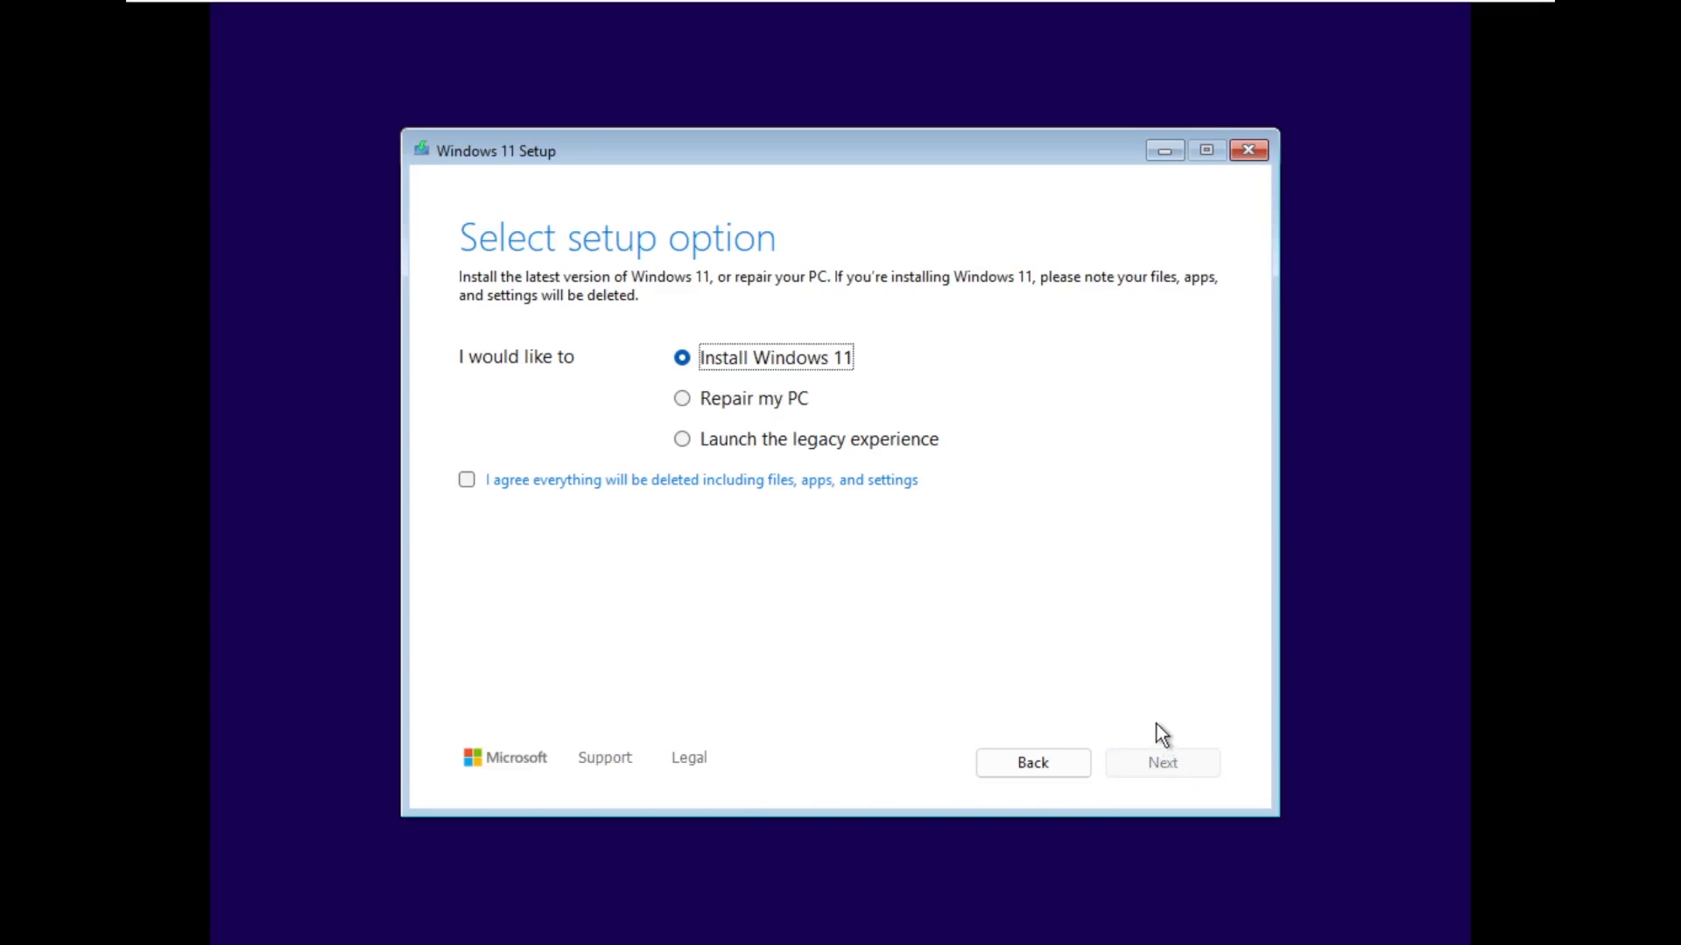
mouse_move(1019, 632)
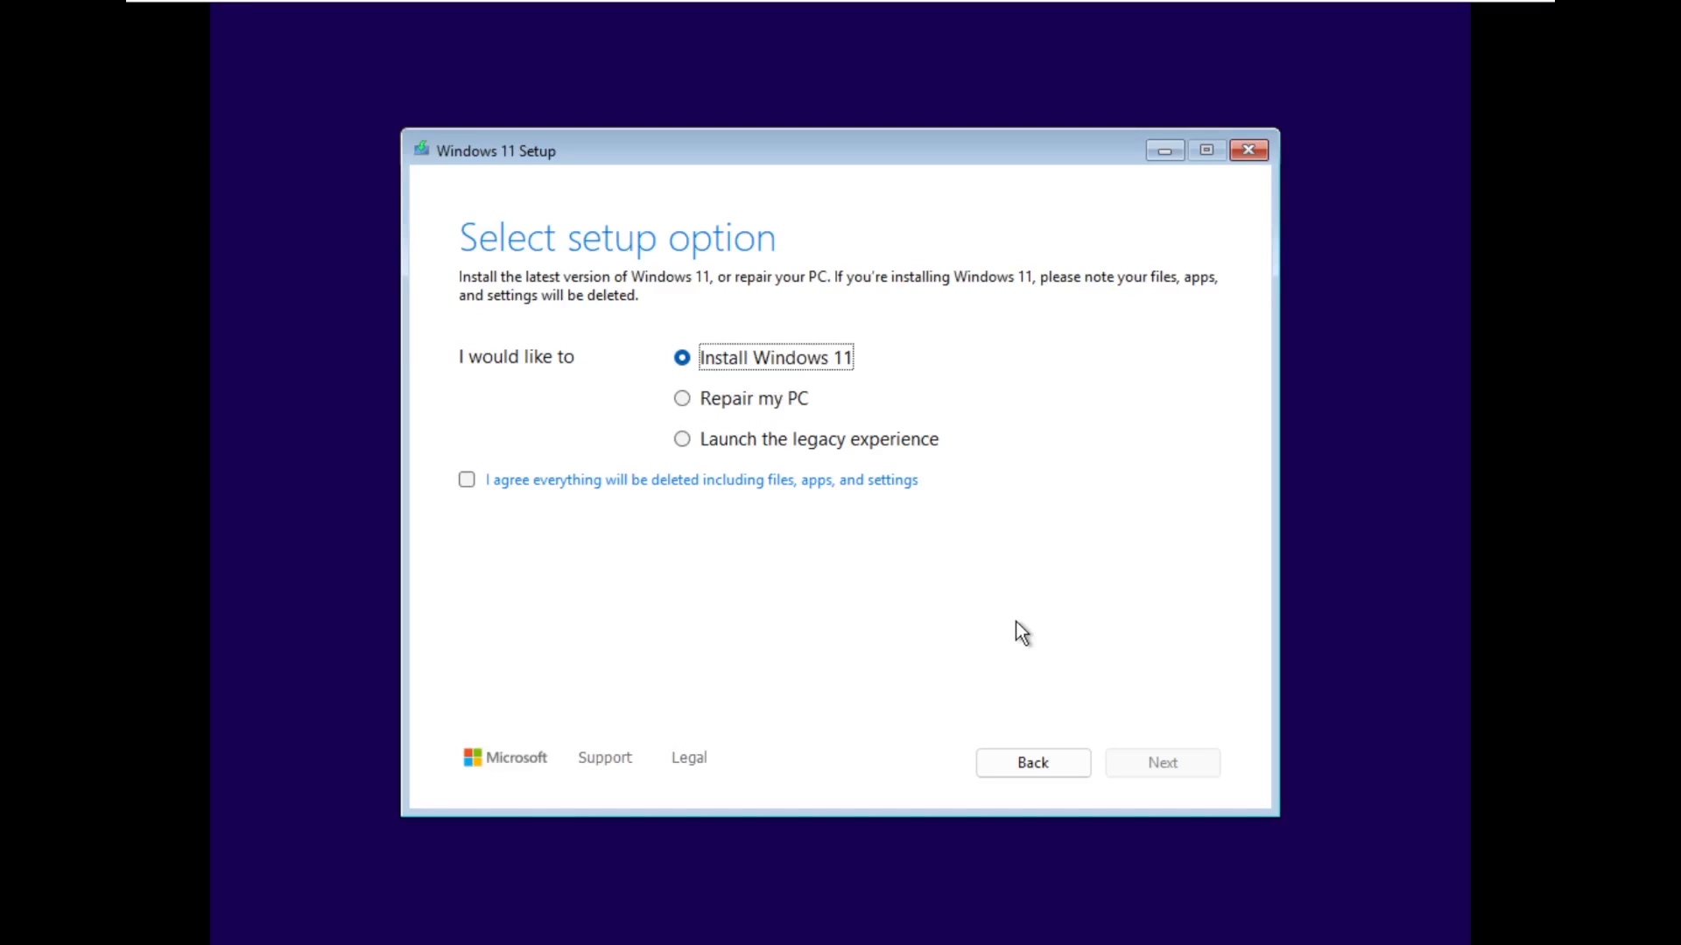
mouse_move(718, 361)
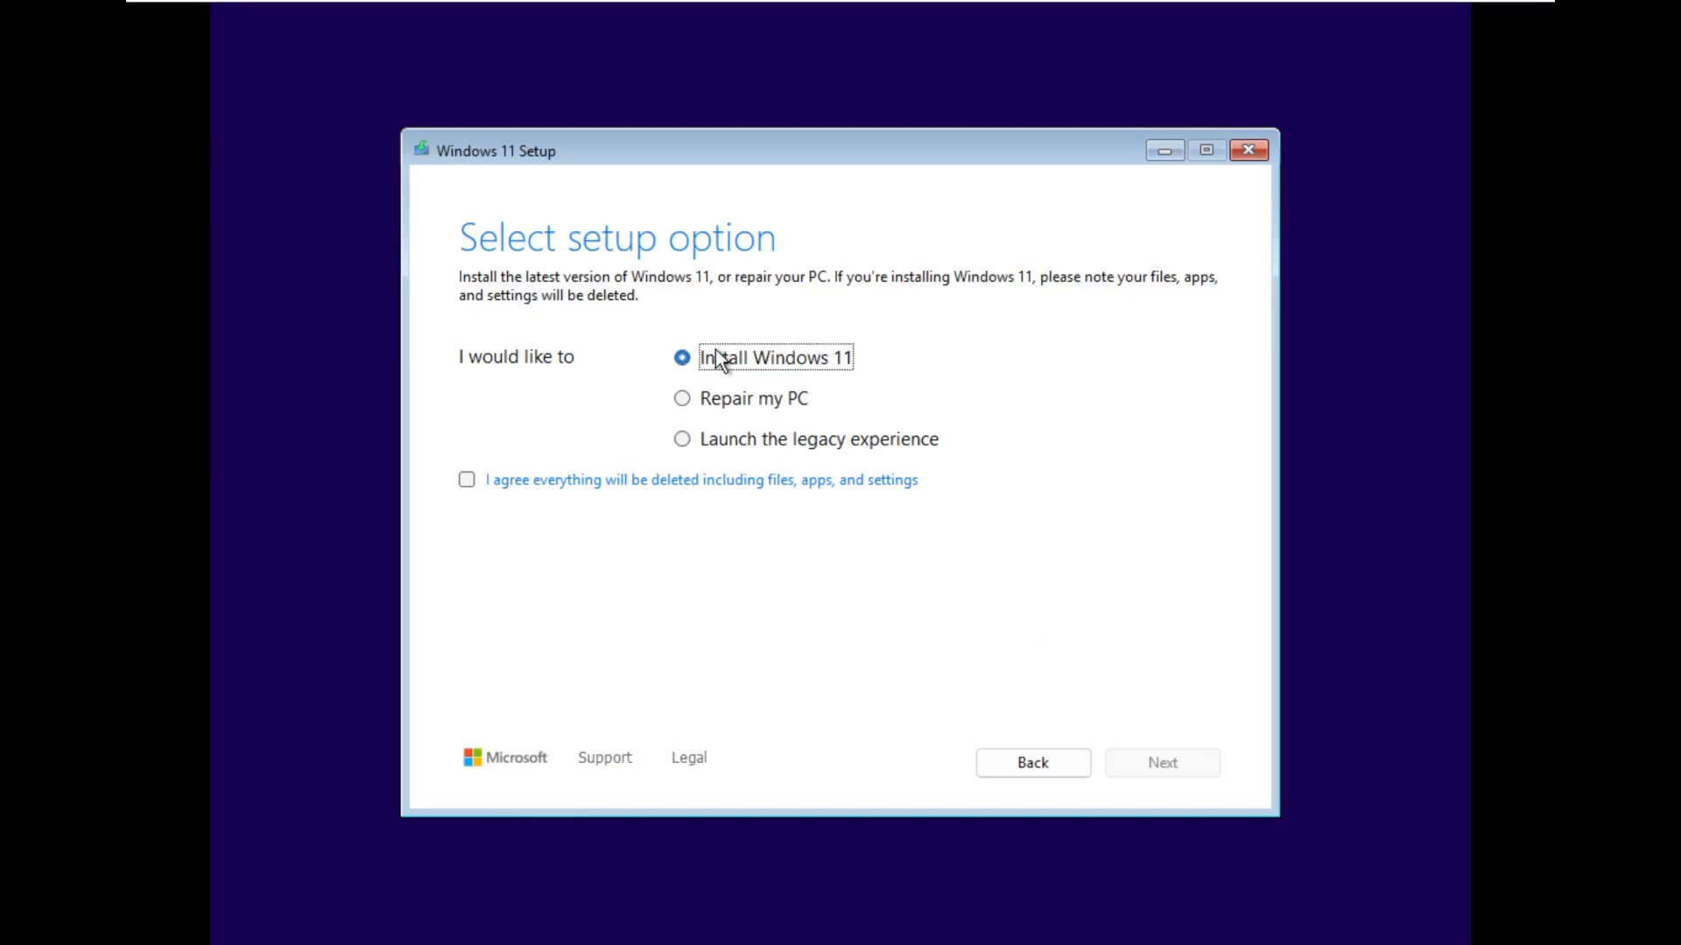
Step: Try Repair my PC and the legacy experience, then return to Install Windows 11 and tick the deletion agreement
click(682, 399)
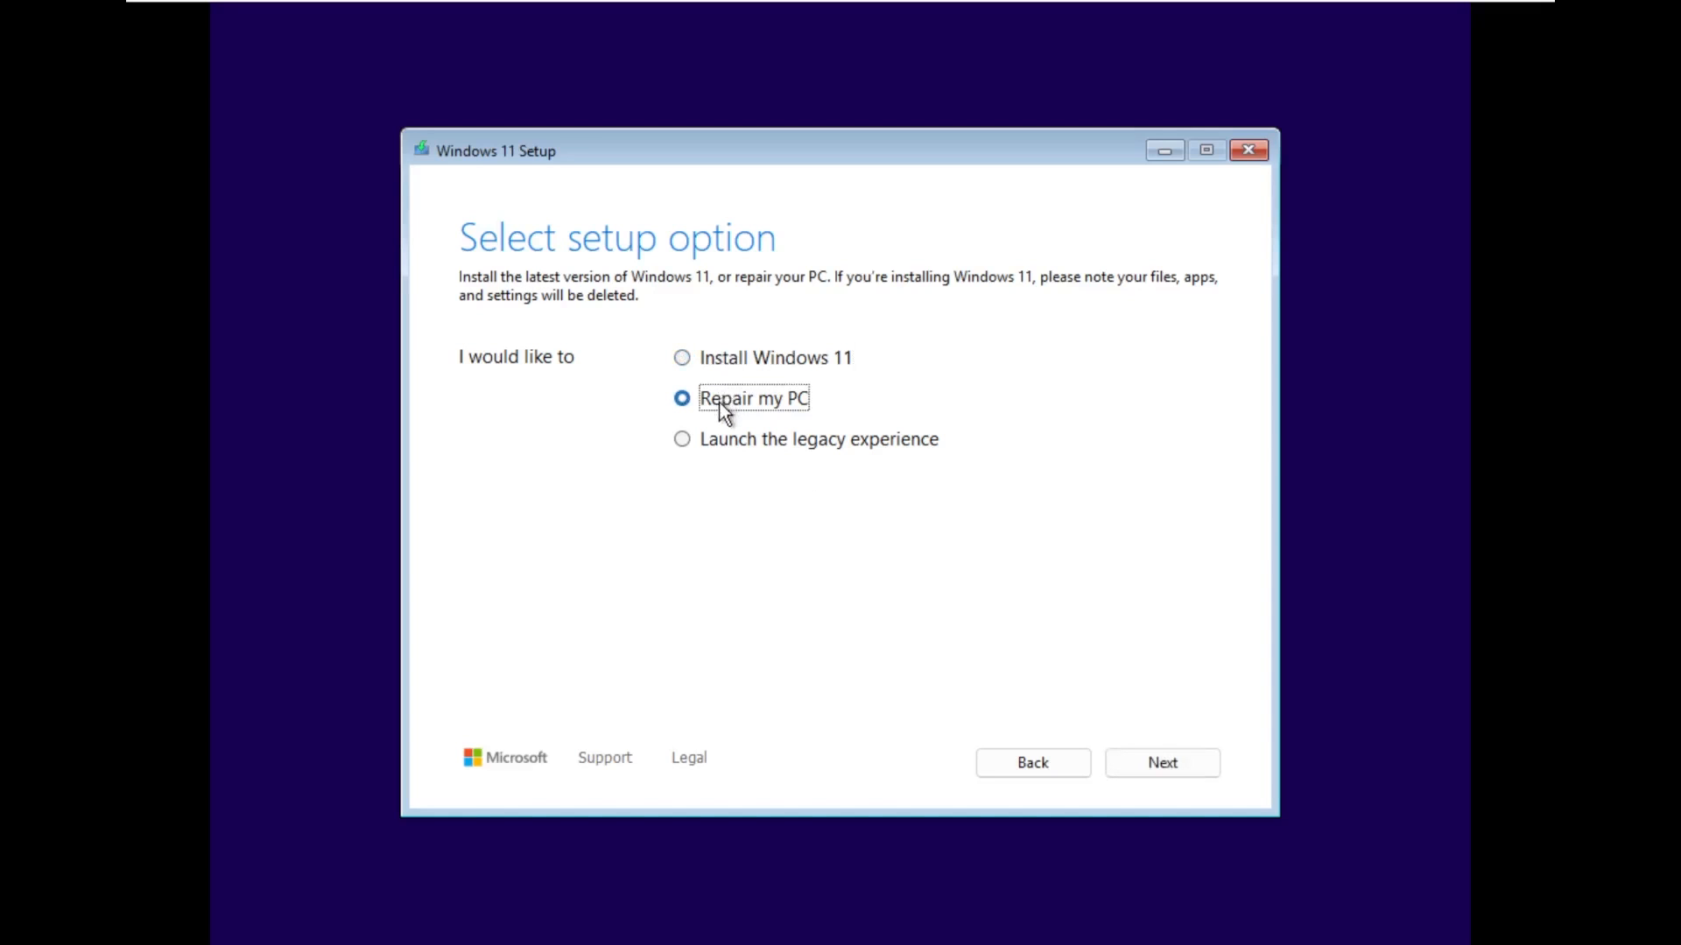
click(683, 439)
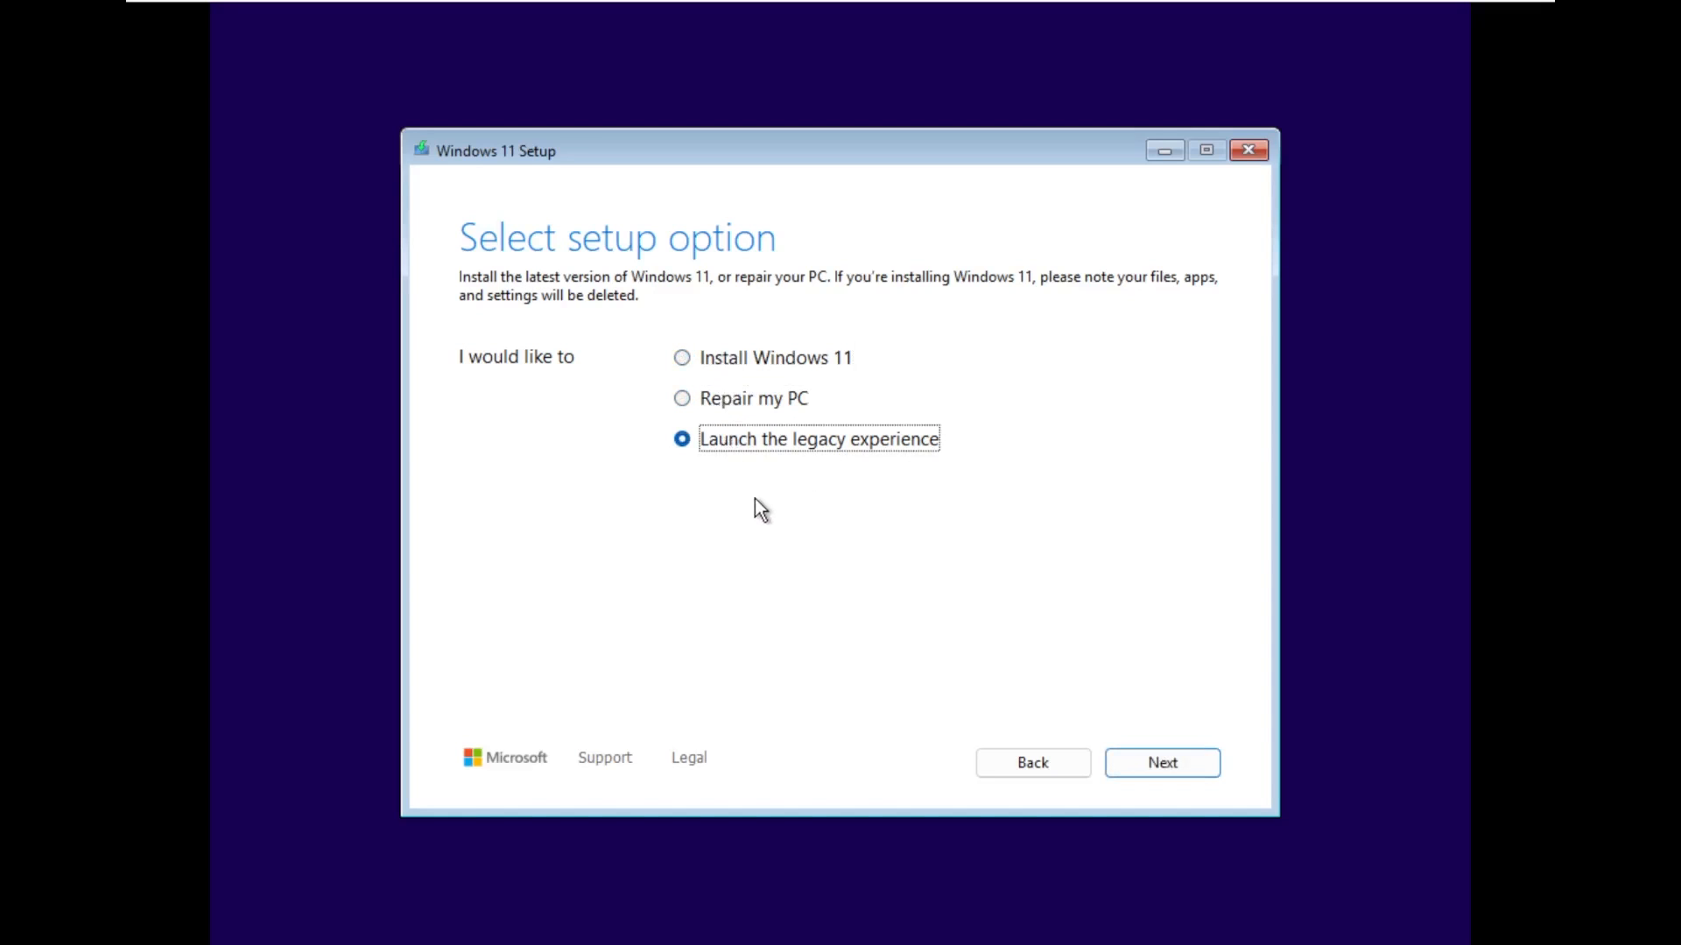
click(681, 357)
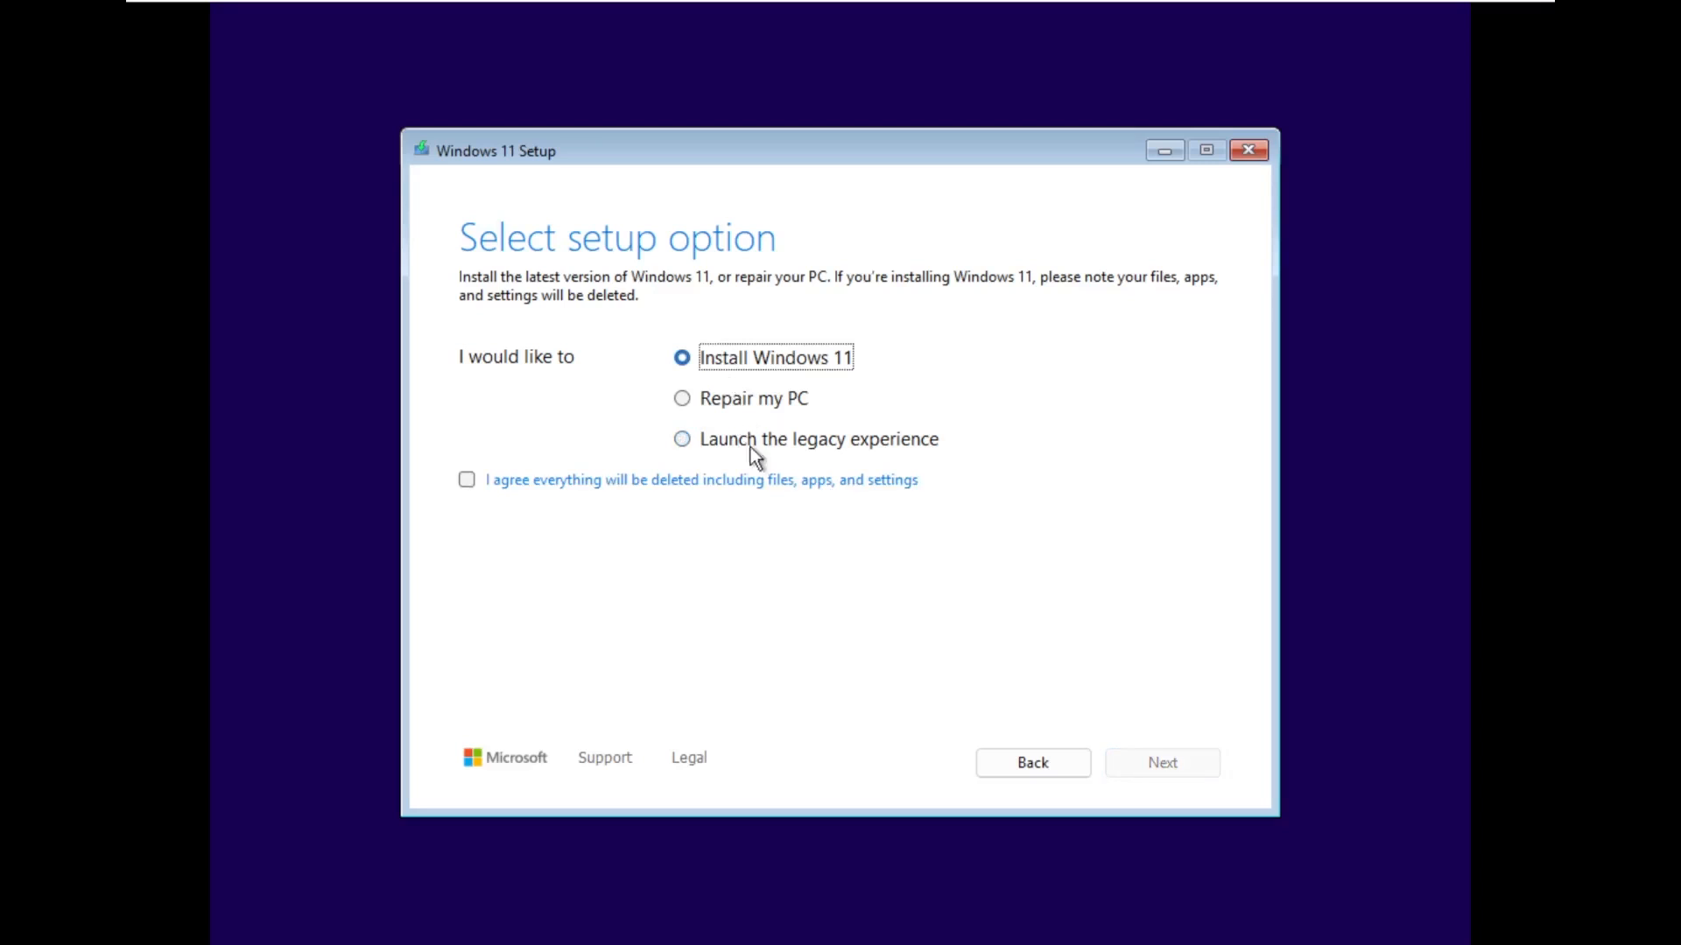
click(466, 480)
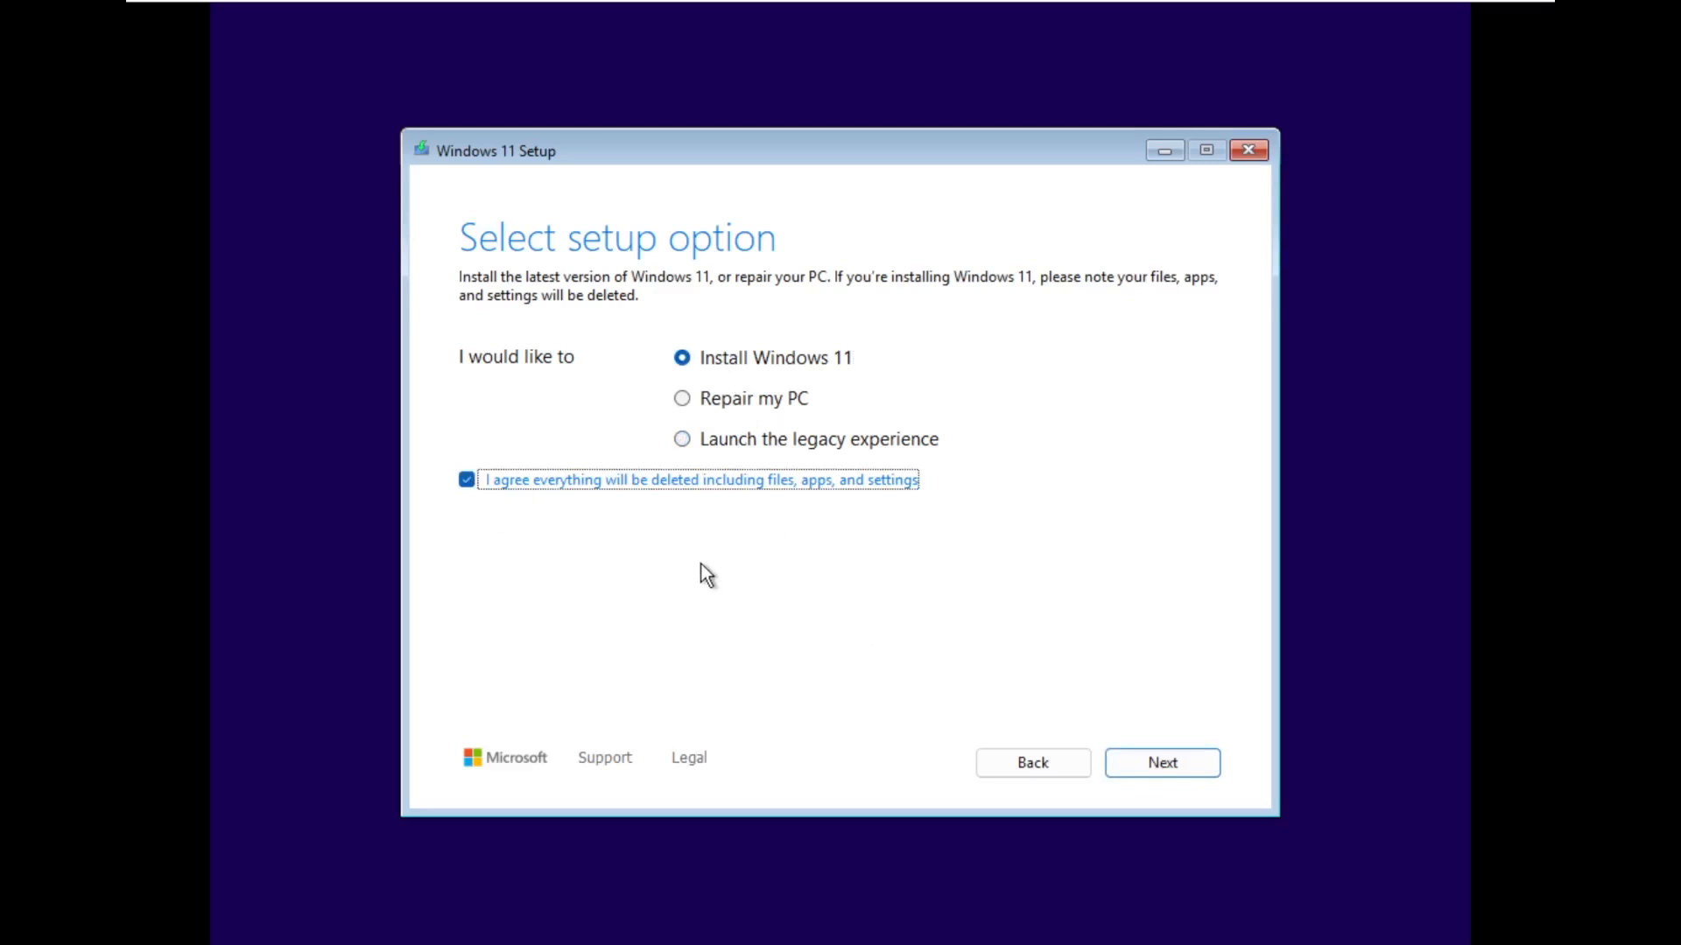
mouse_move(742, 422)
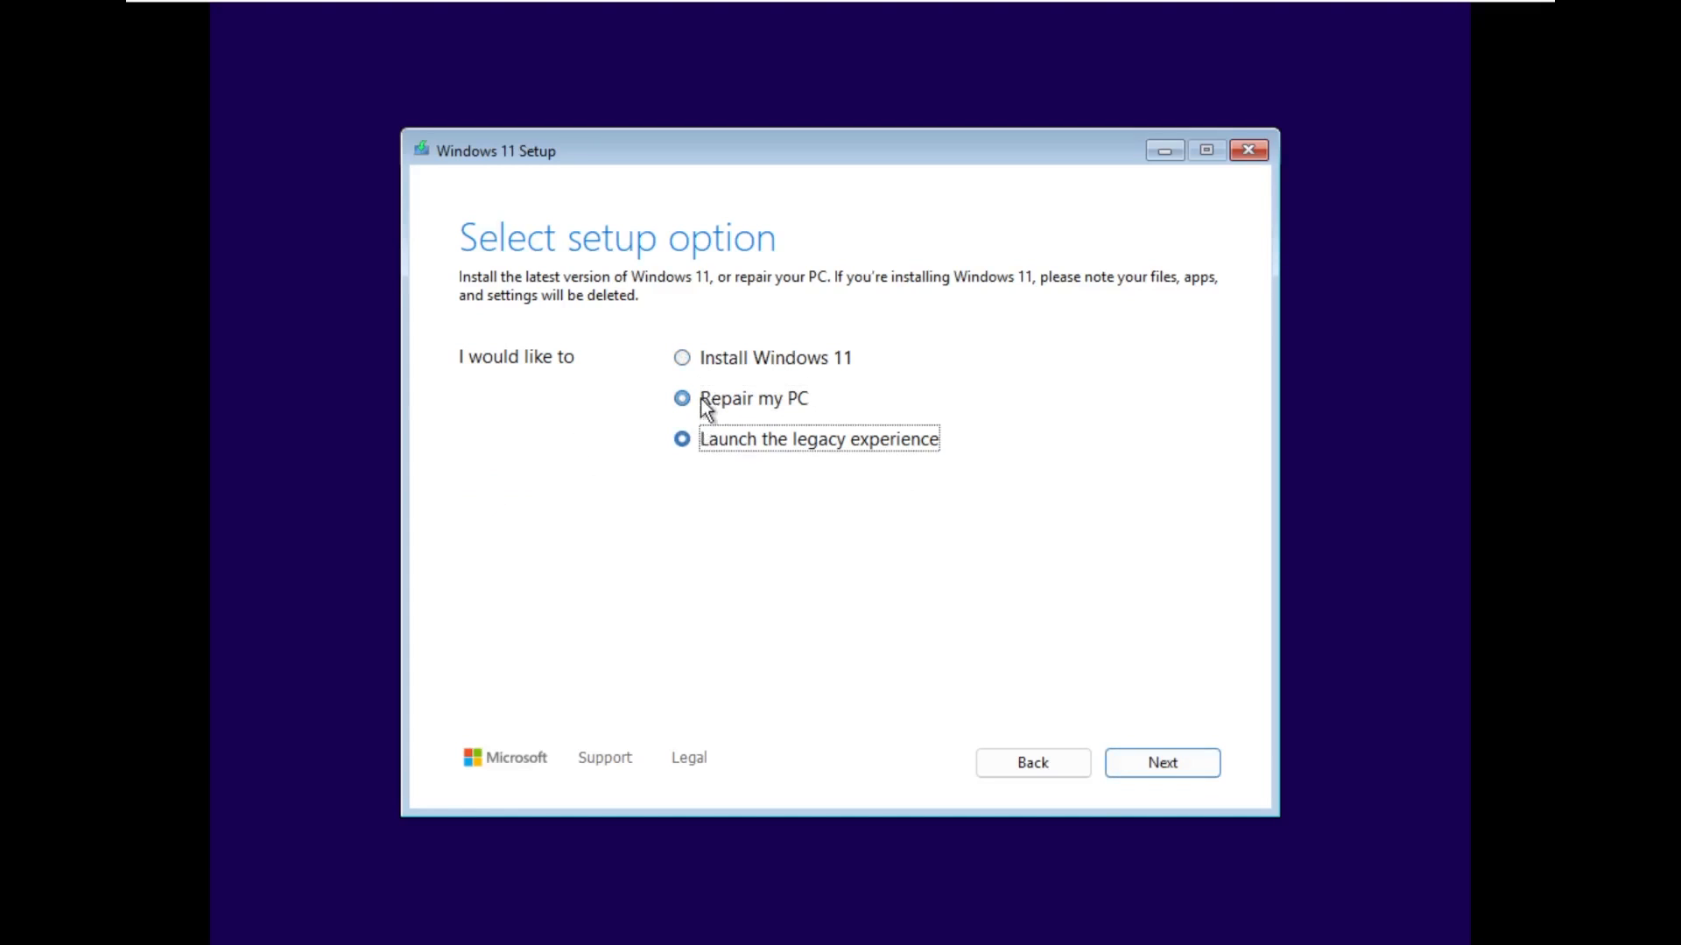
Step: Confirm Install Windows 11 with 'I agree everything will be deleted' and continue to the product key page
click(681, 357)
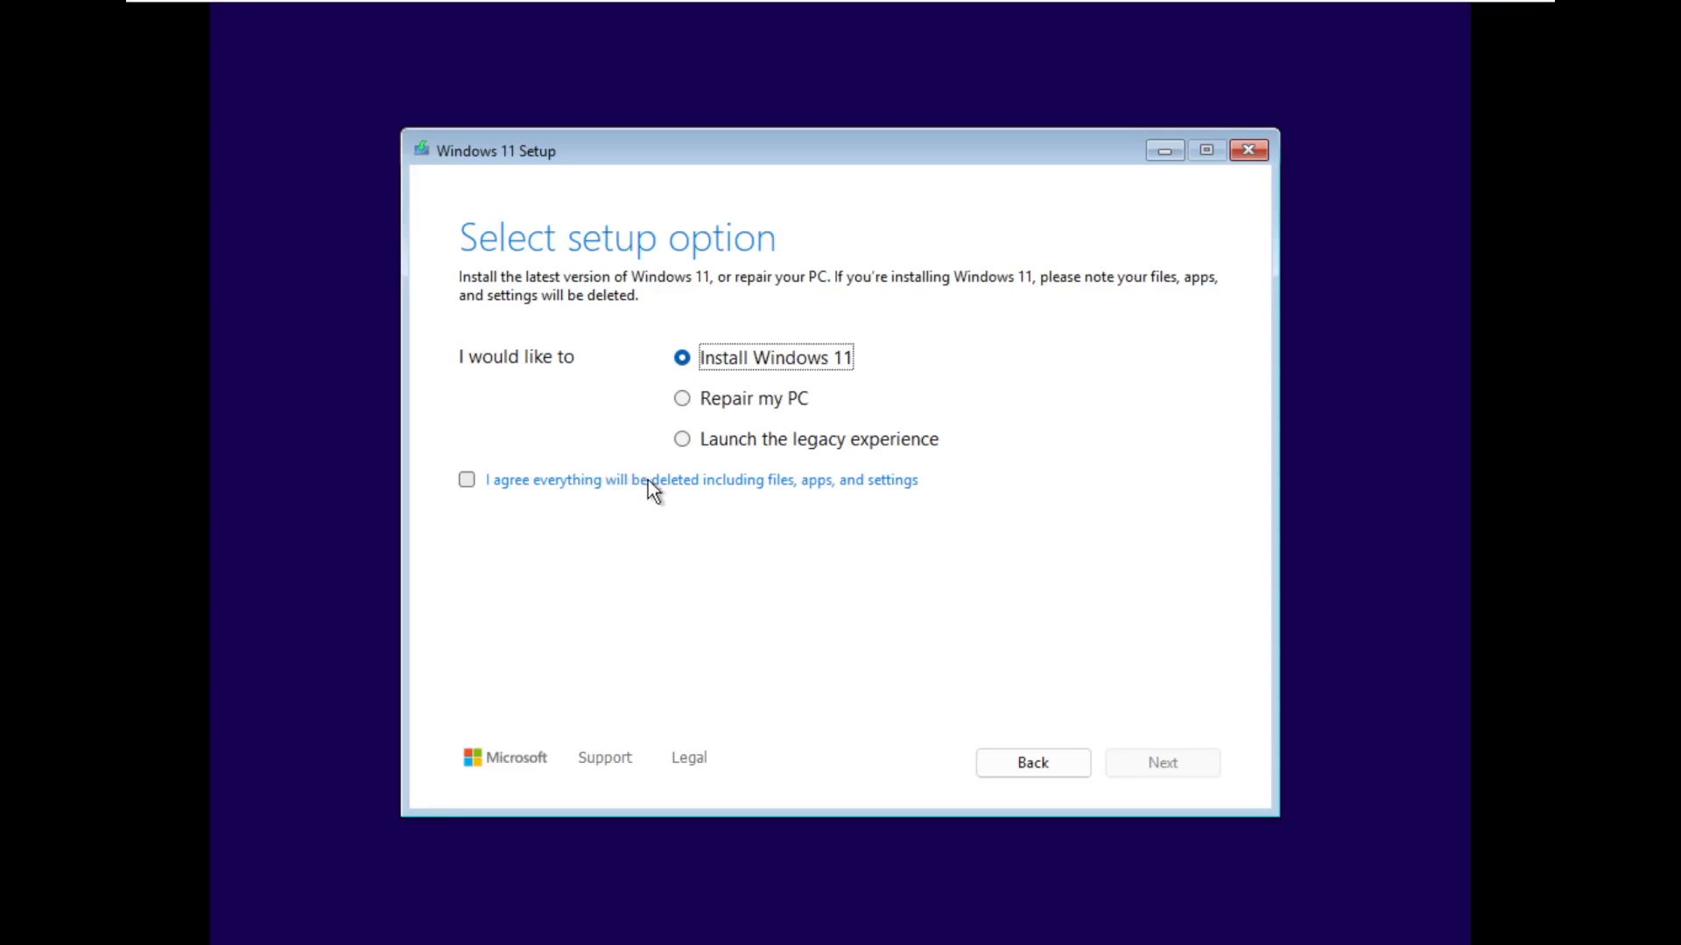
click(466, 480)
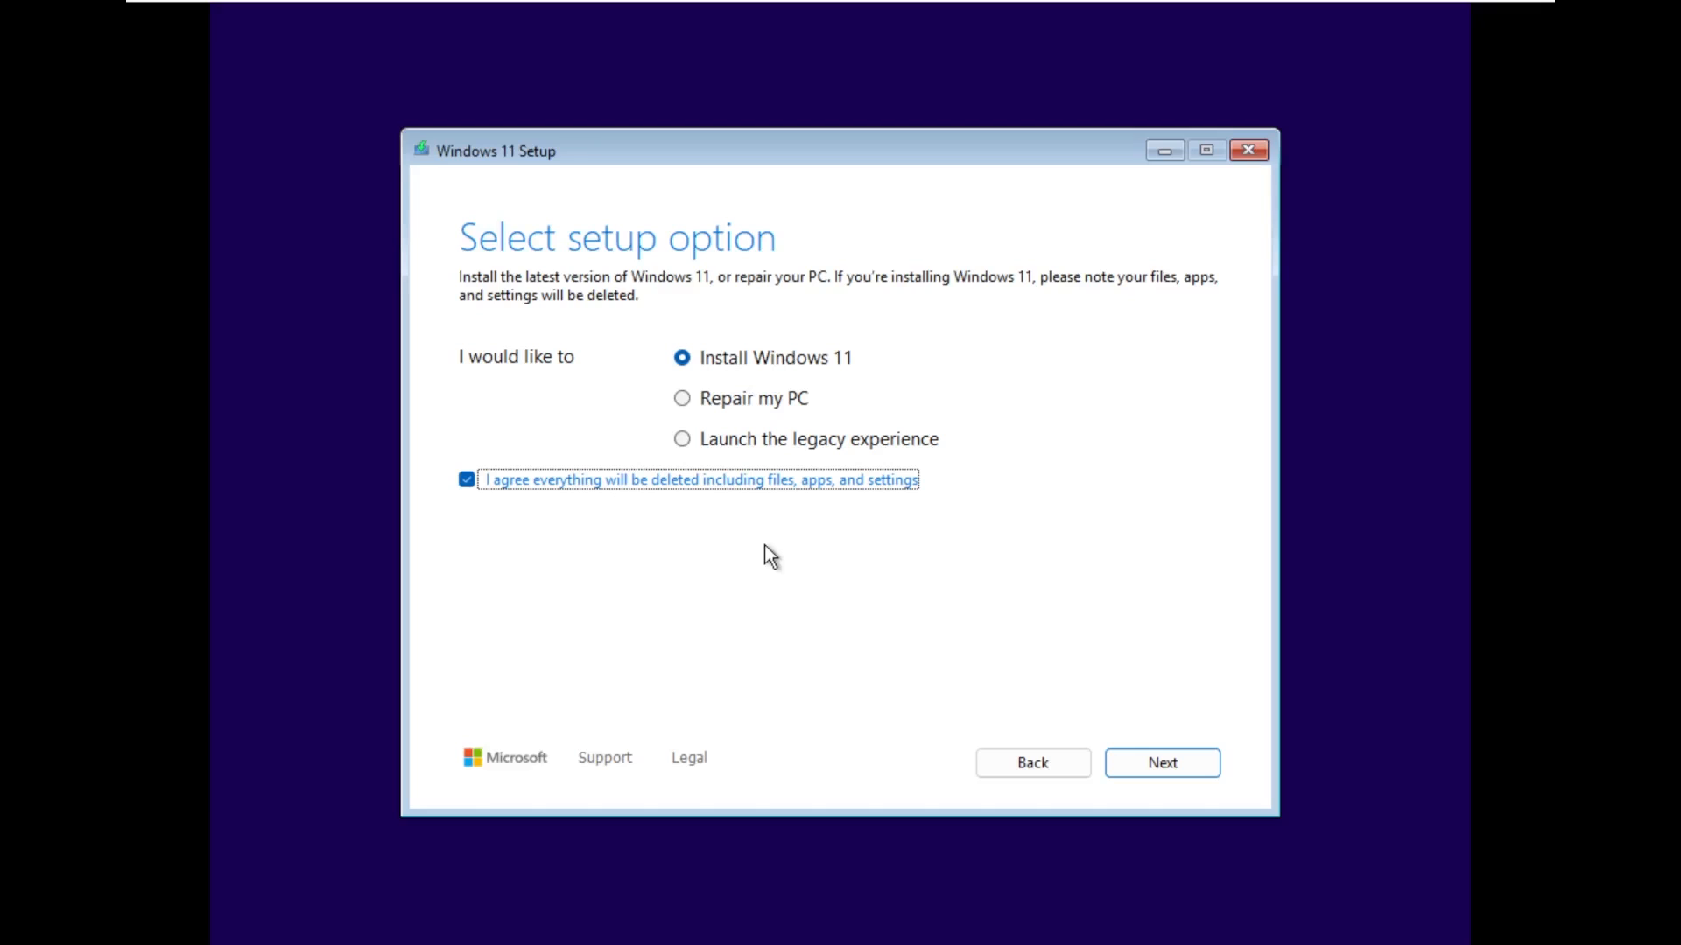
click(1162, 763)
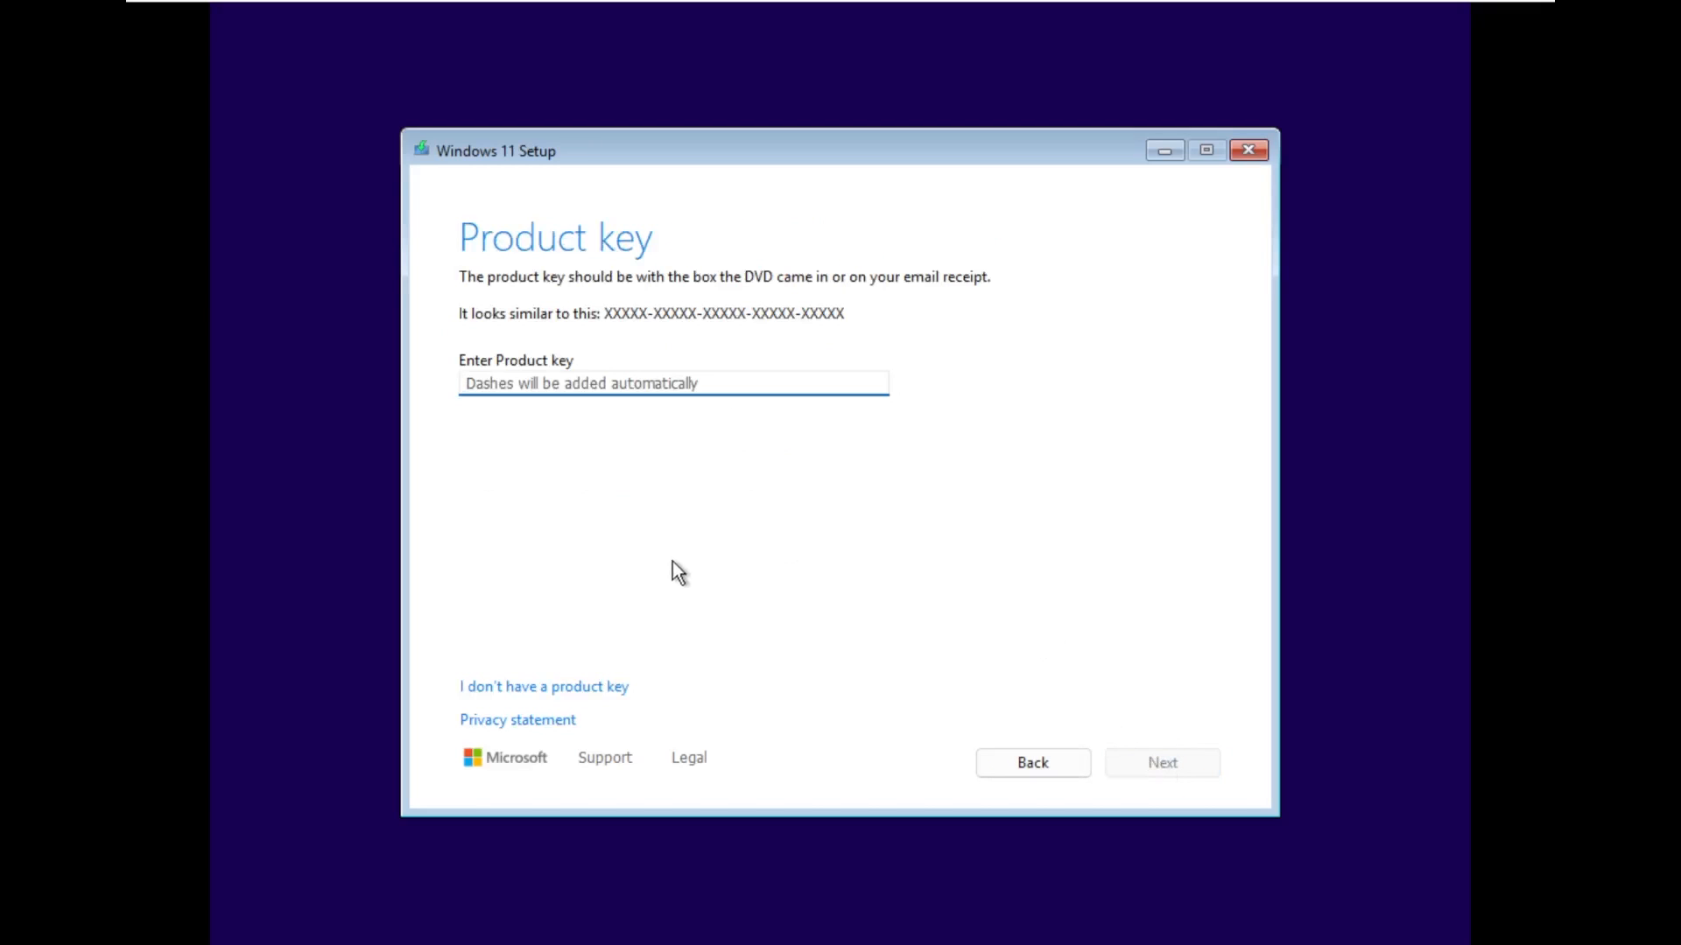
mouse_move(636, 560)
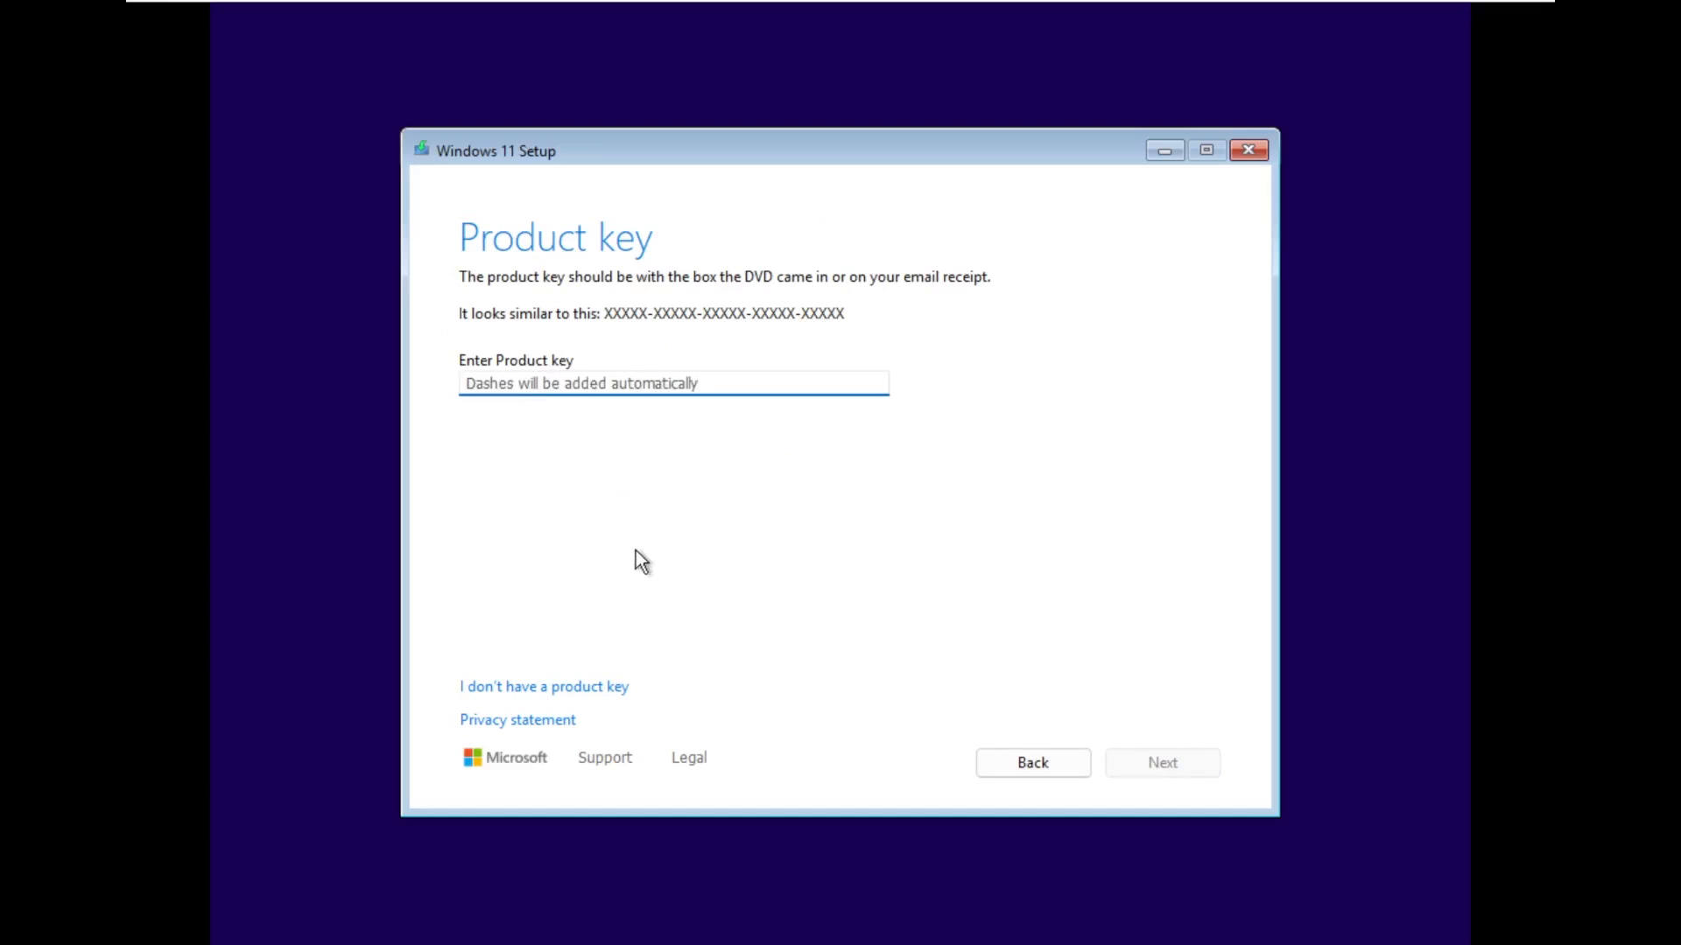
Step: Continue with 'I don't have a product key', scroll the license terms and accept them
click(543, 687)
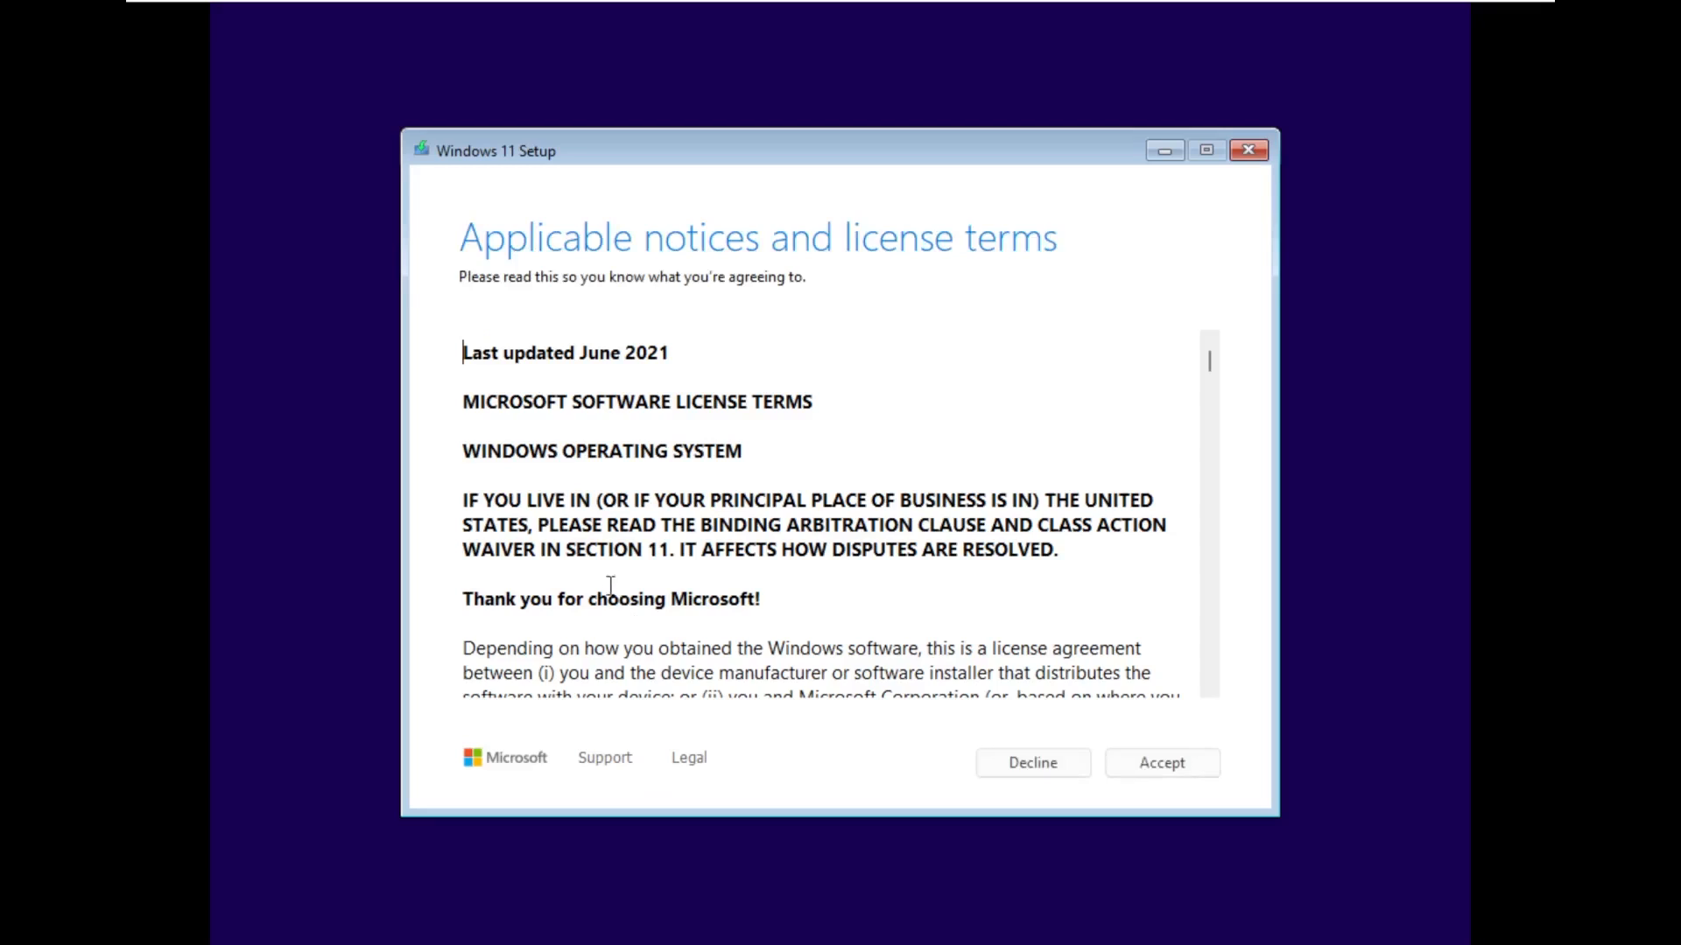
scroll(down, 3)
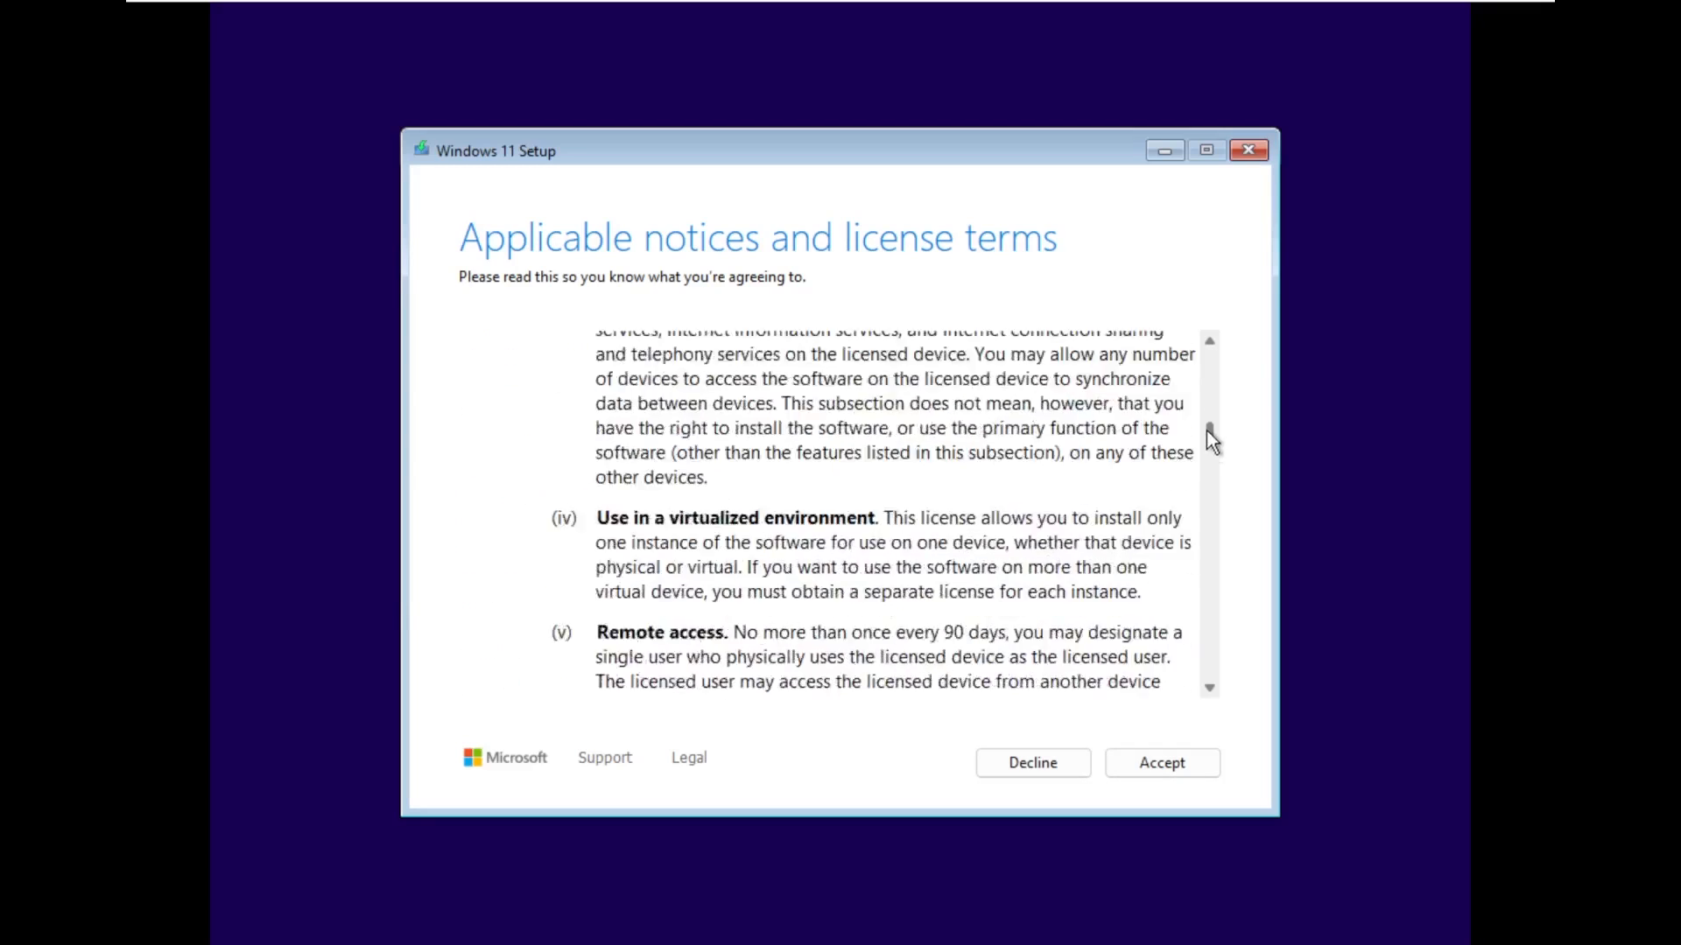
scroll(down, 3)
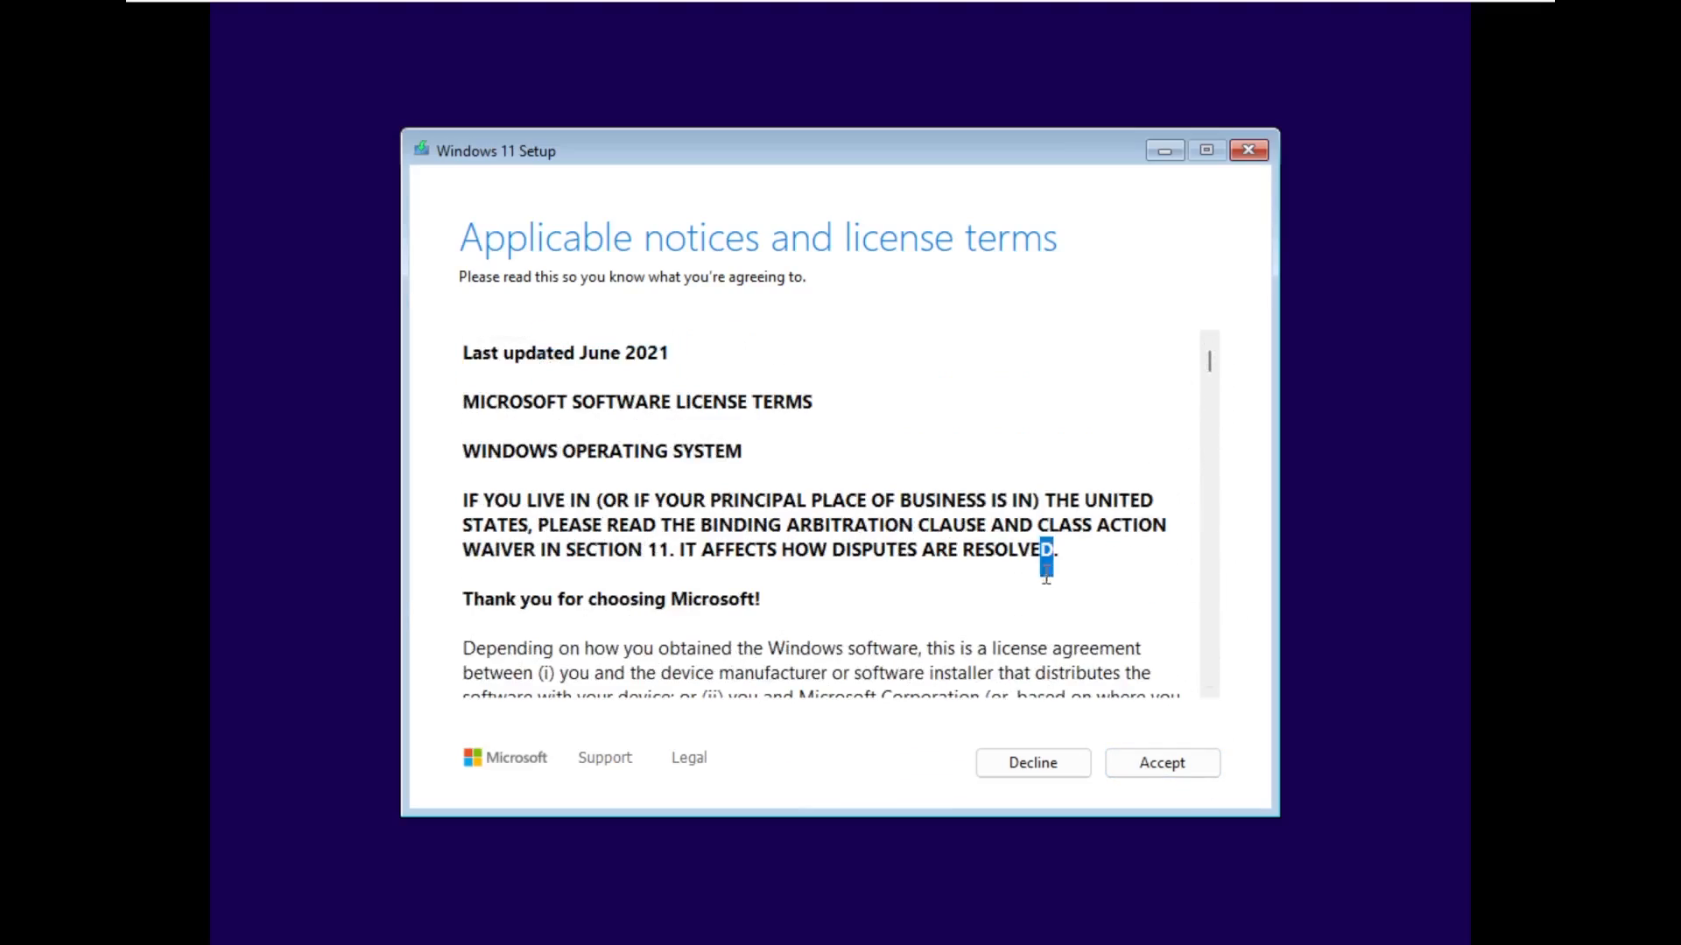
click(1162, 764)
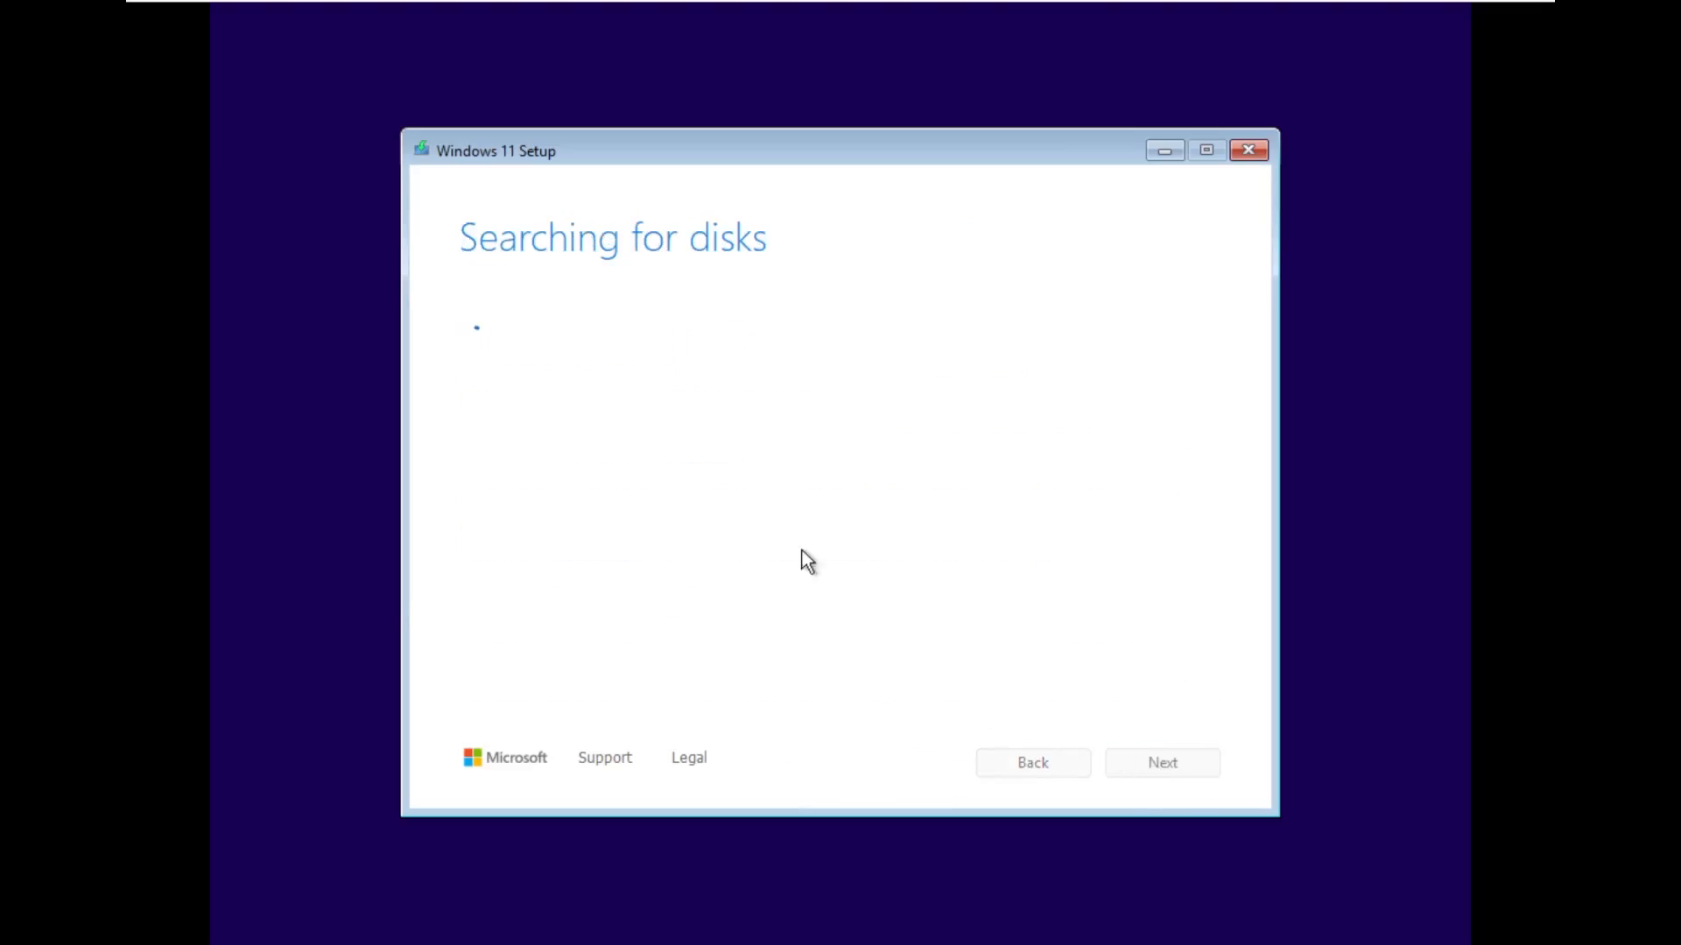
mouse_move(597, 456)
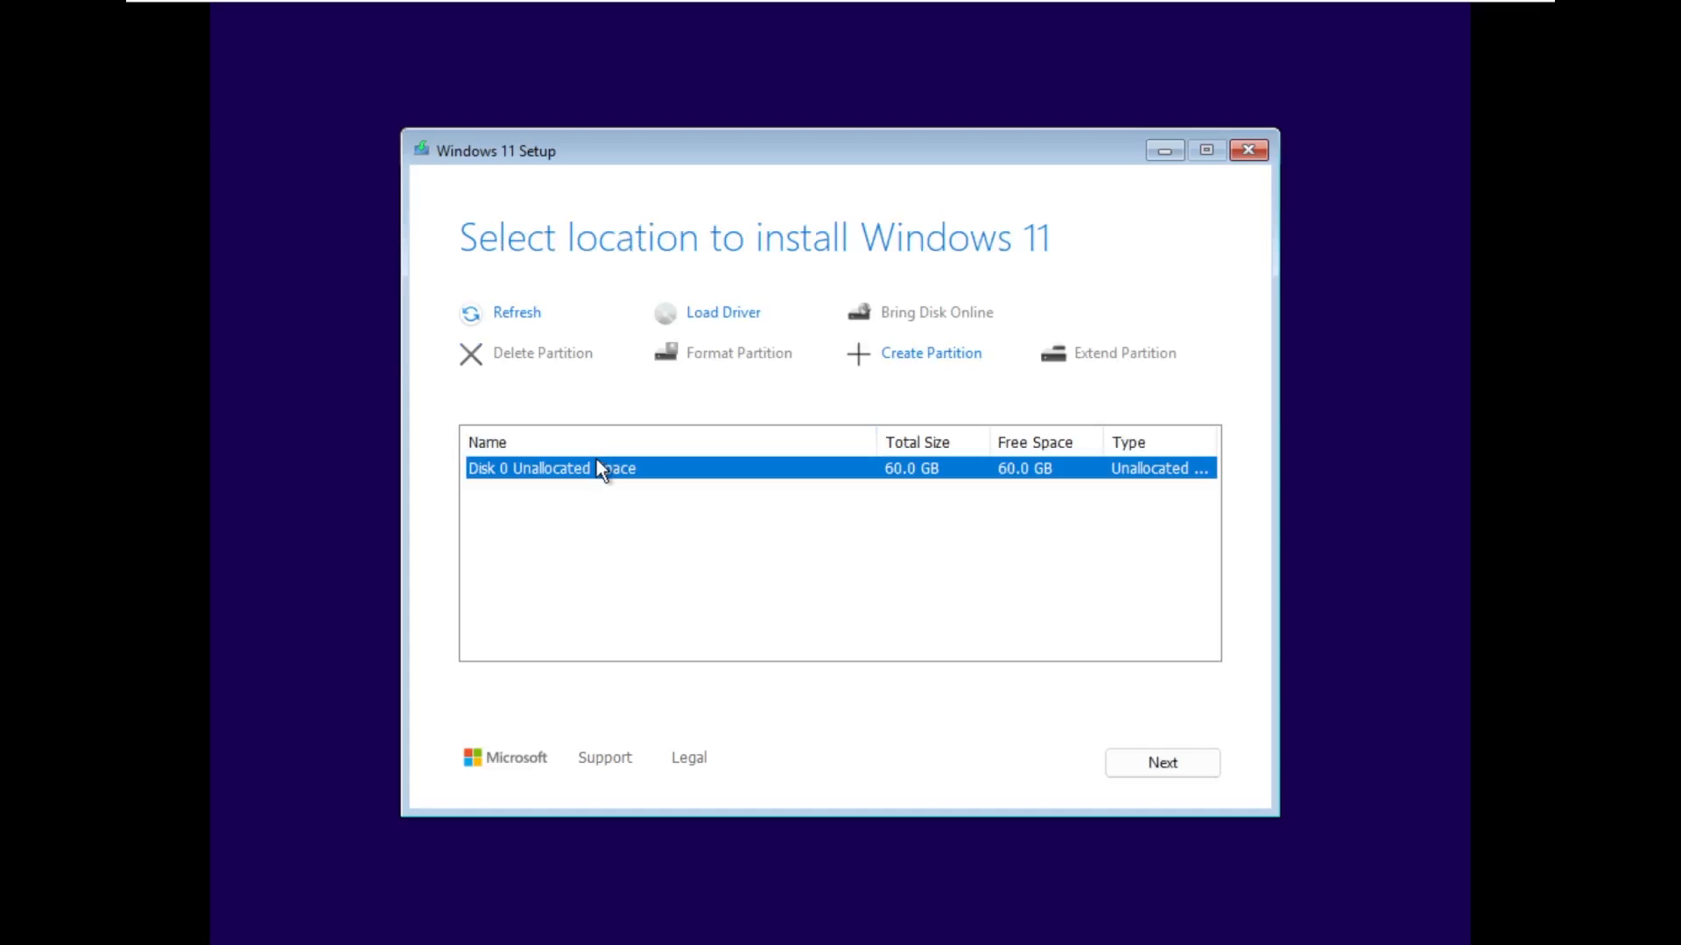
mouse_move(519, 338)
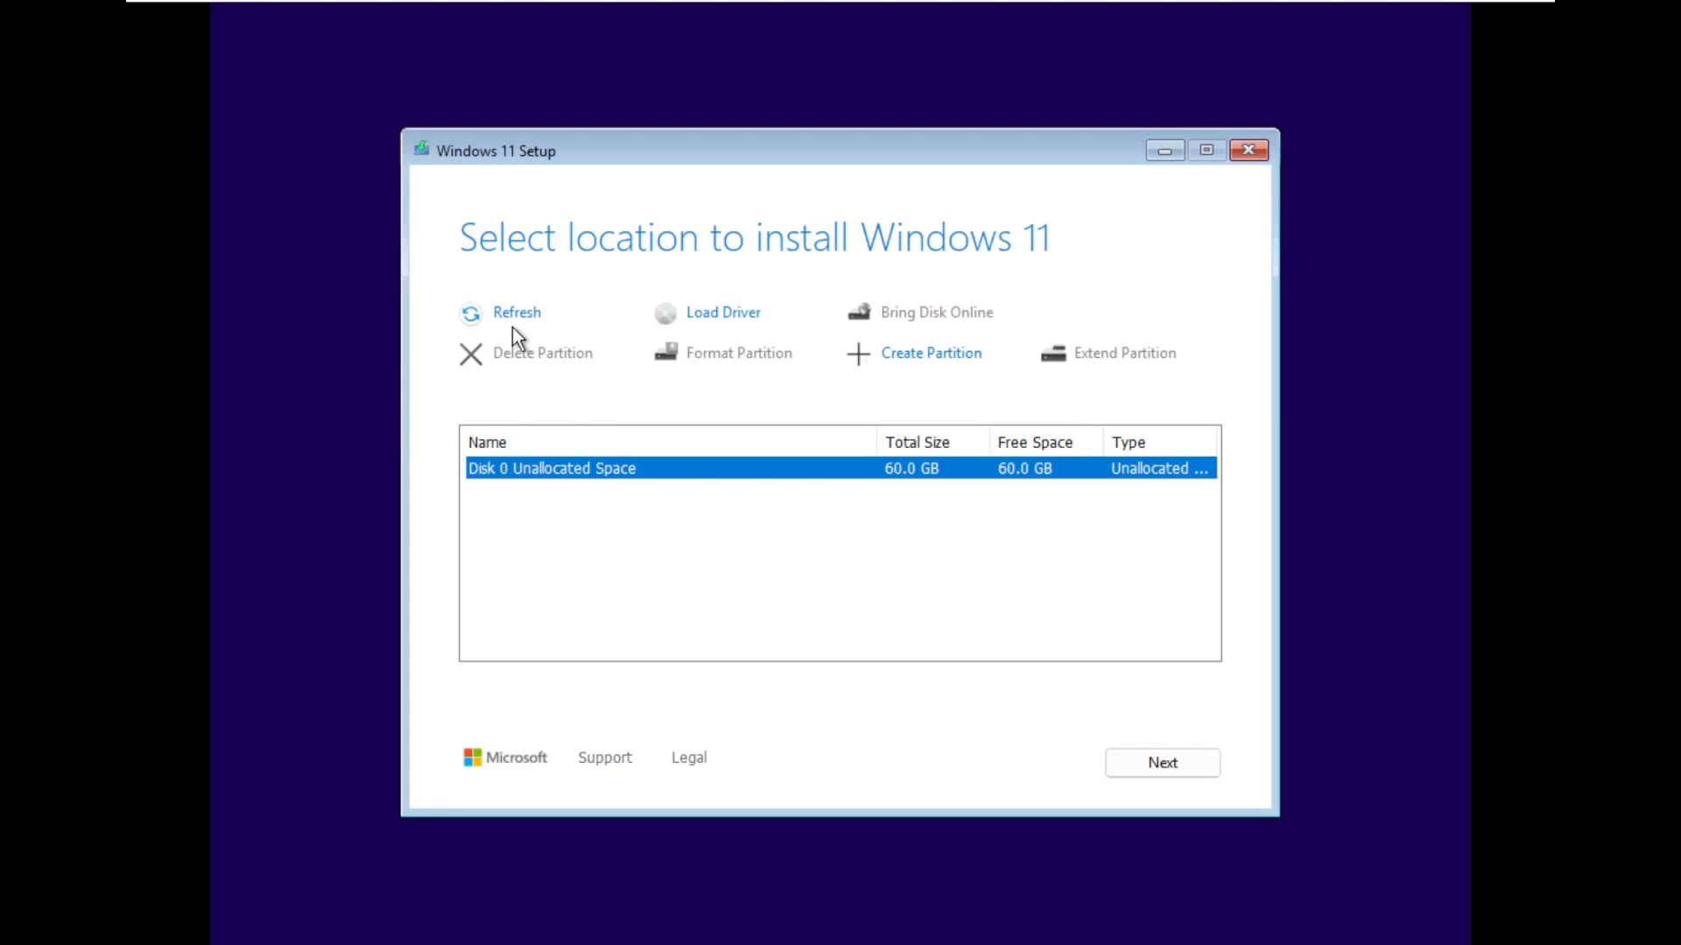
mouse_move(680, 376)
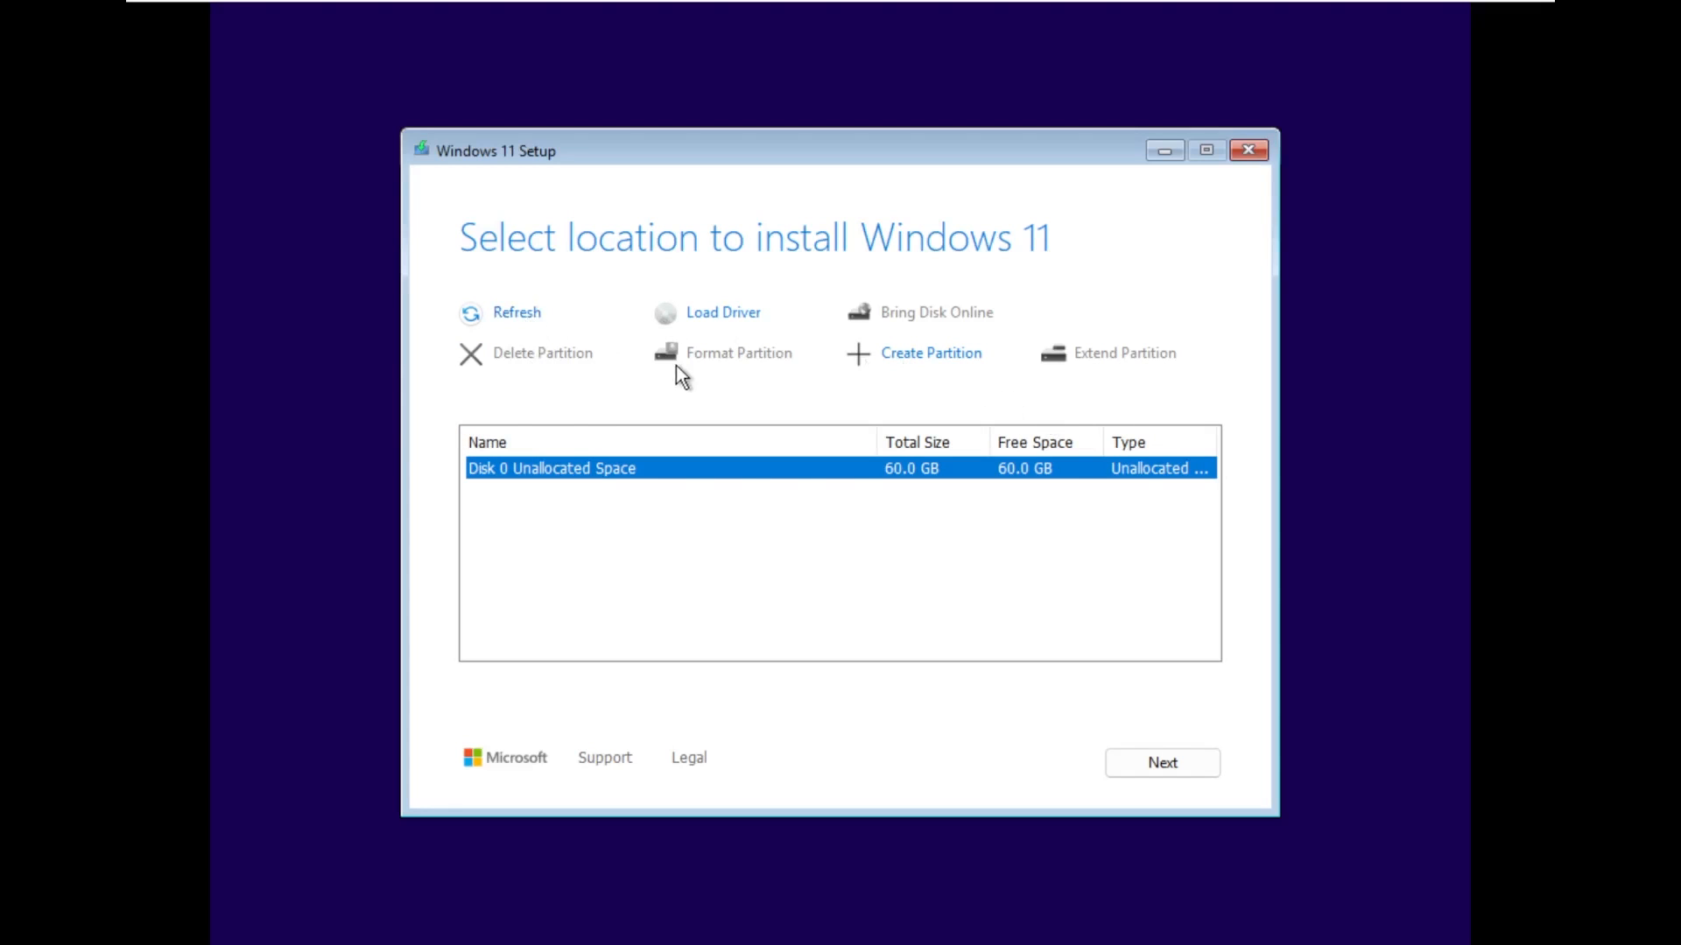
mouse_move(903, 338)
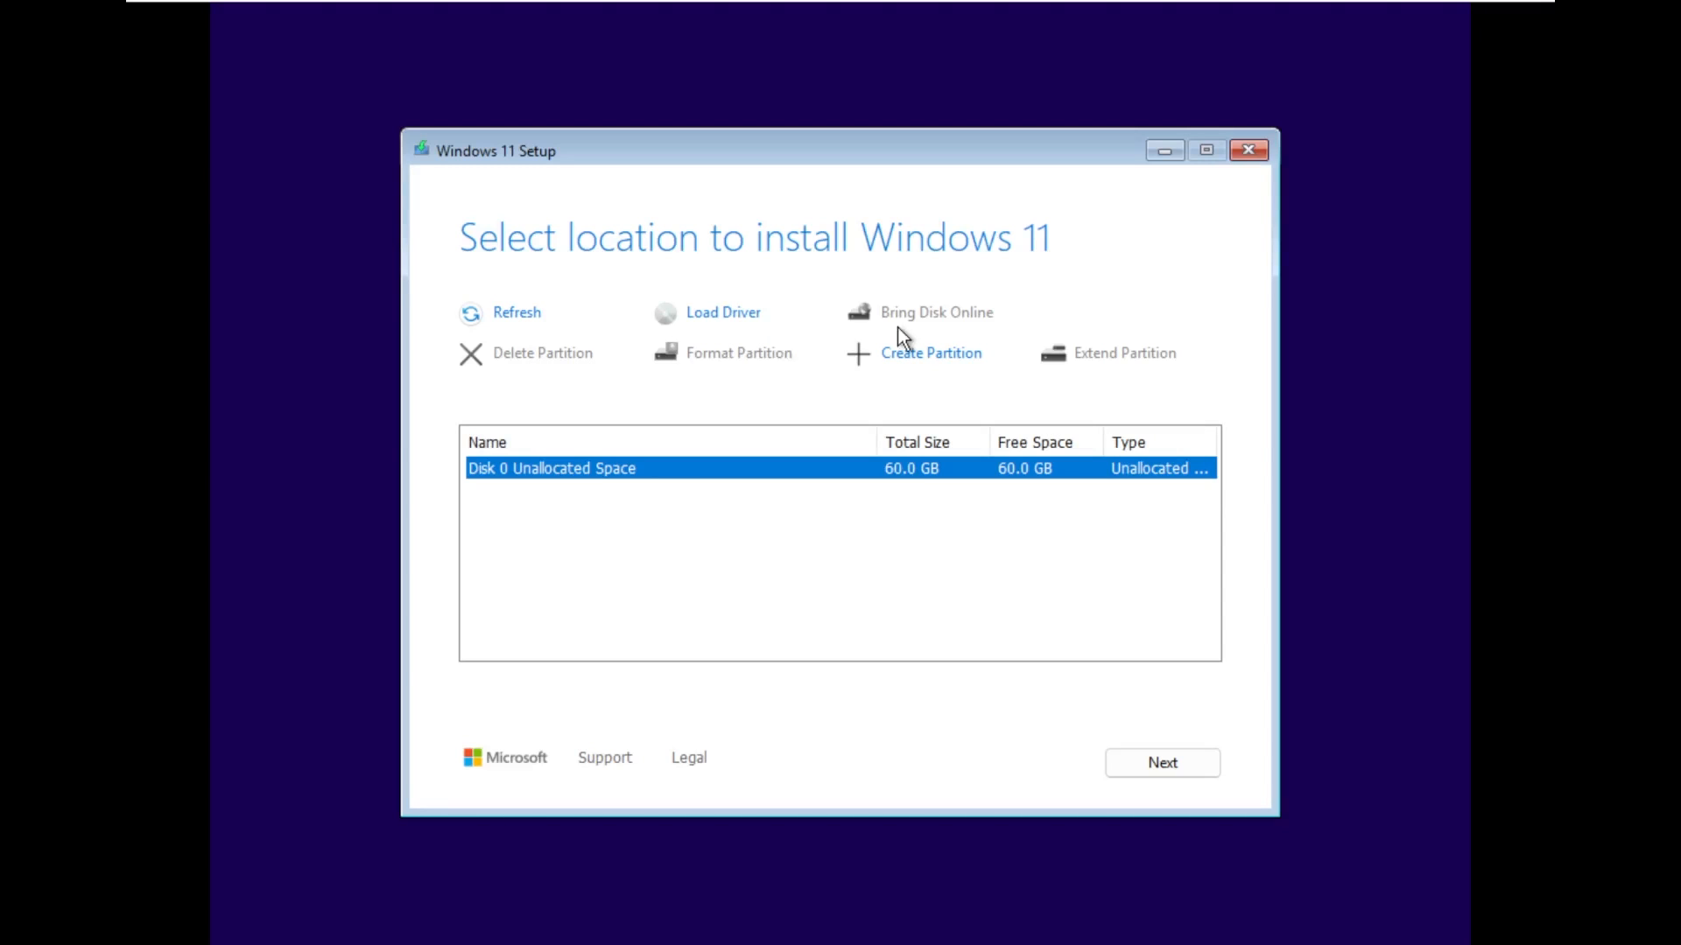
mouse_move(1138, 615)
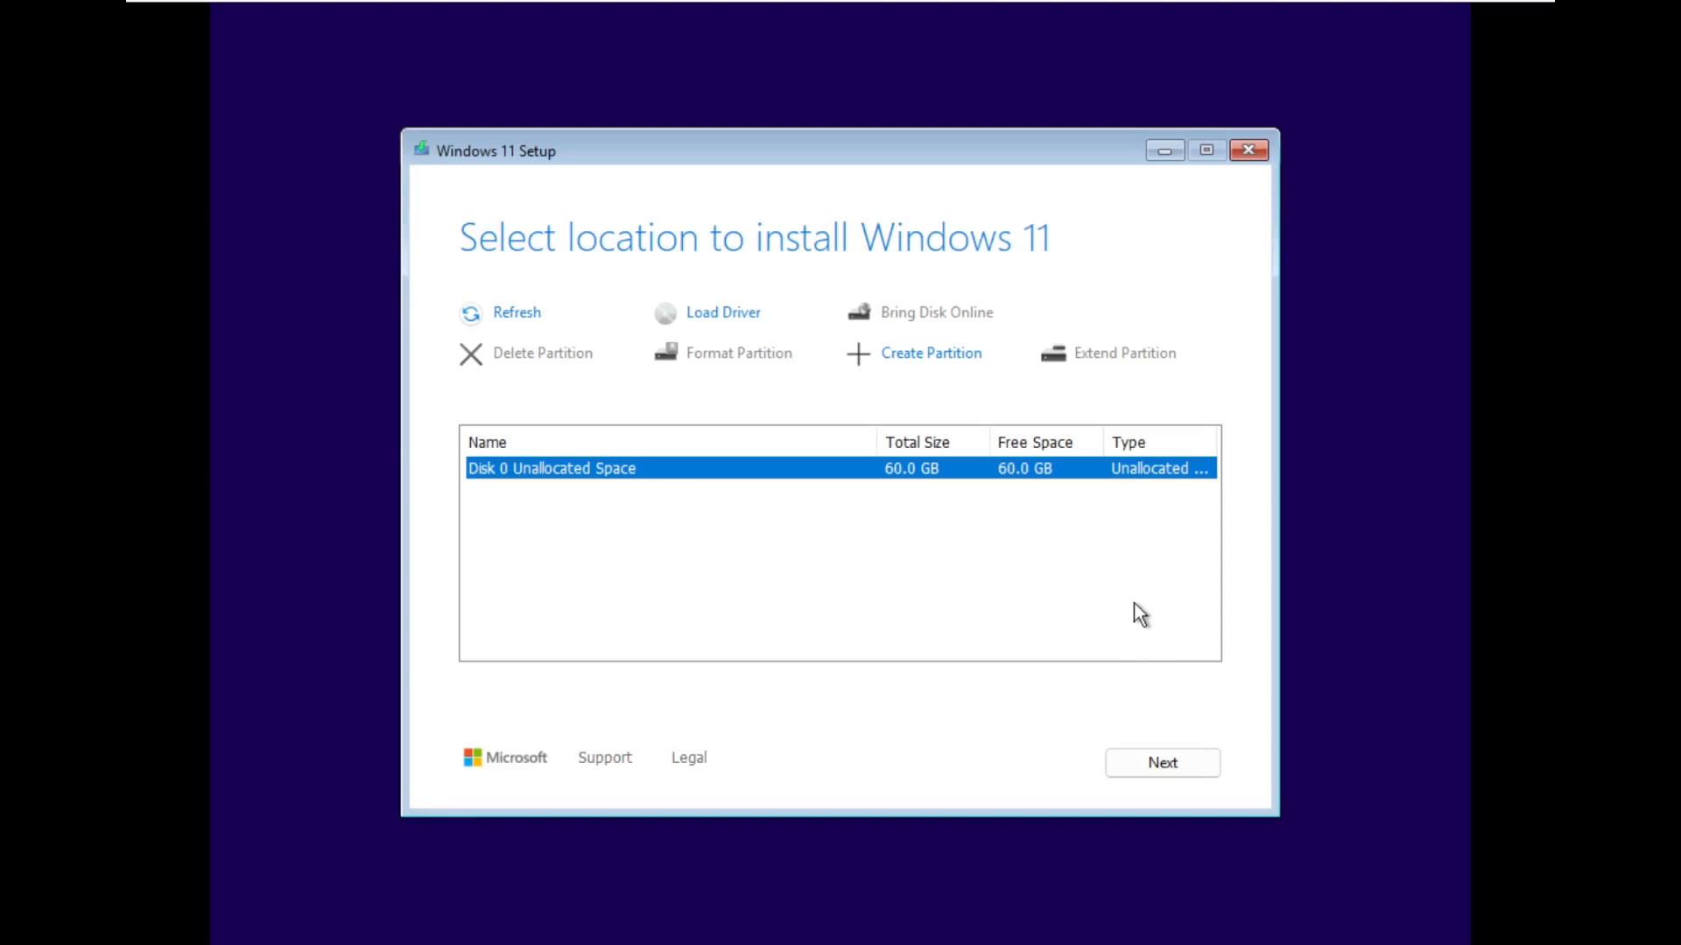
mouse_move(606, 315)
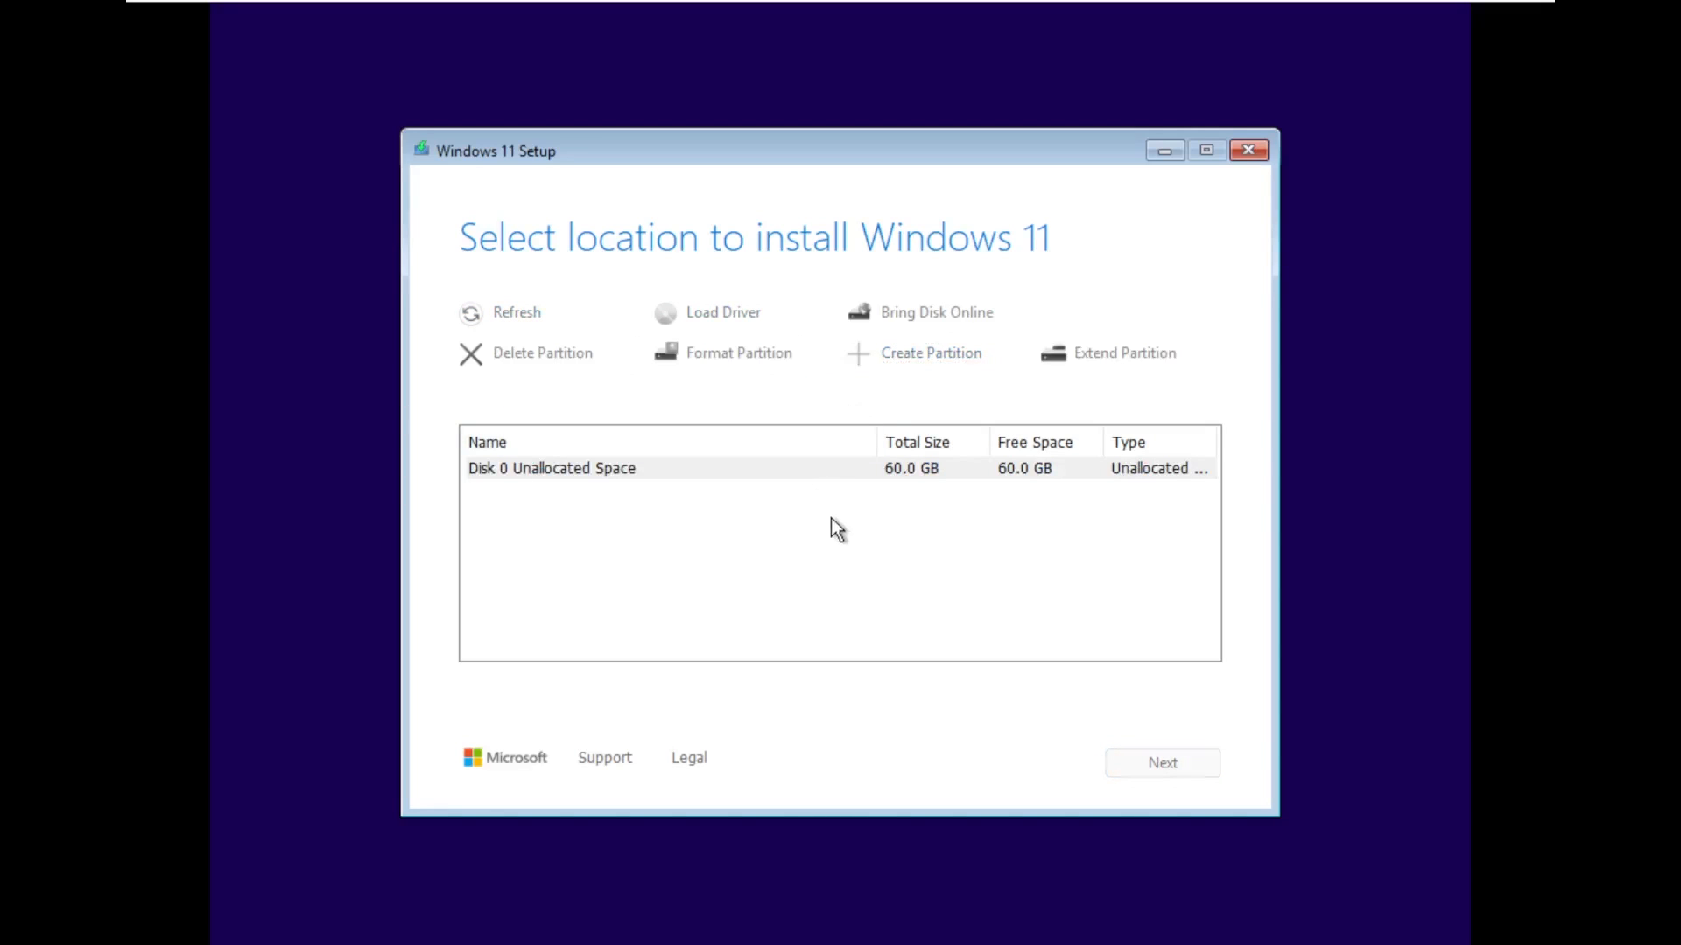
mouse_move(837, 504)
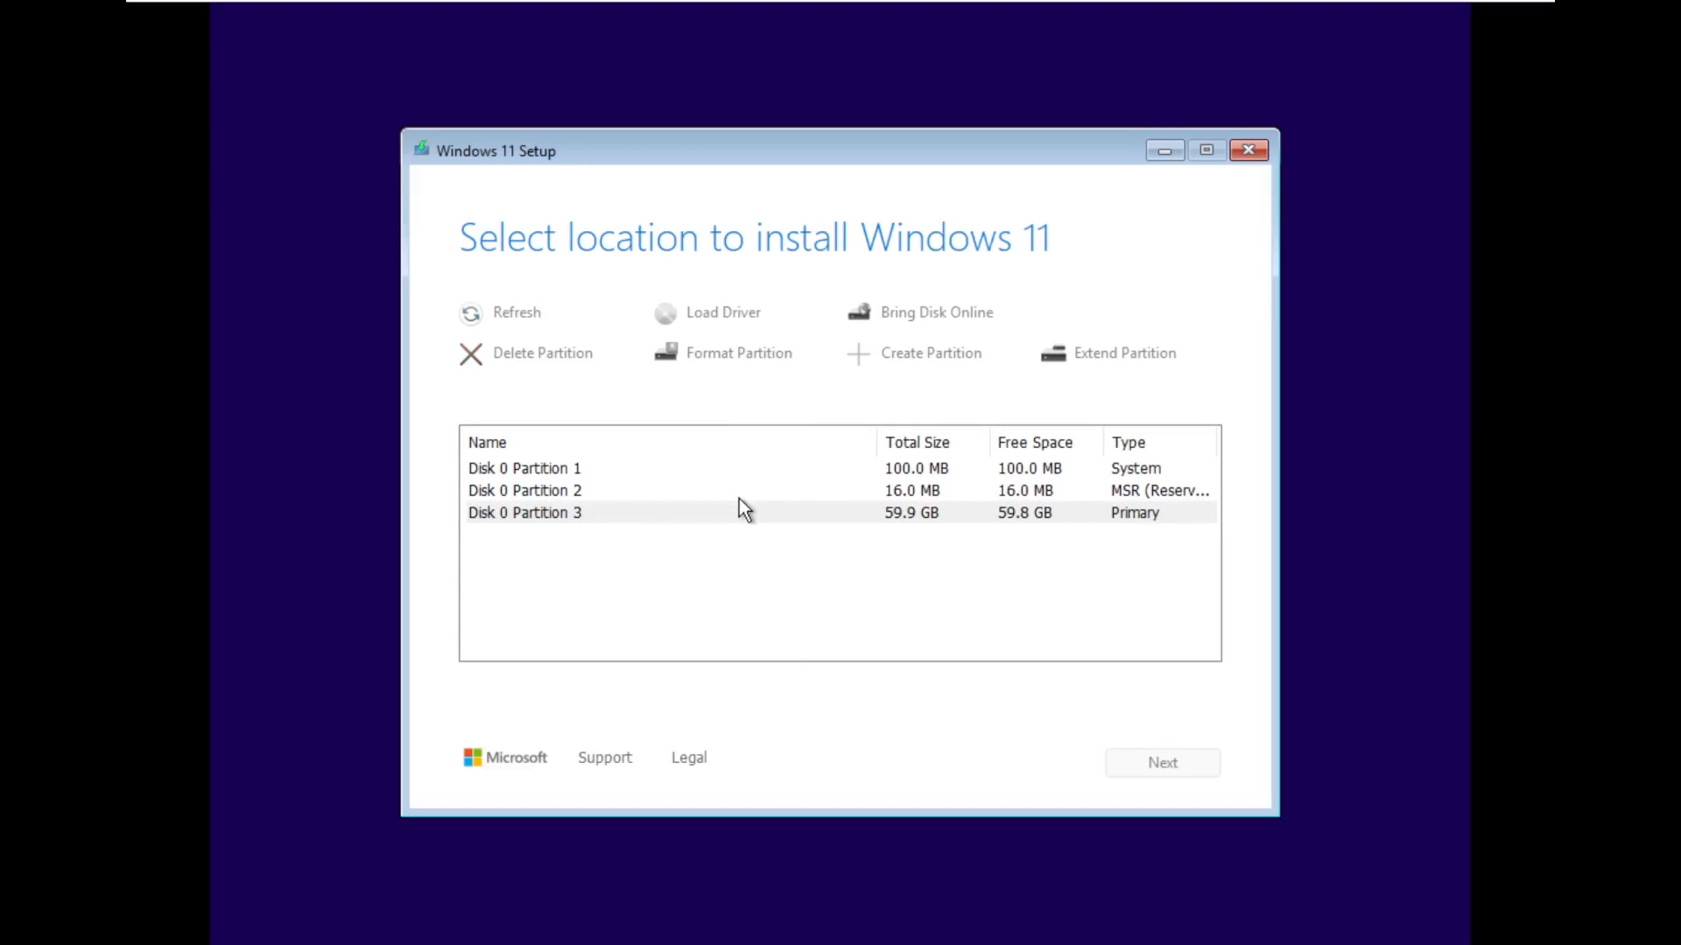
Step: Delete the created partitions so Disk 0 is 60.0 GB of unallocated space again
click(560, 490)
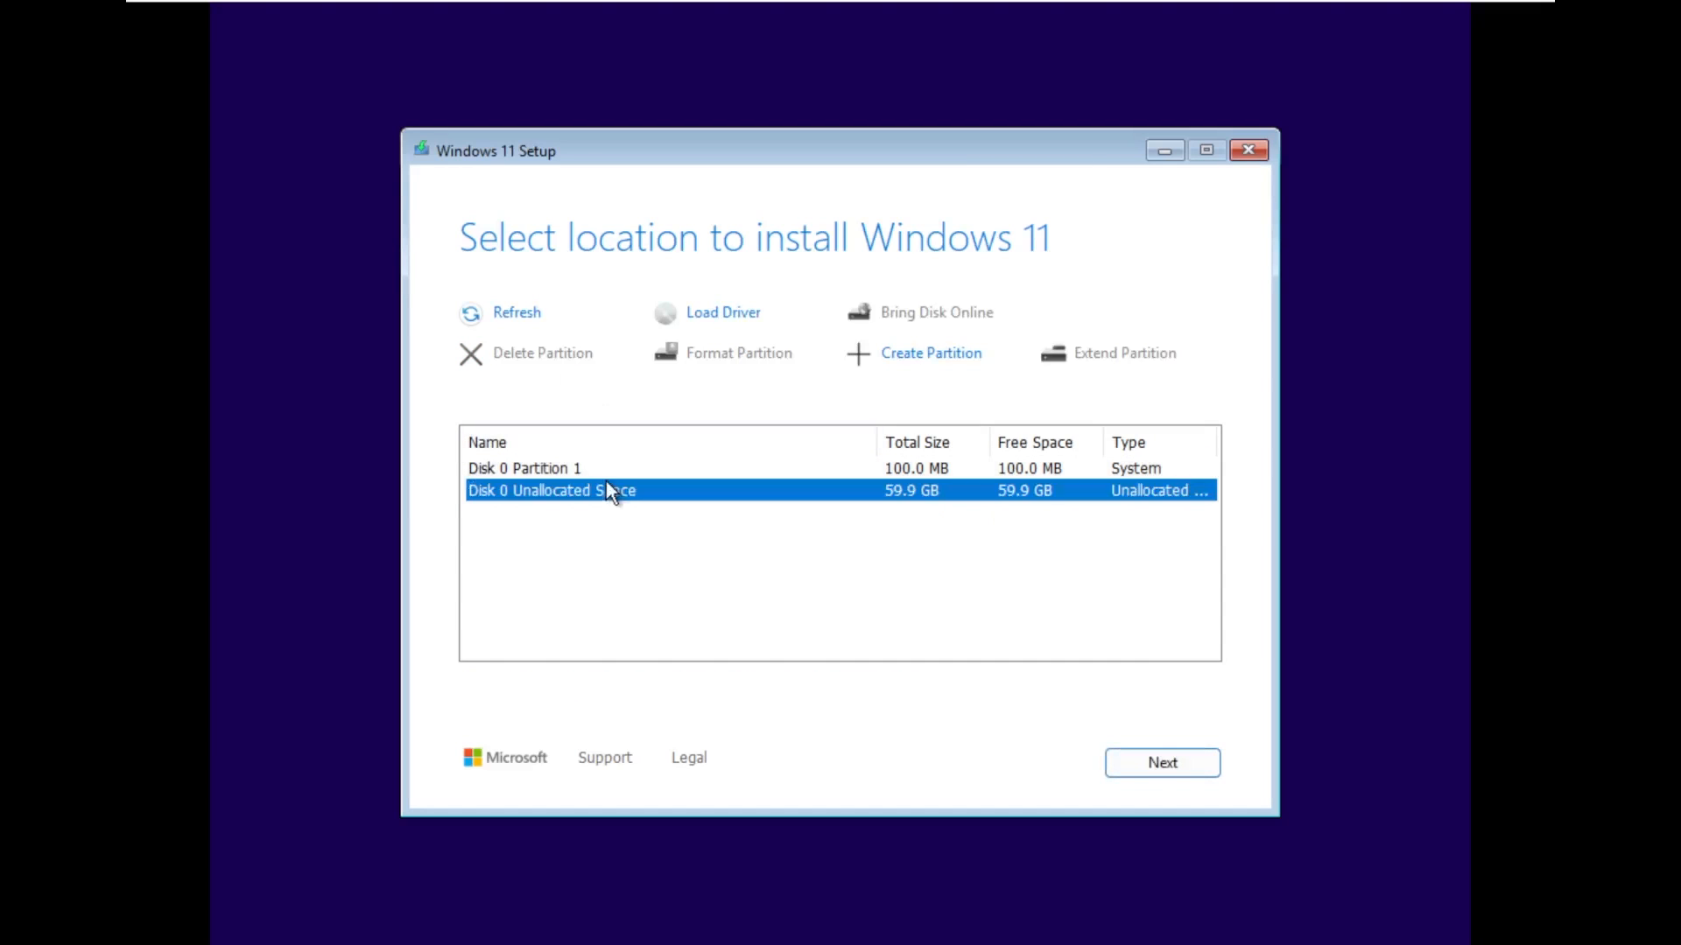
click(524, 469)
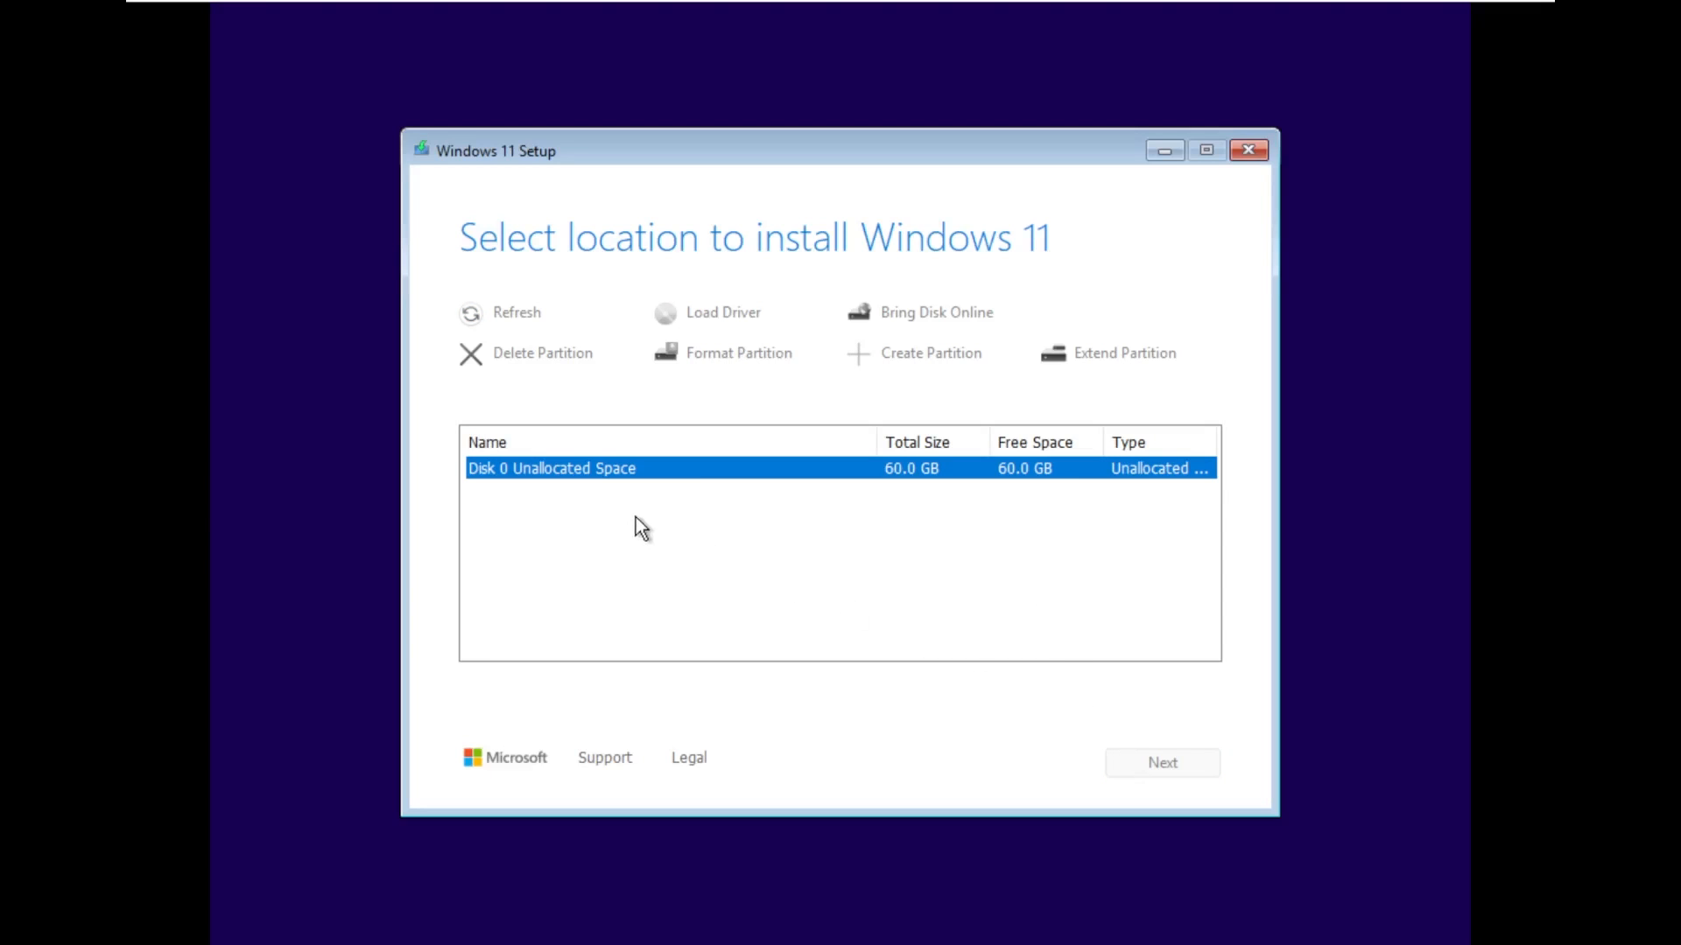
mouse_move(872, 557)
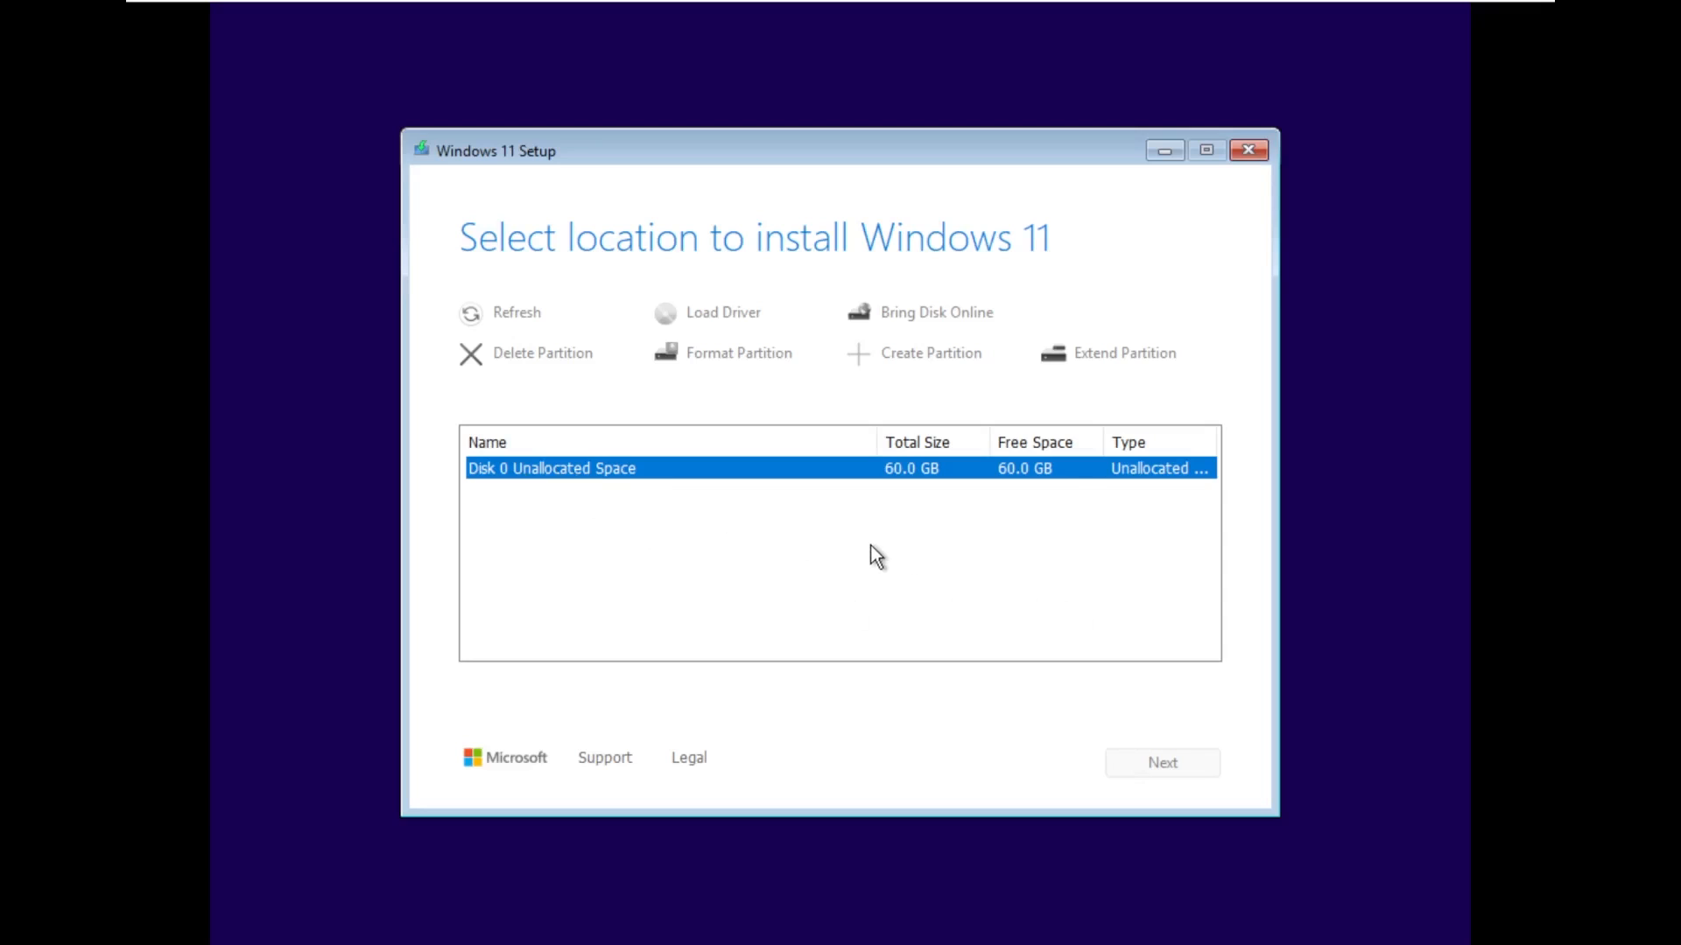
Step: Reach the Ready to install summary for Windows 11 Pro, keep nothing, and look up device specifications
click(1162, 763)
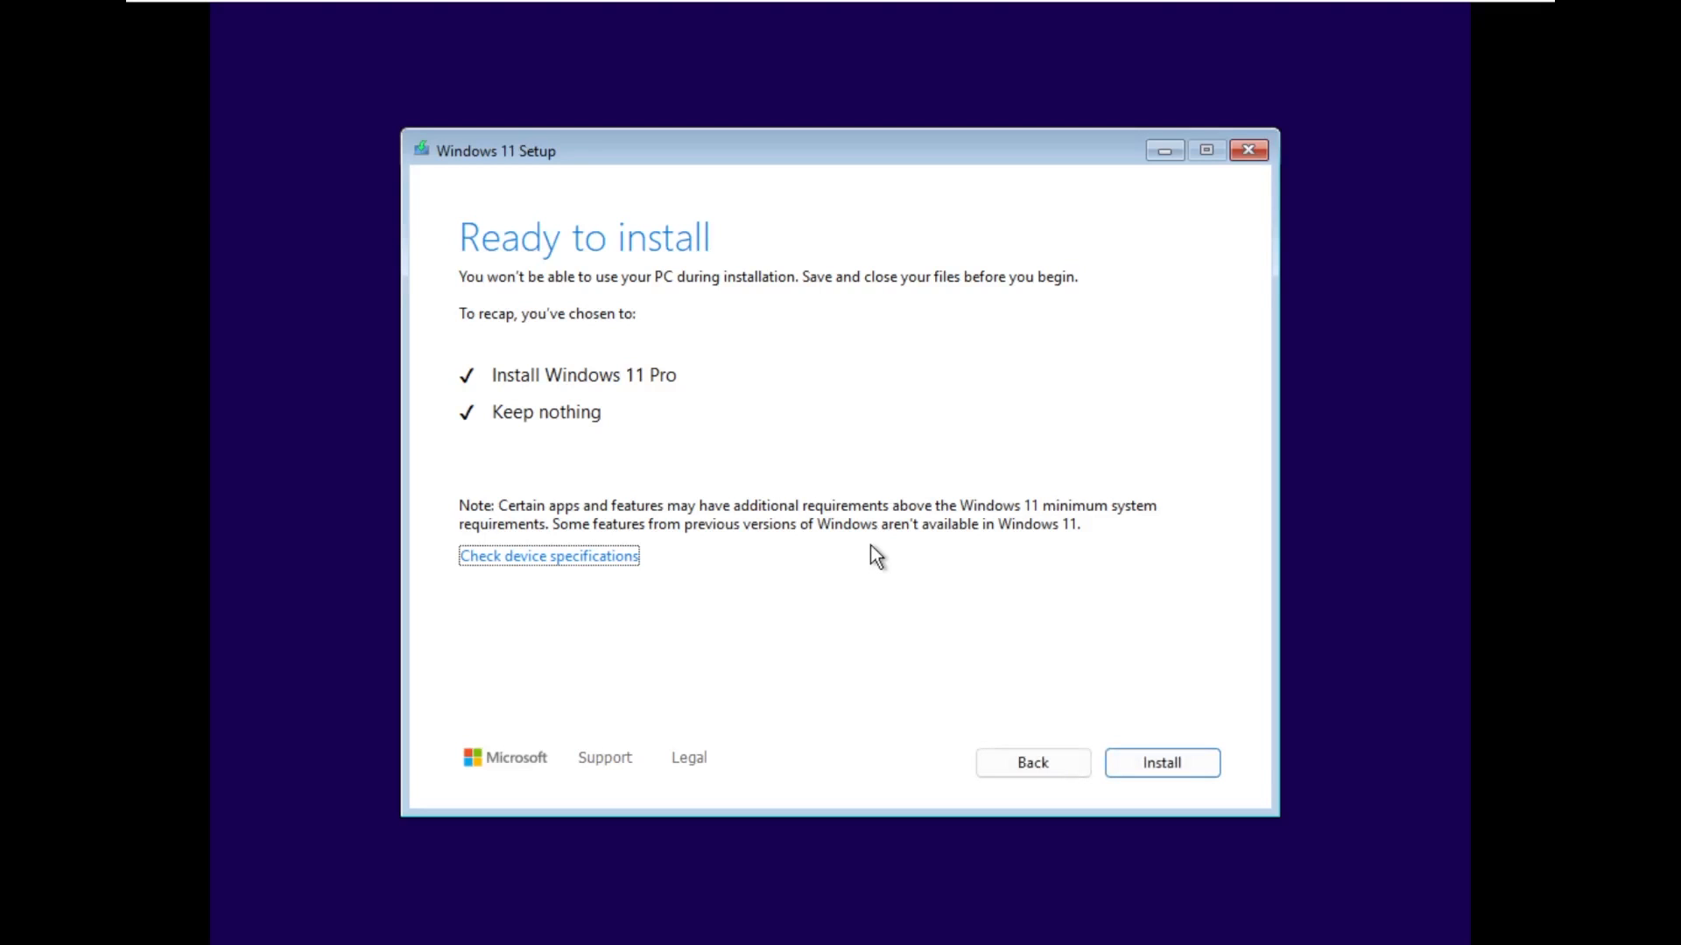
mouse_move(495, 394)
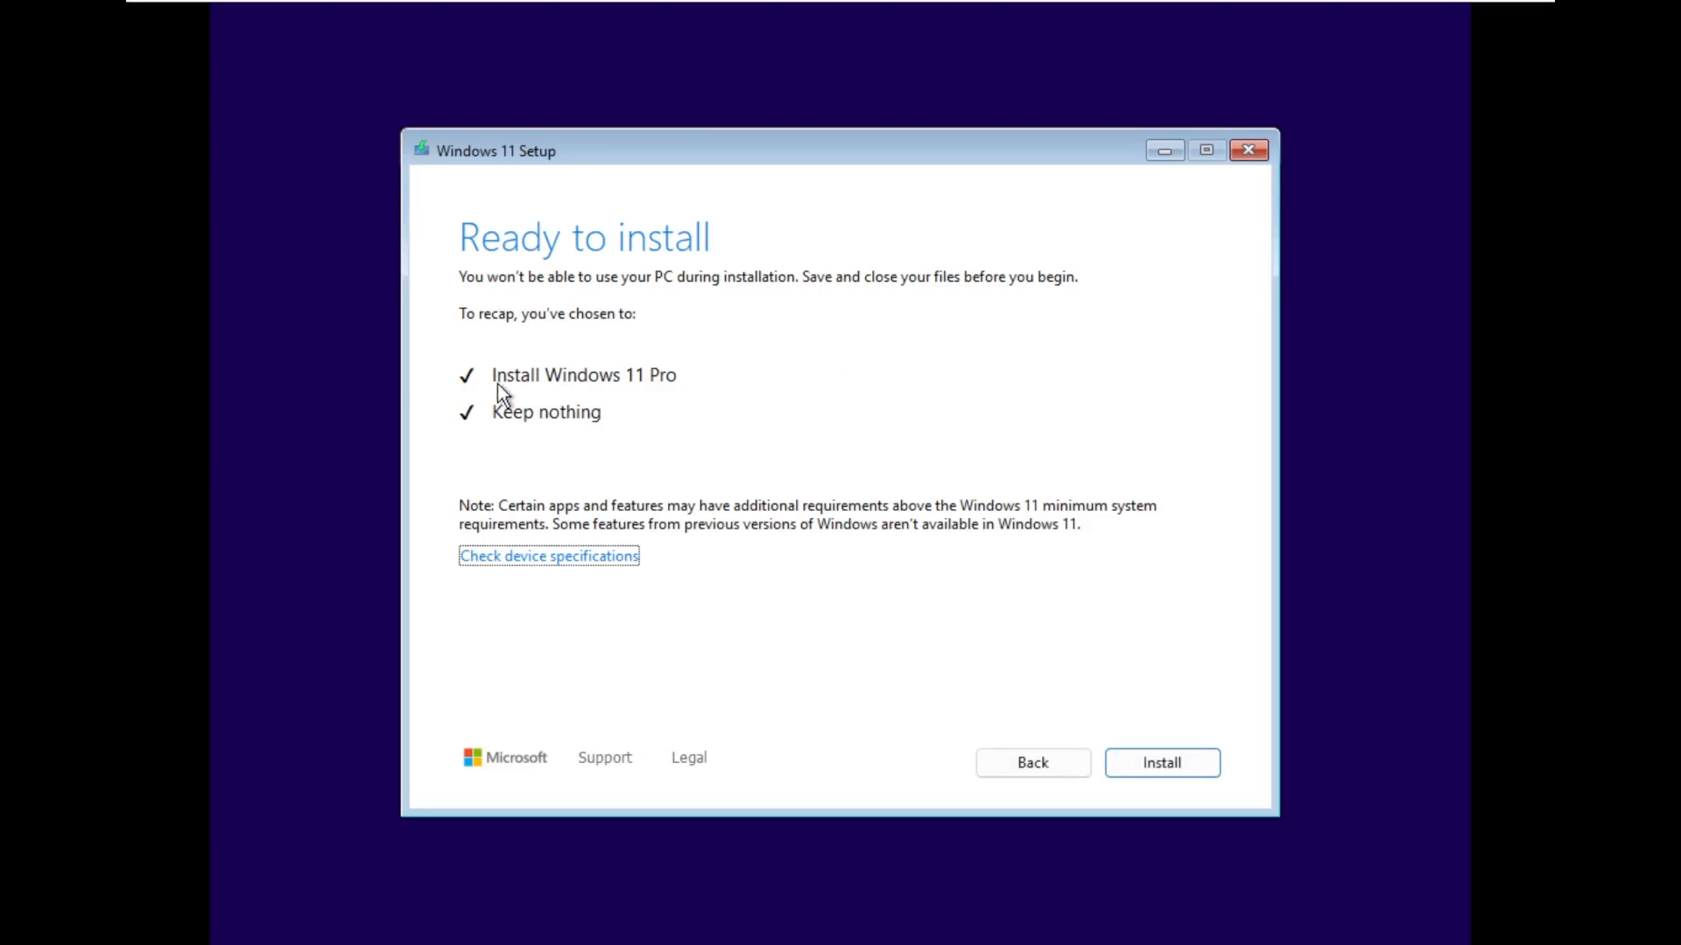
mouse_move(500, 431)
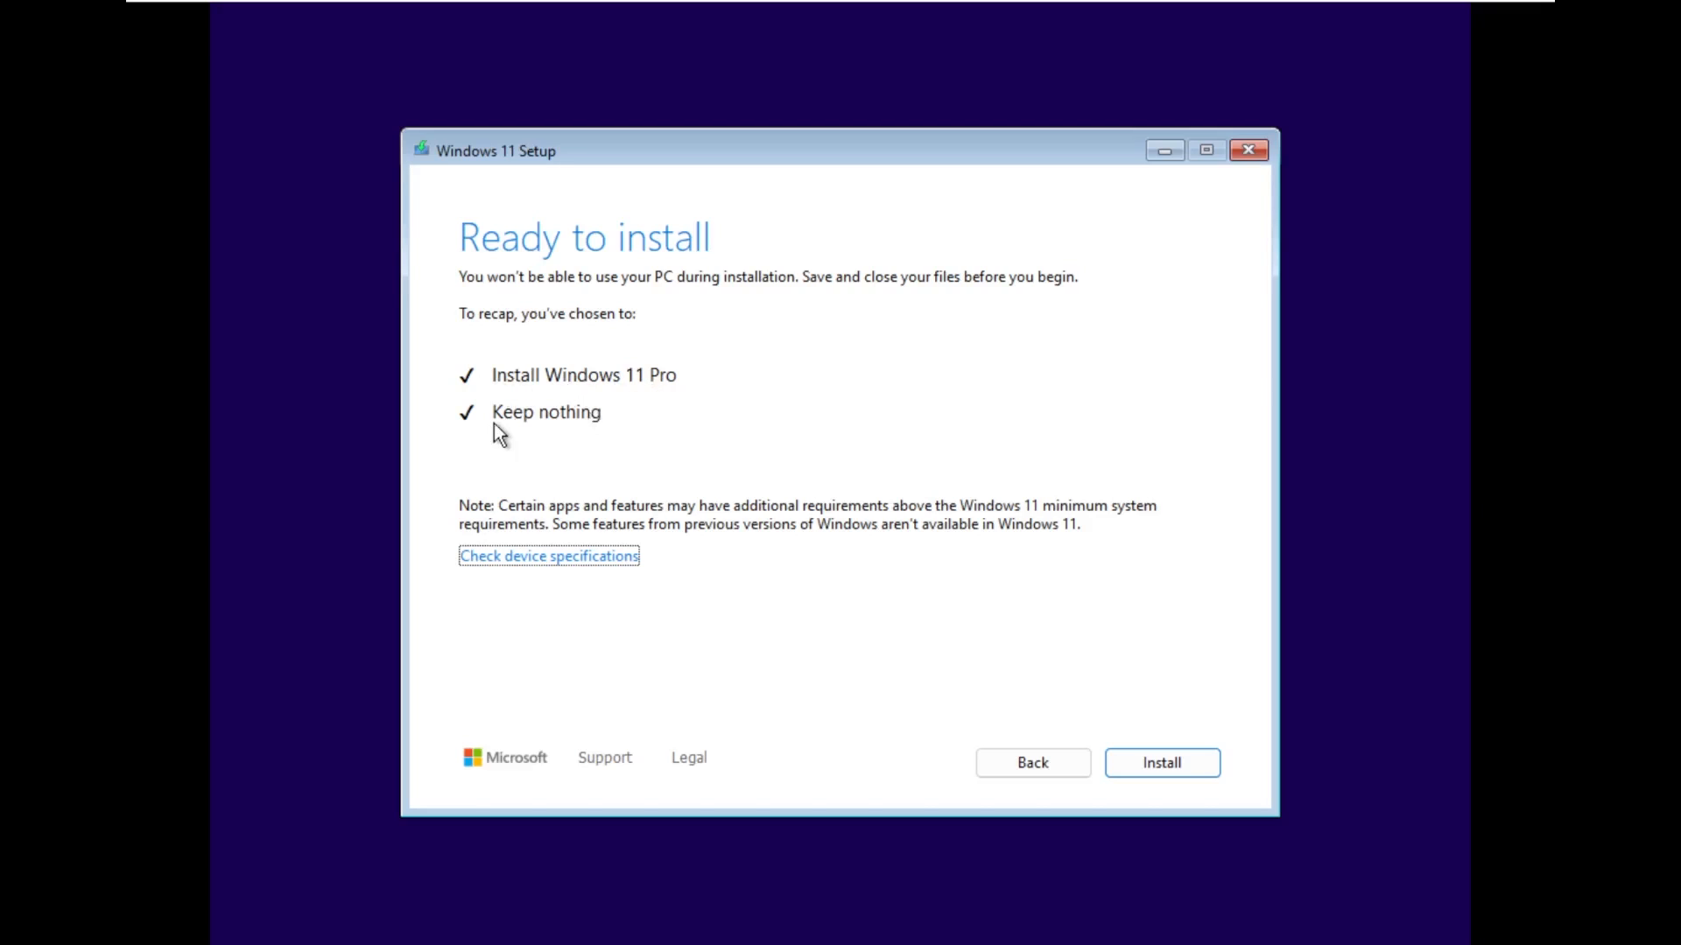
click(546, 557)
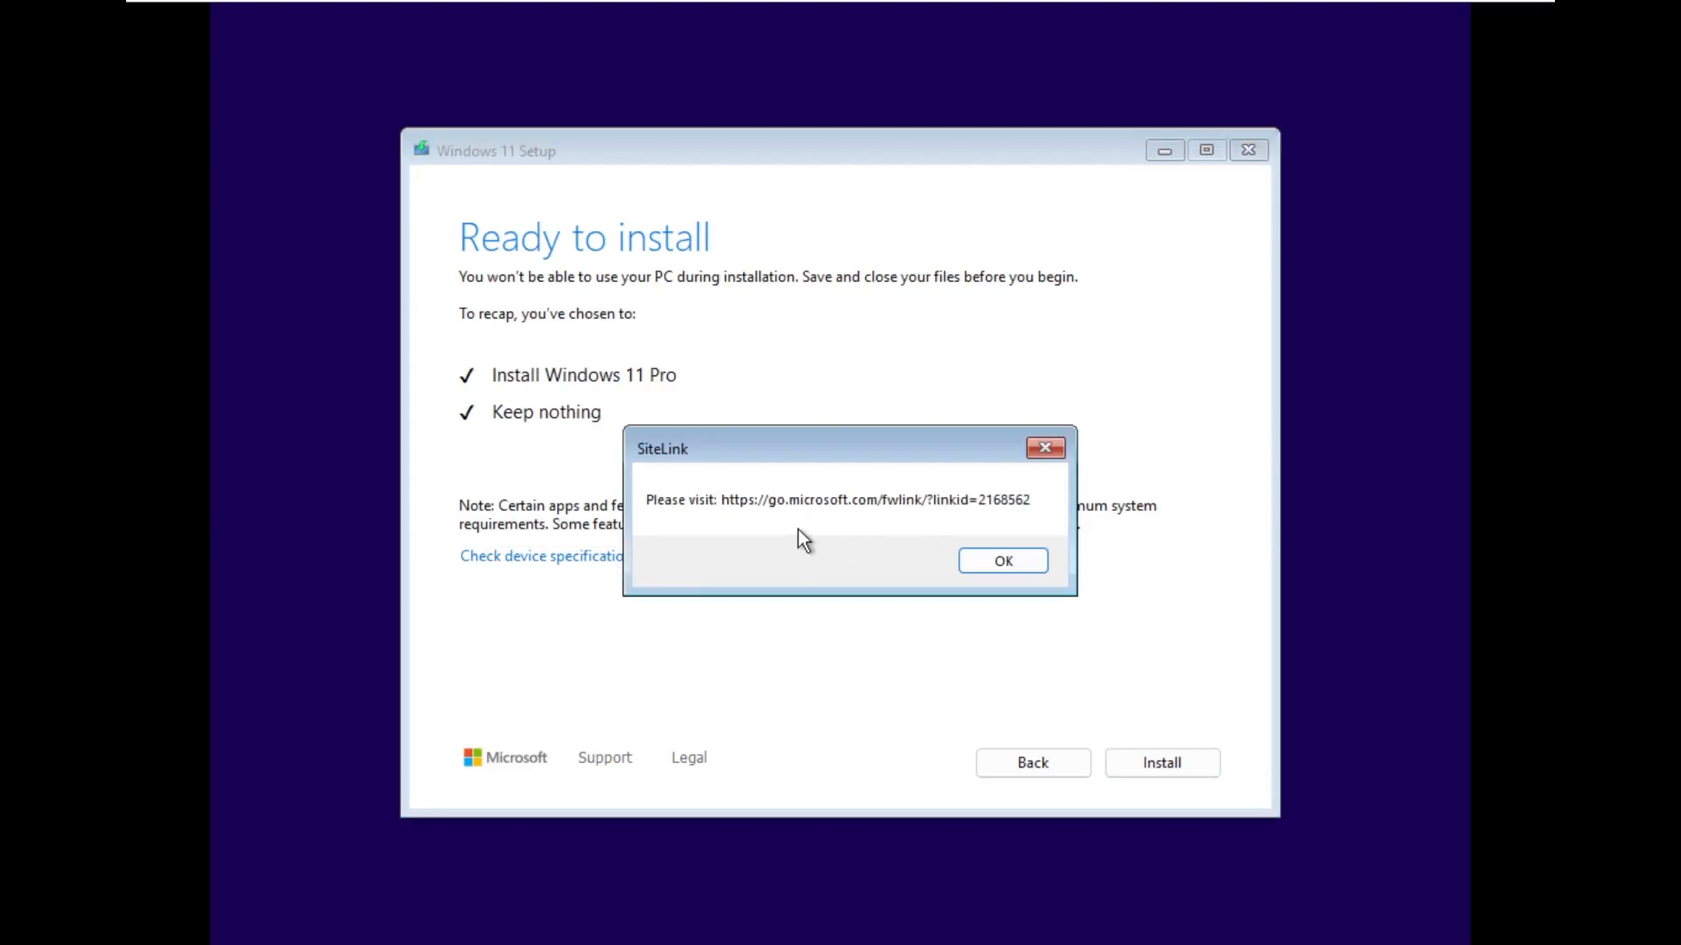
mouse_move(764, 523)
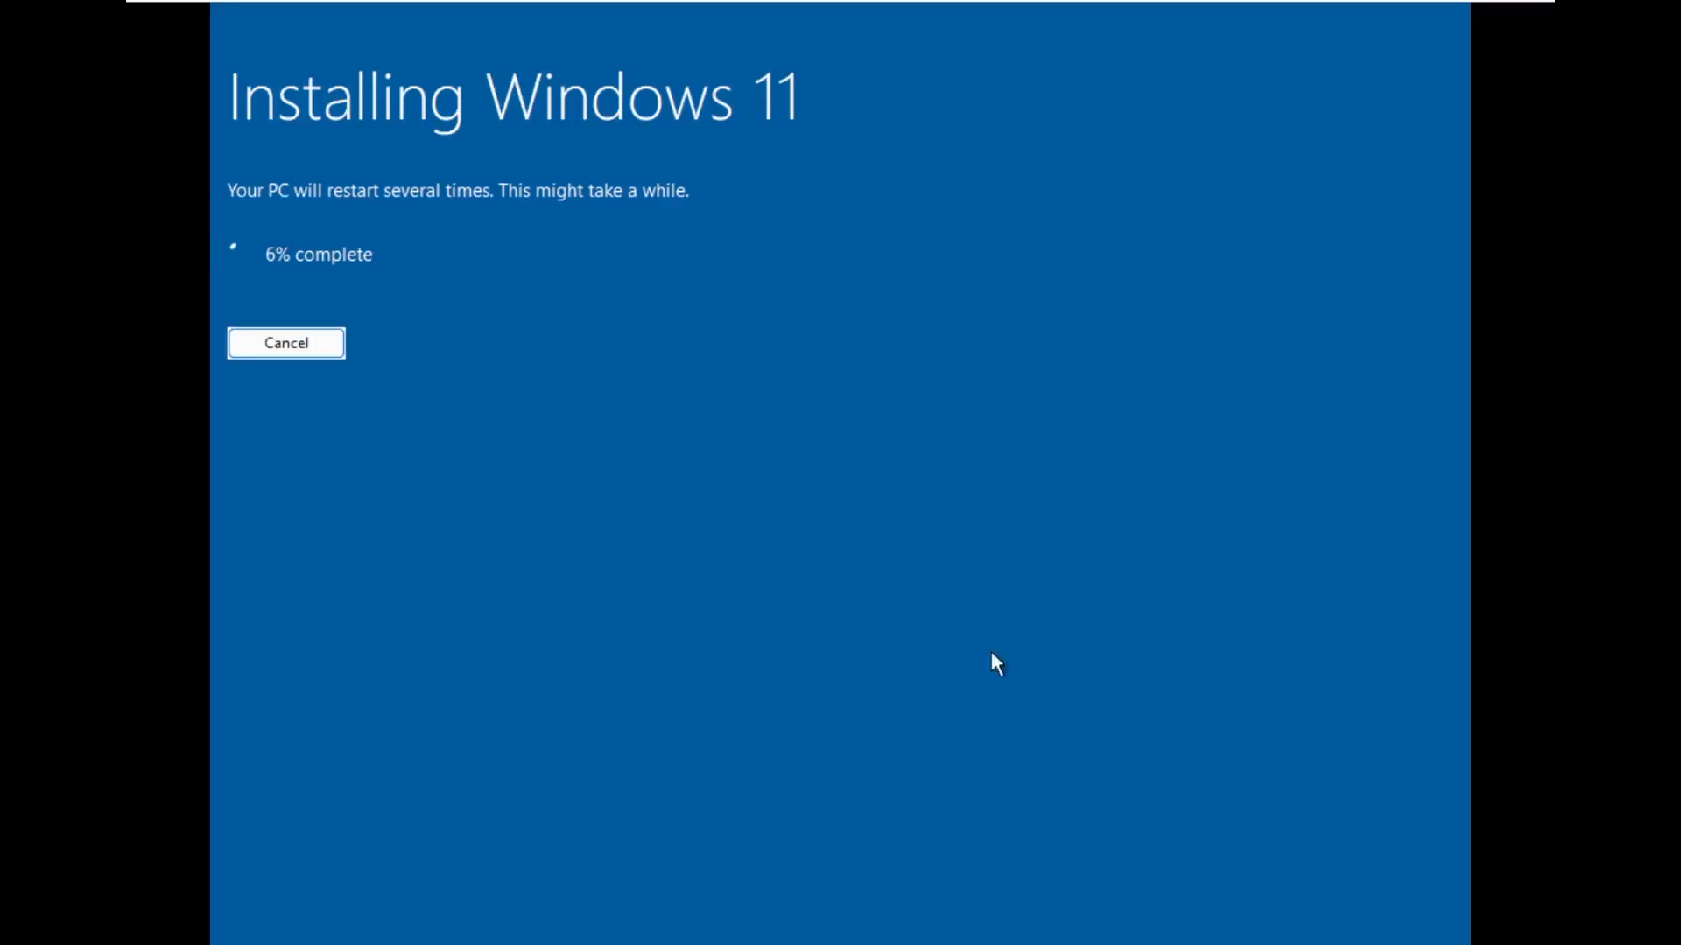
mouse_move(609, 165)
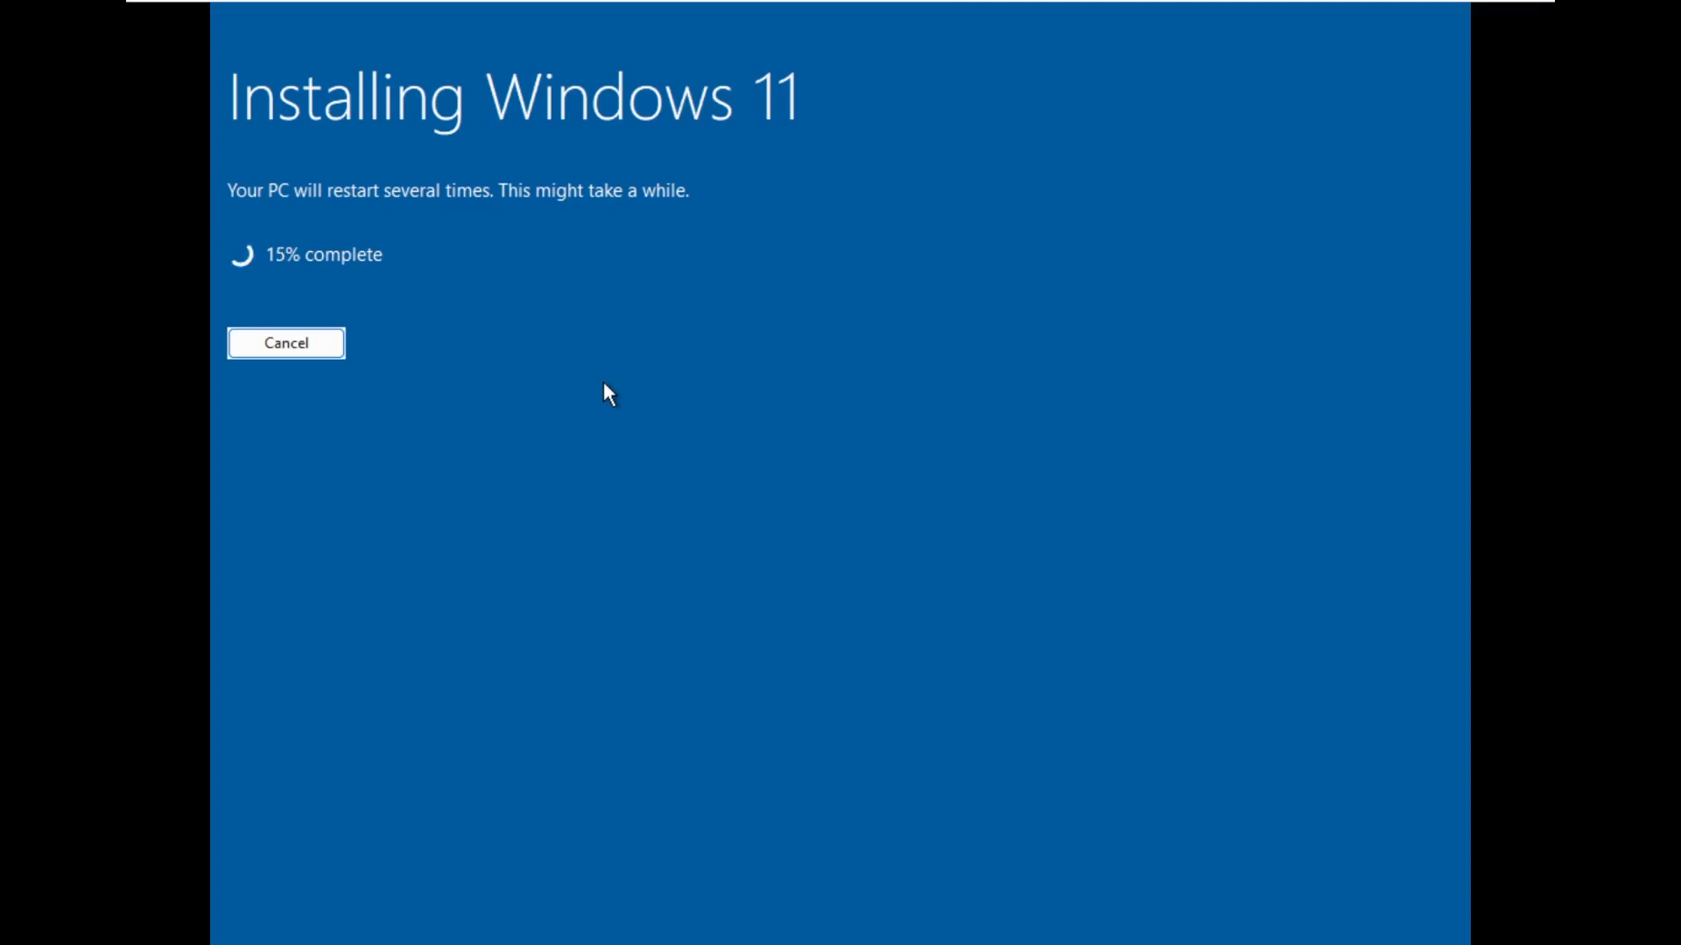
mouse_move(820, 186)
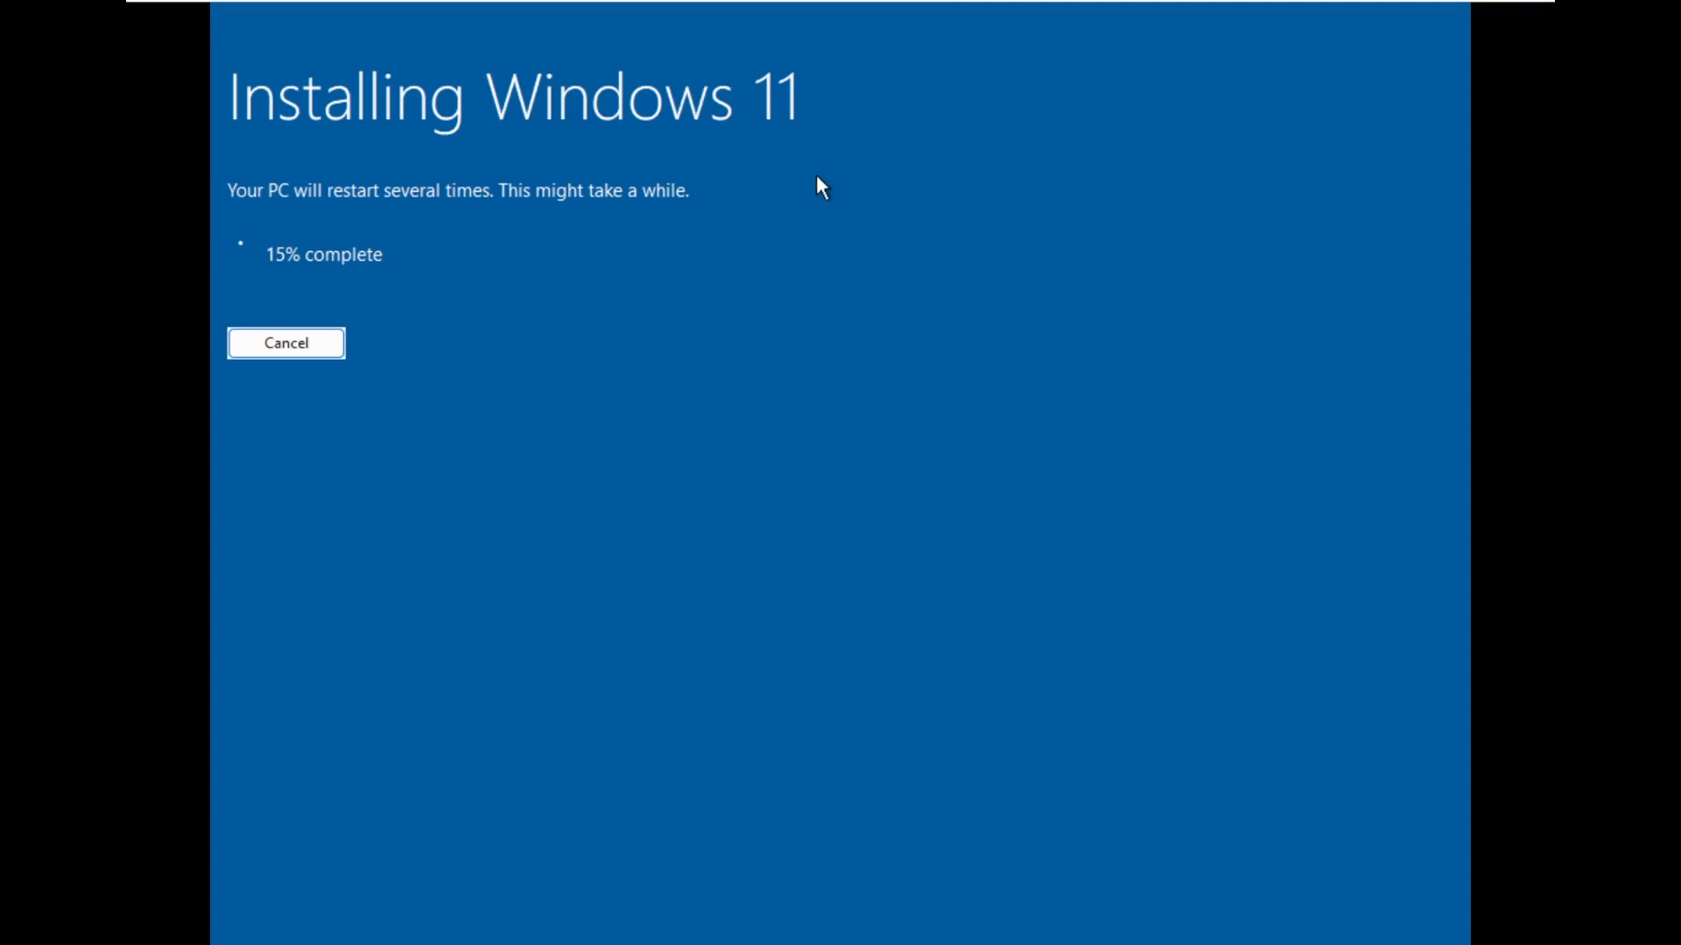
mouse_move(1379, 882)
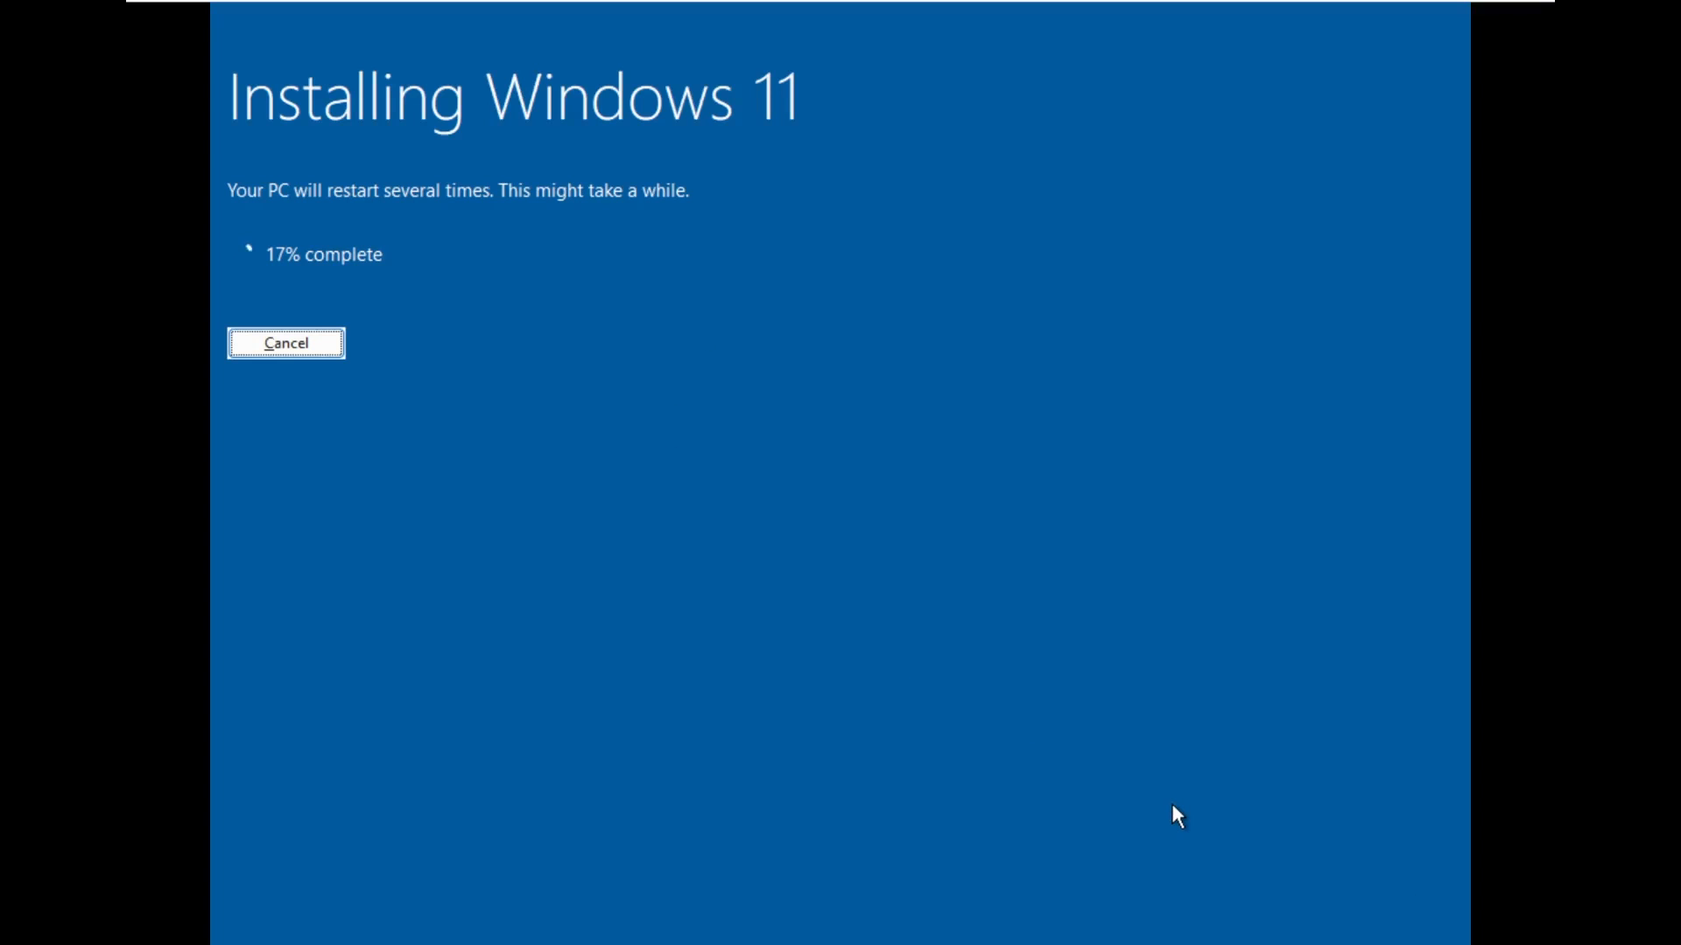
mouse_move(280, 364)
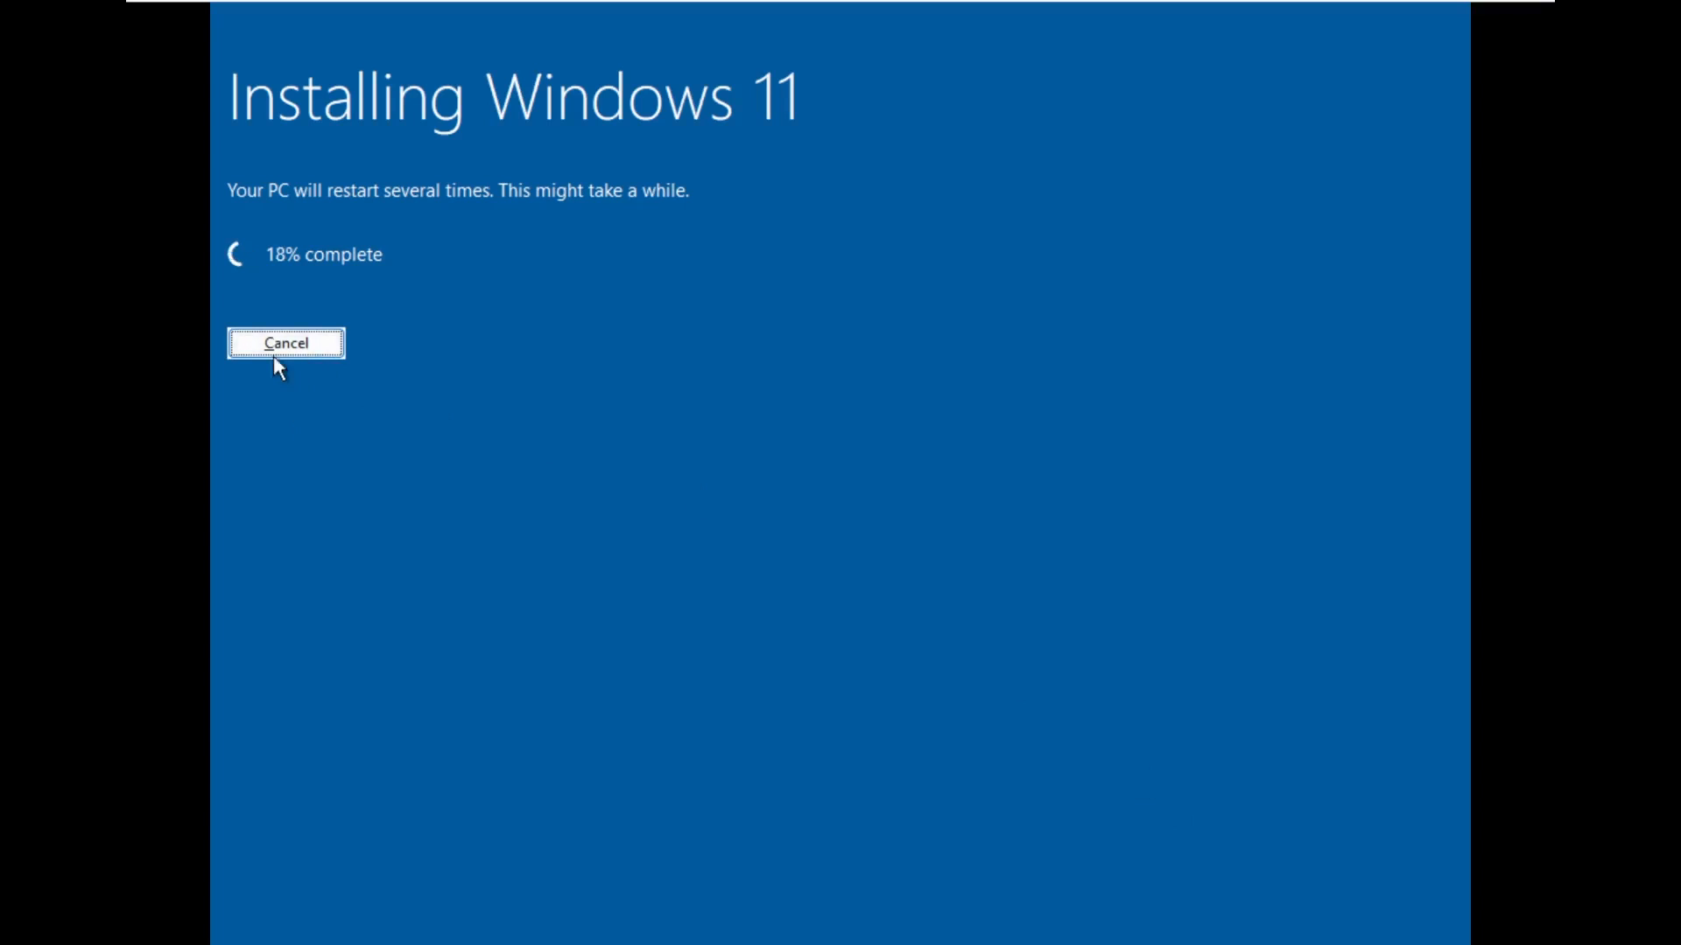
mouse_move(1394, 56)
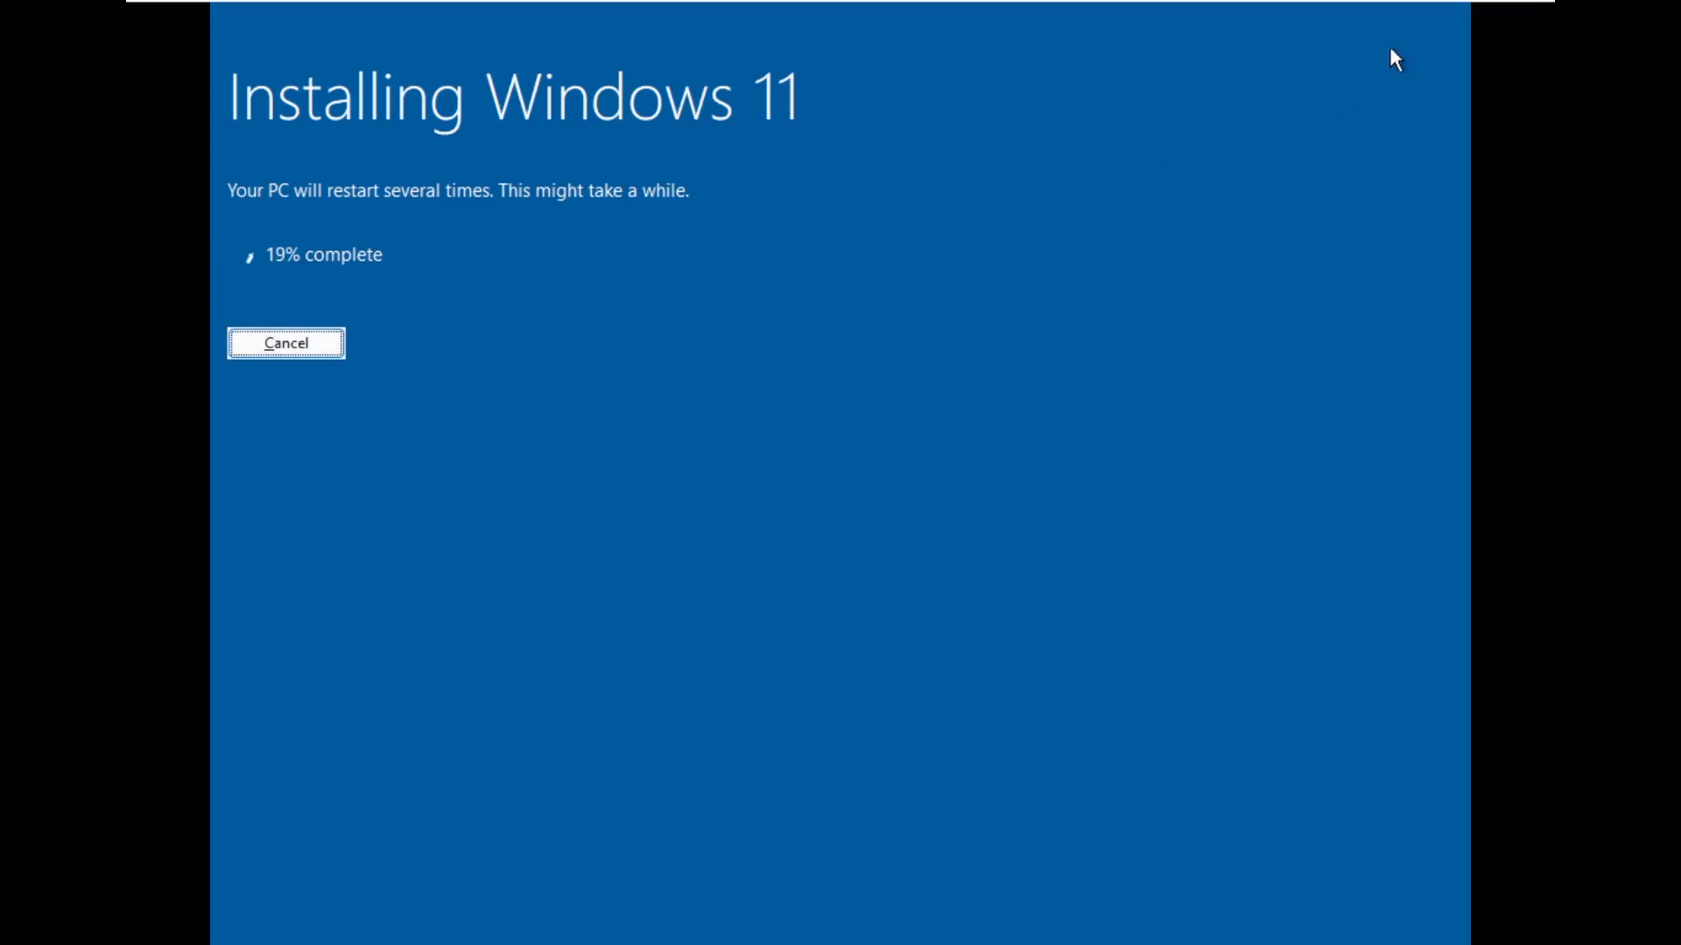
mouse_move(986, 361)
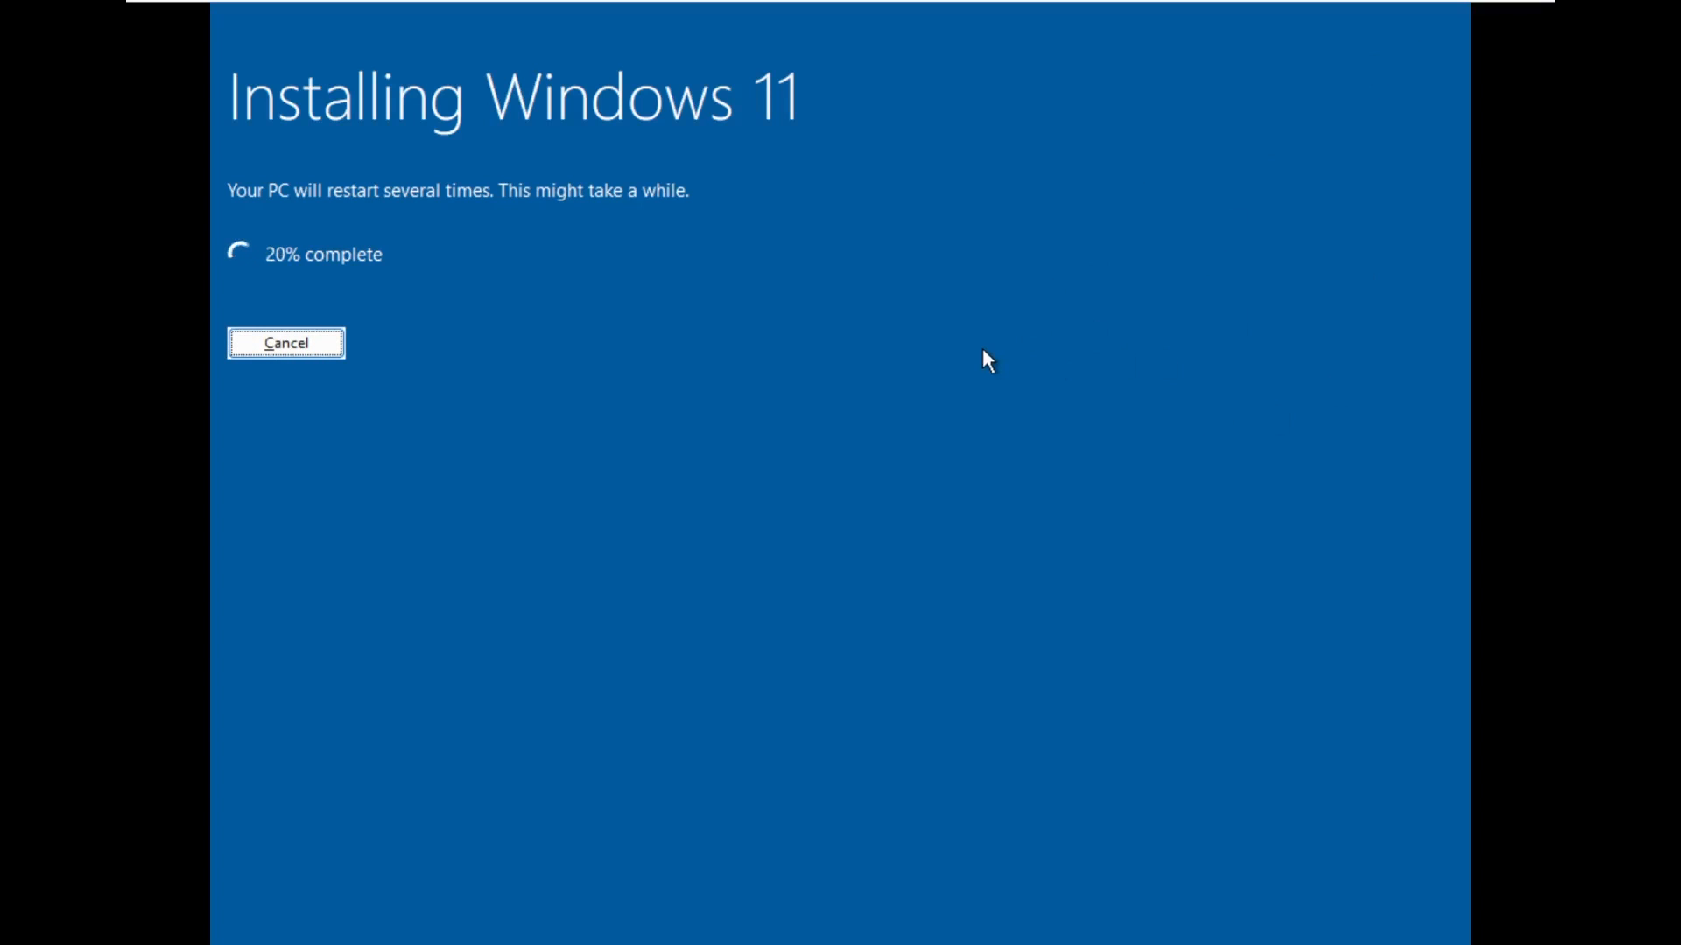
mouse_move(684, 403)
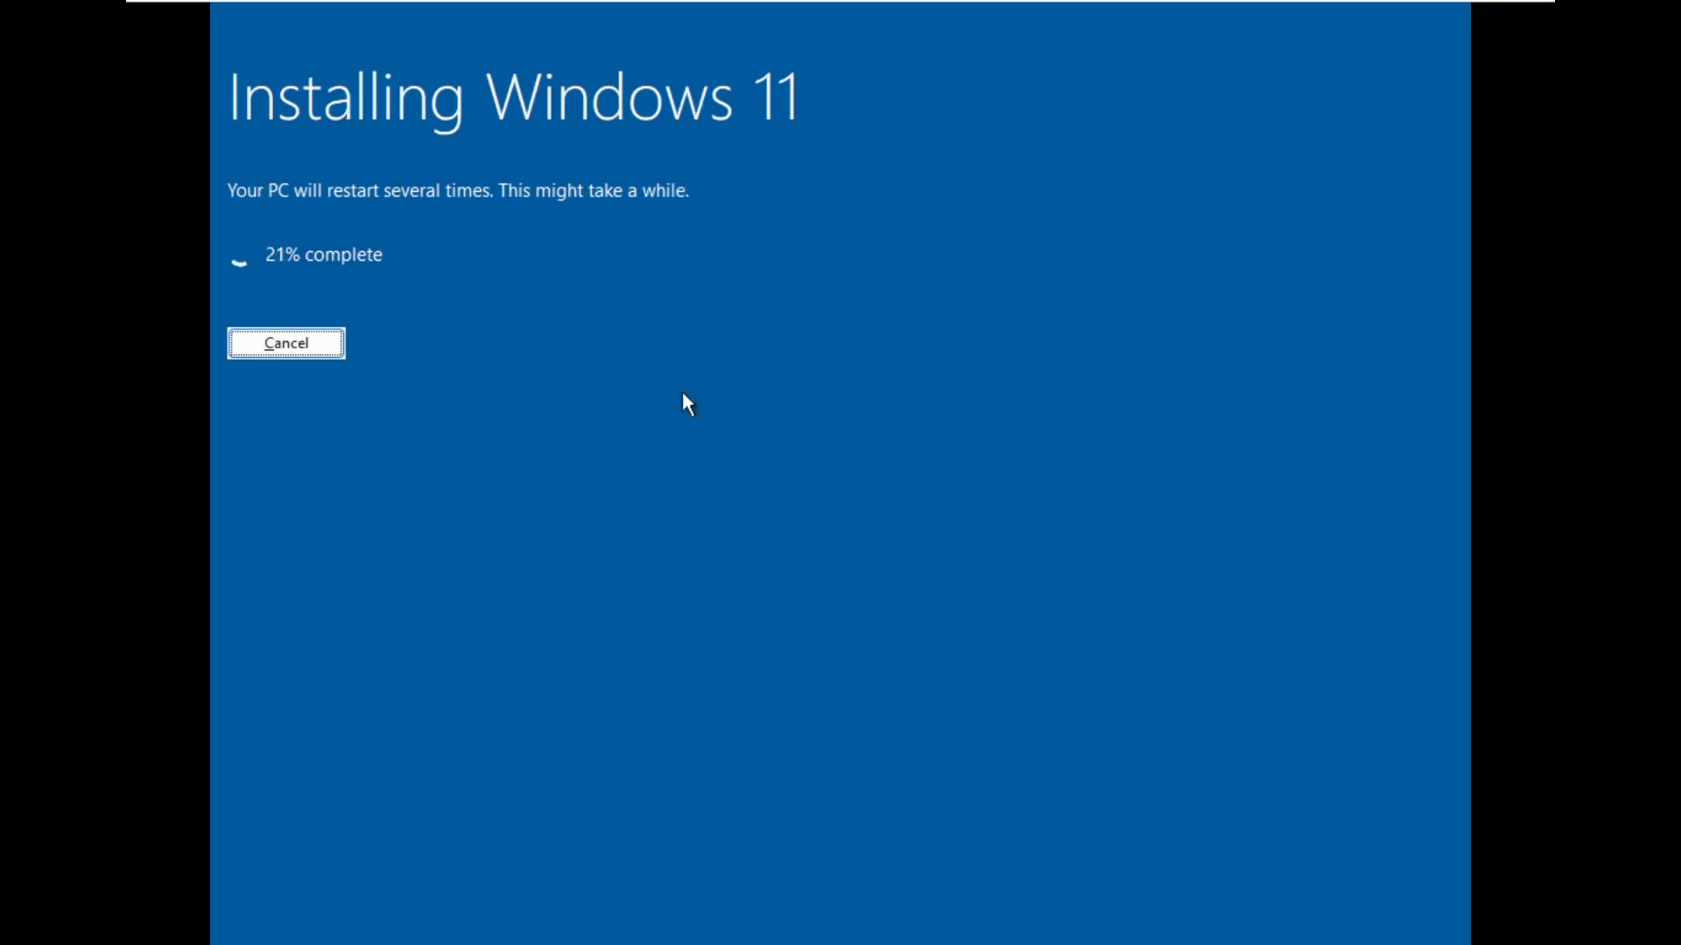
mouse_move(1351, 639)
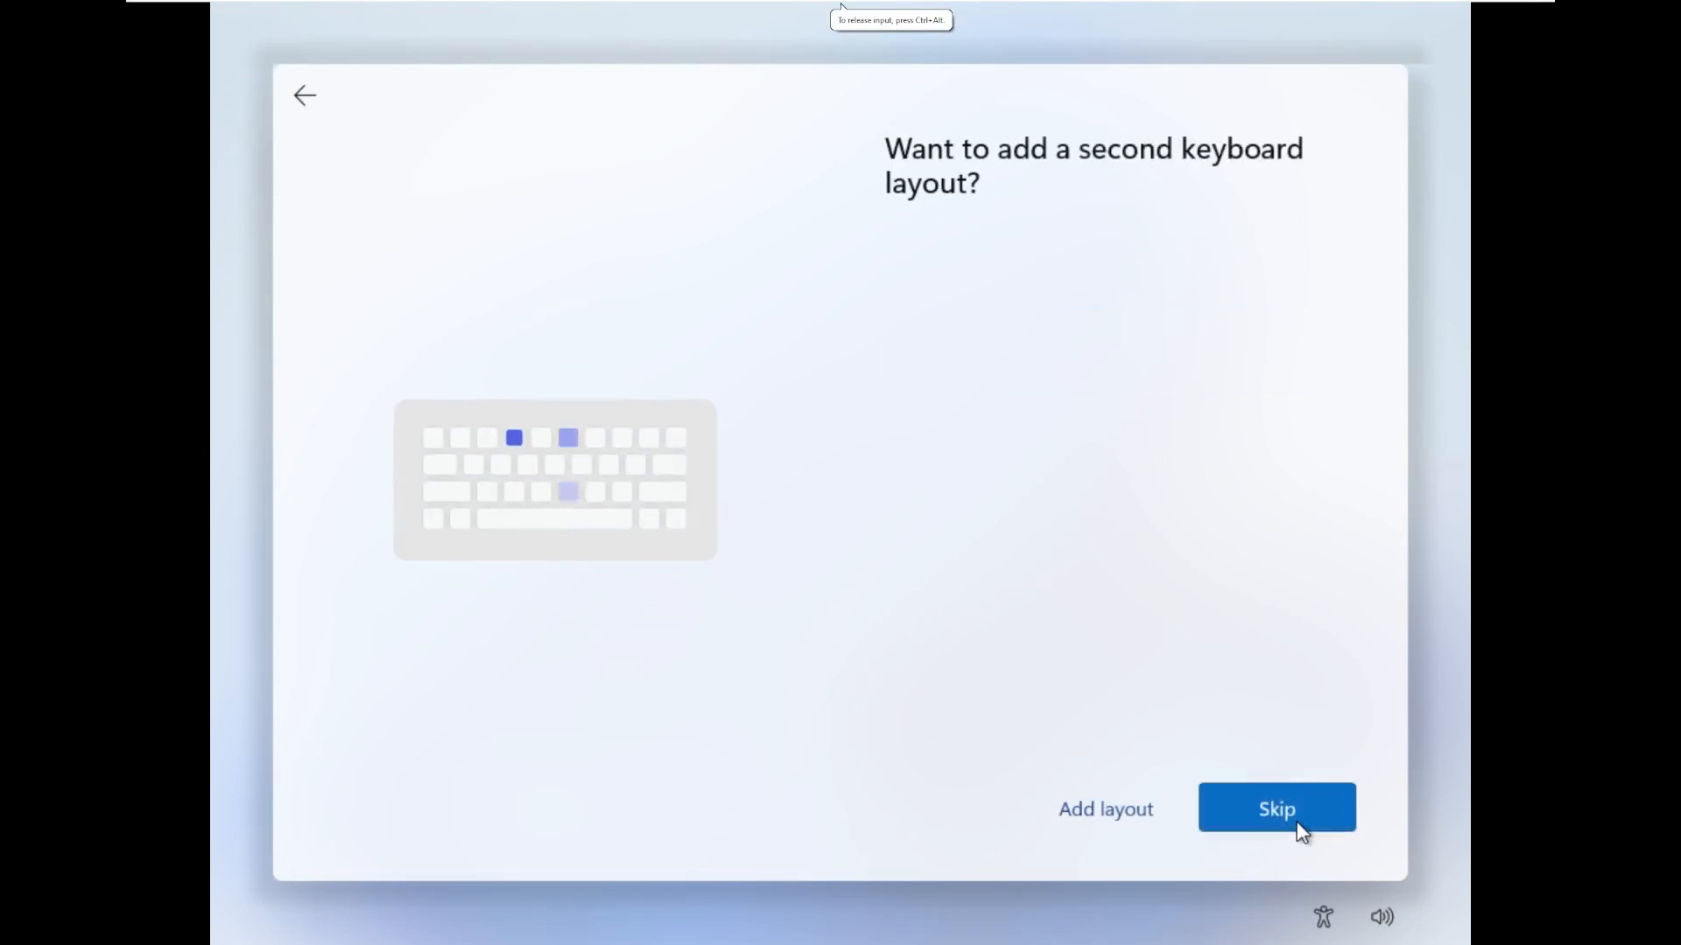
Step: Skip the second keyboard layout so setup finishes and the Windows 11 desktop loads
click(1278, 807)
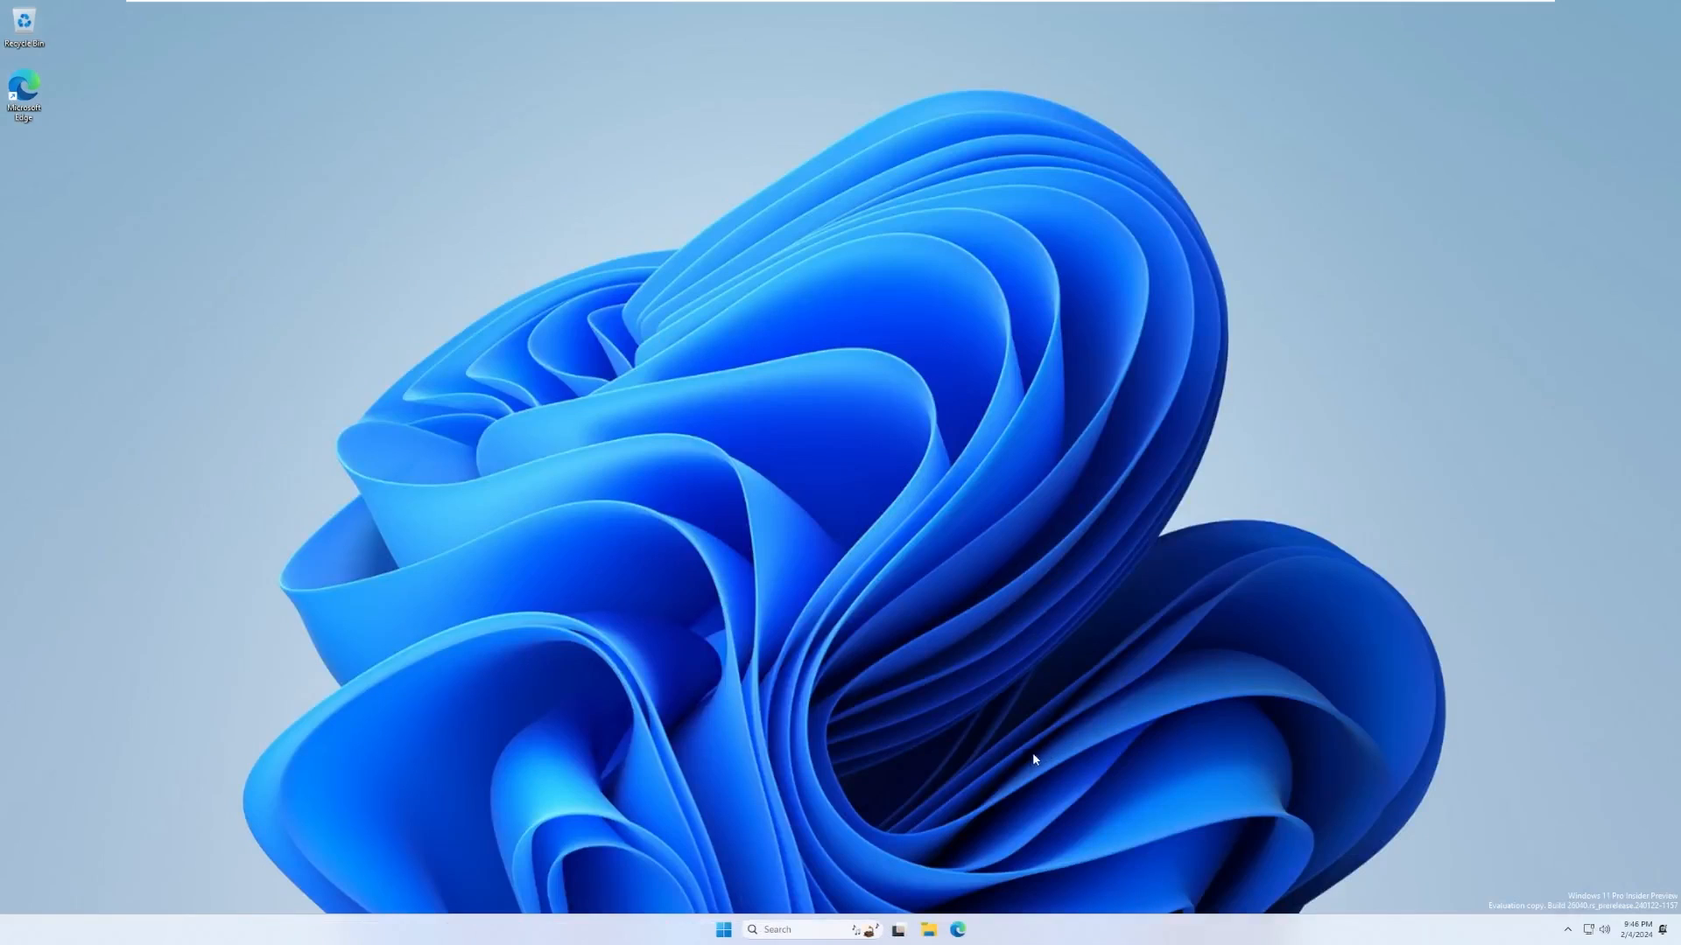
mouse_move(523, 662)
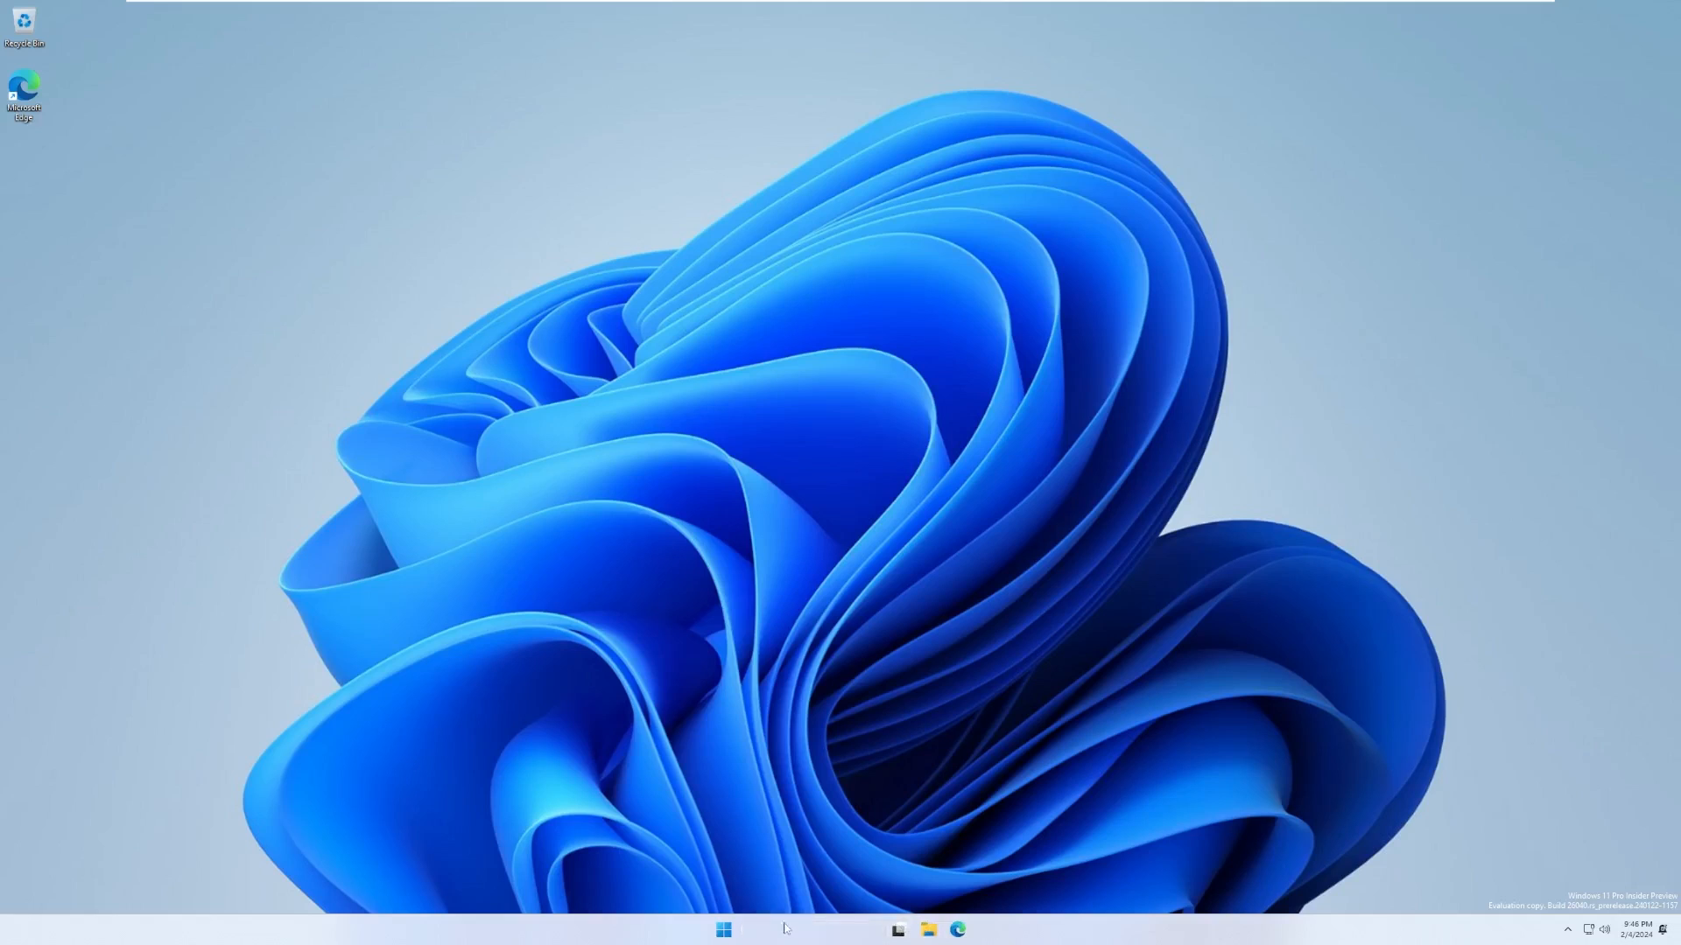
text(team)
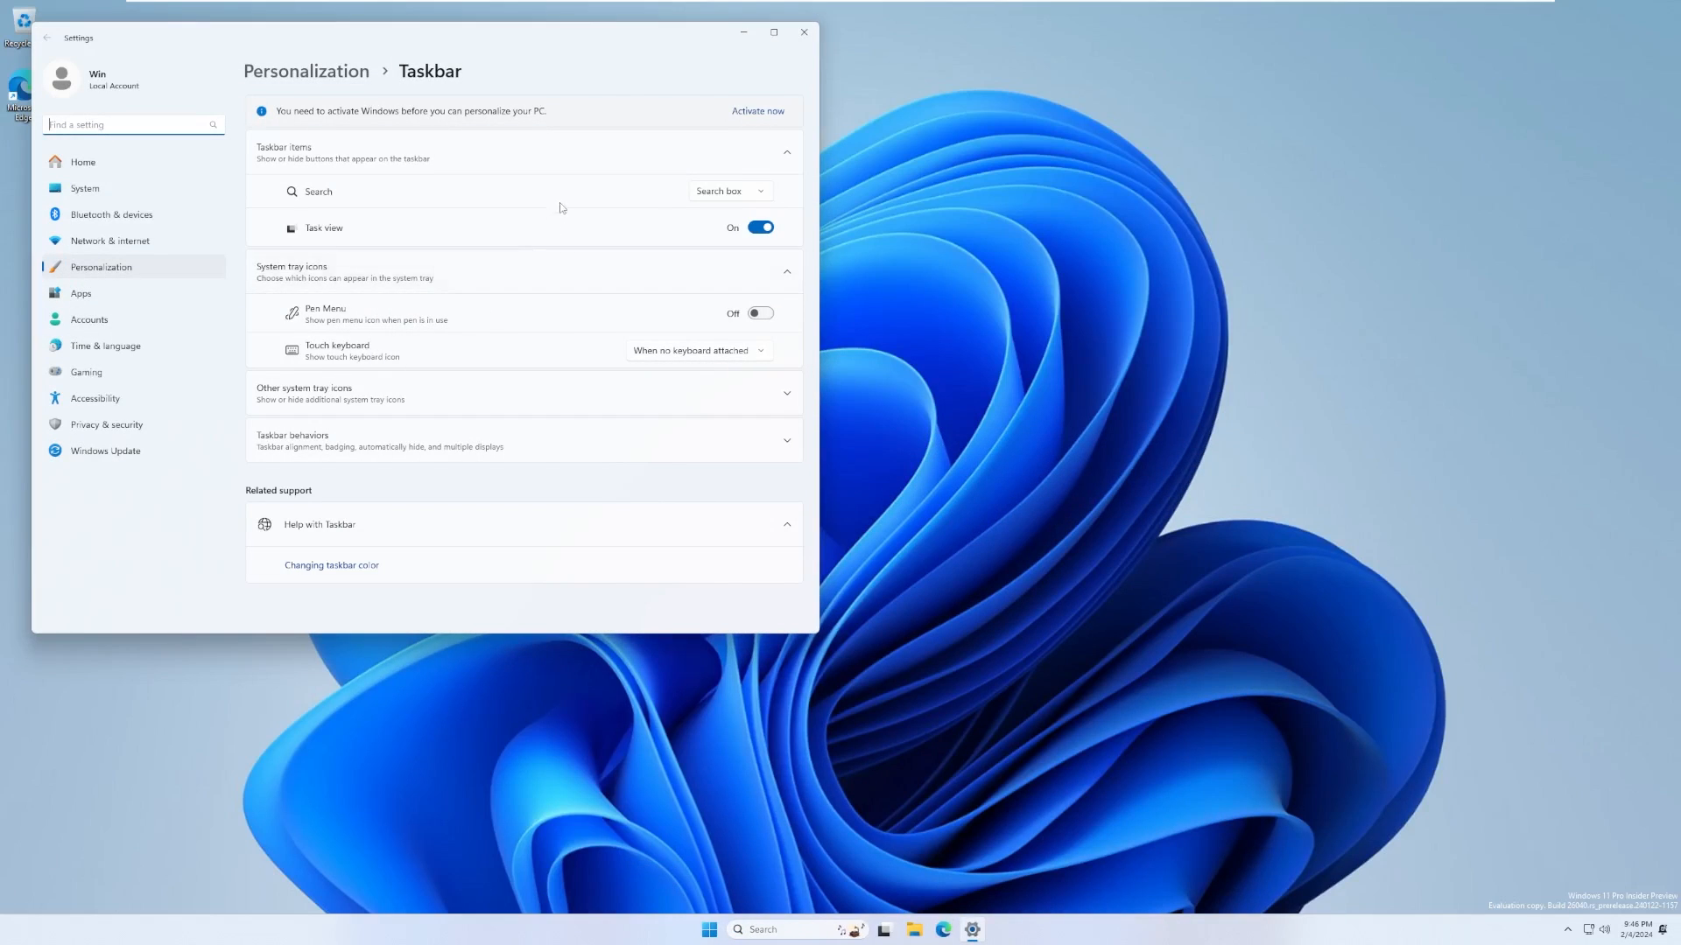
mouse_move(532, 289)
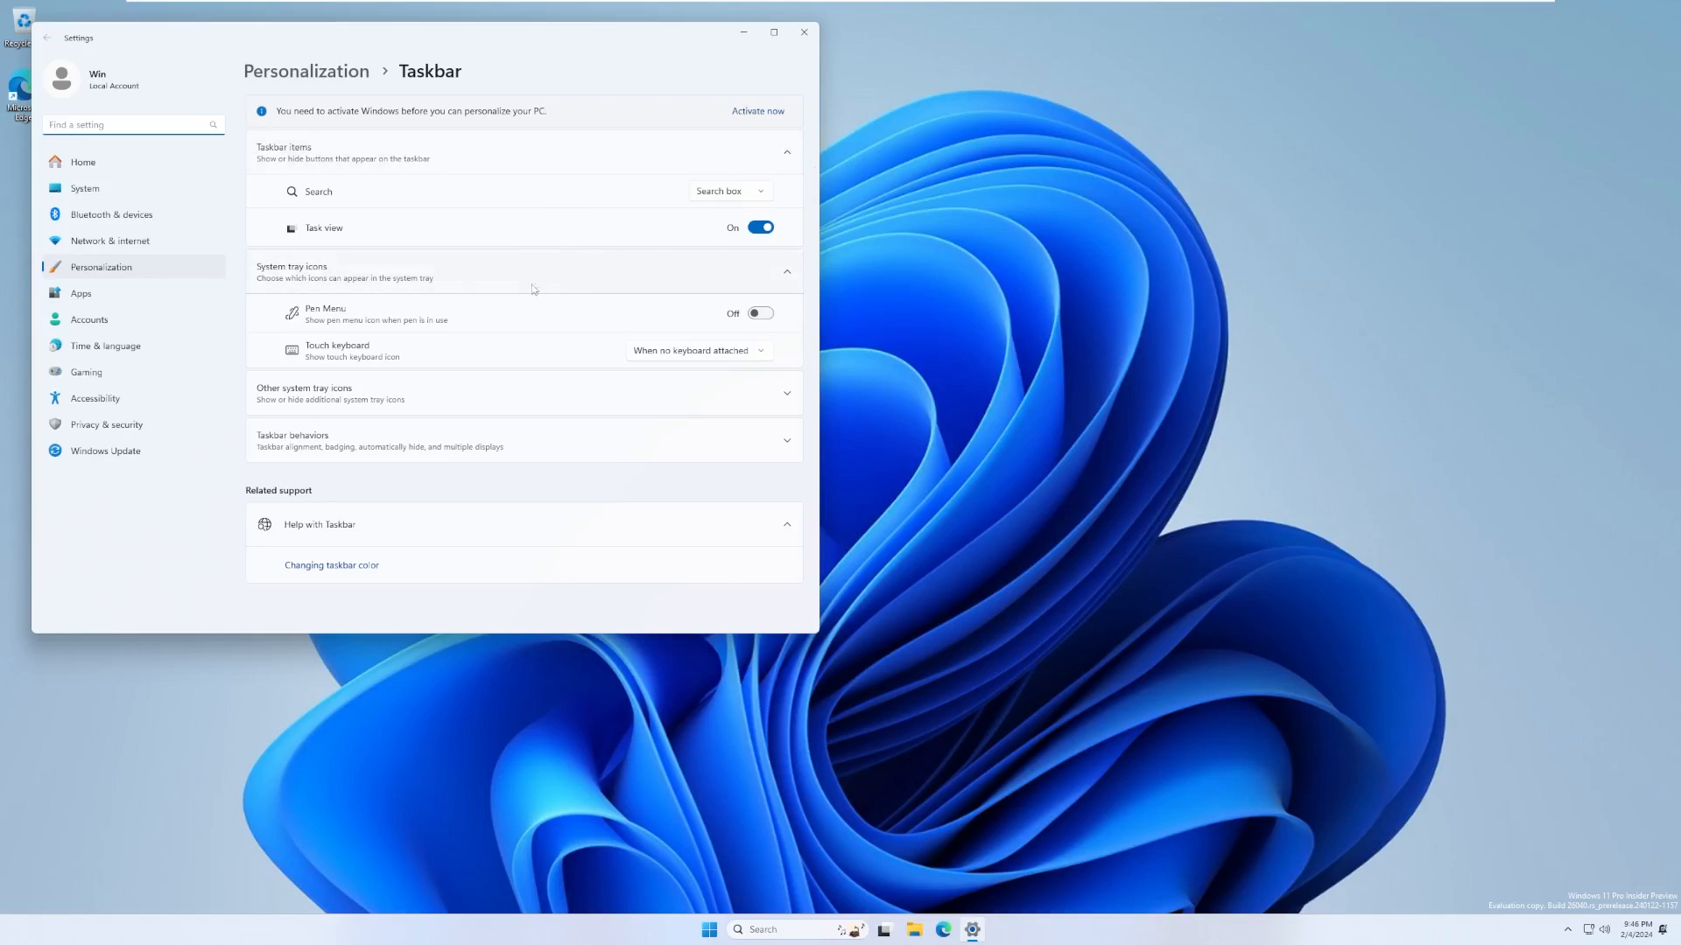
Step: Close Settings and relaunch it from the Start menu's pinned apps
click(84, 190)
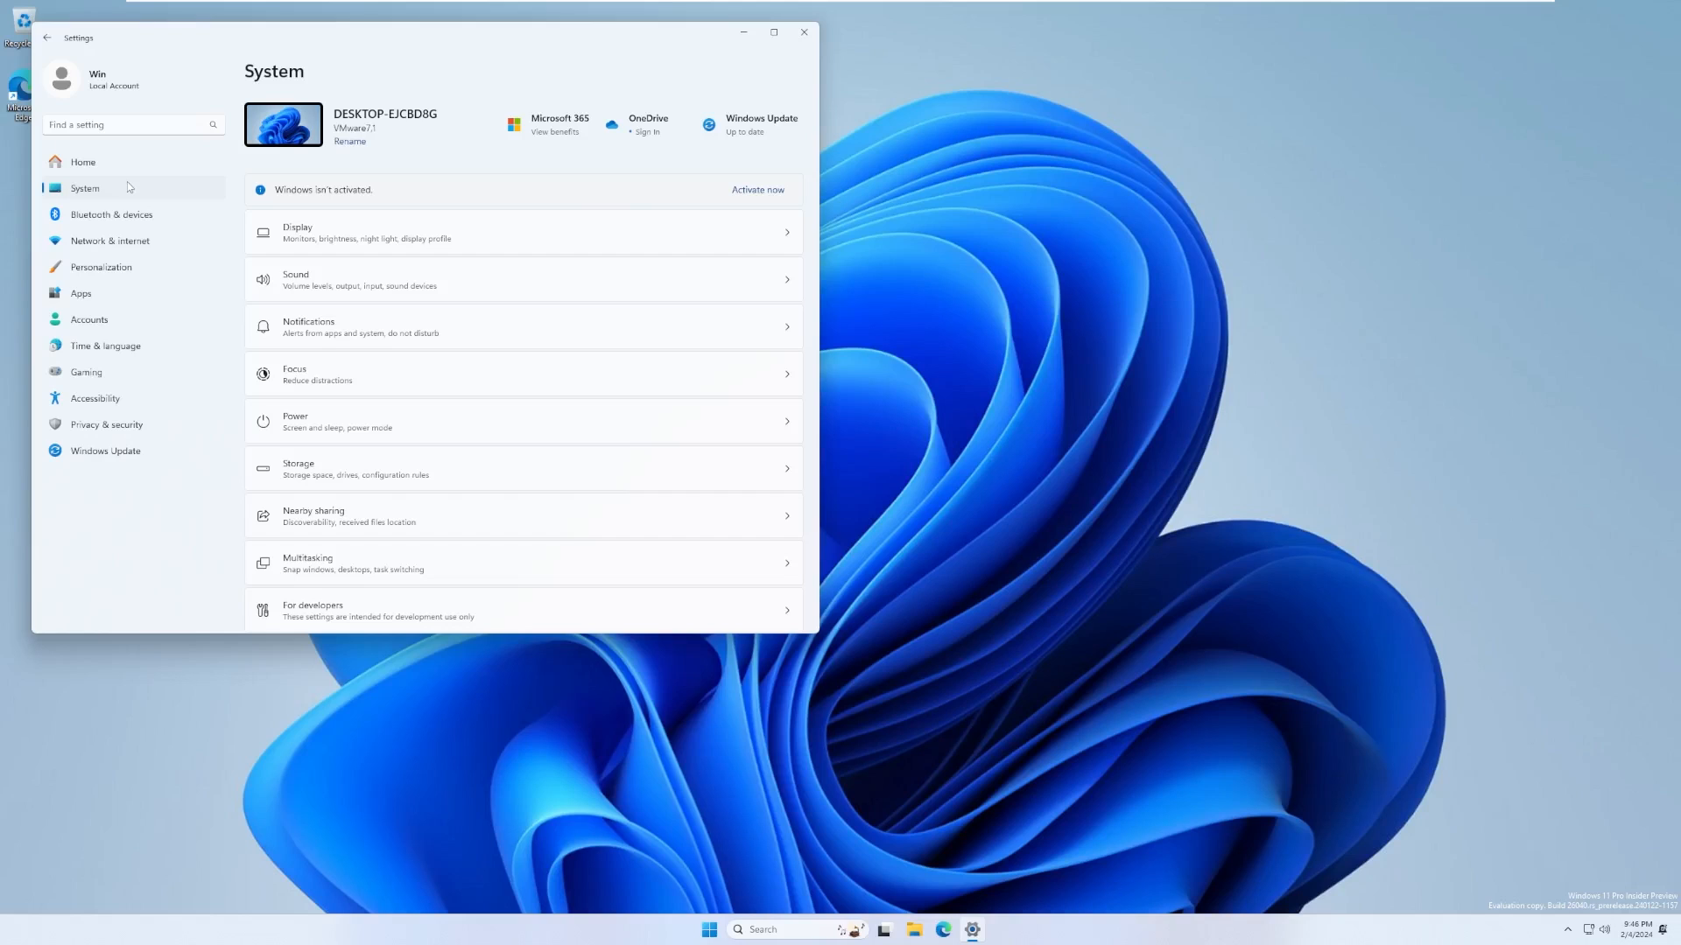
click(798, 31)
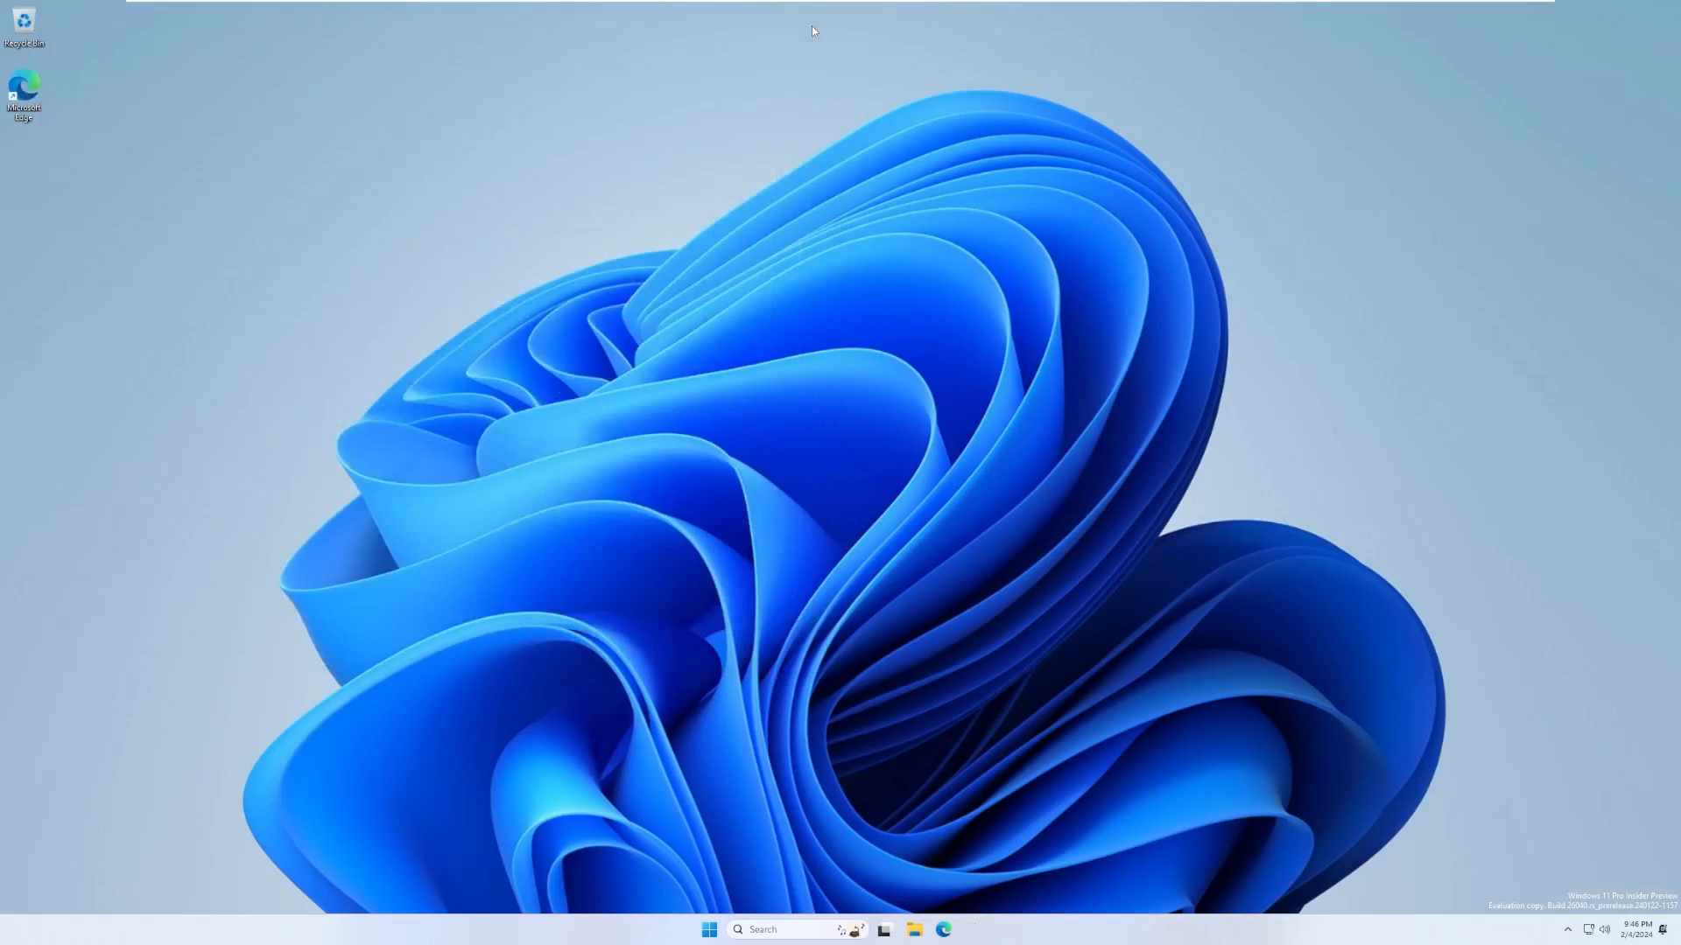
click(711, 928)
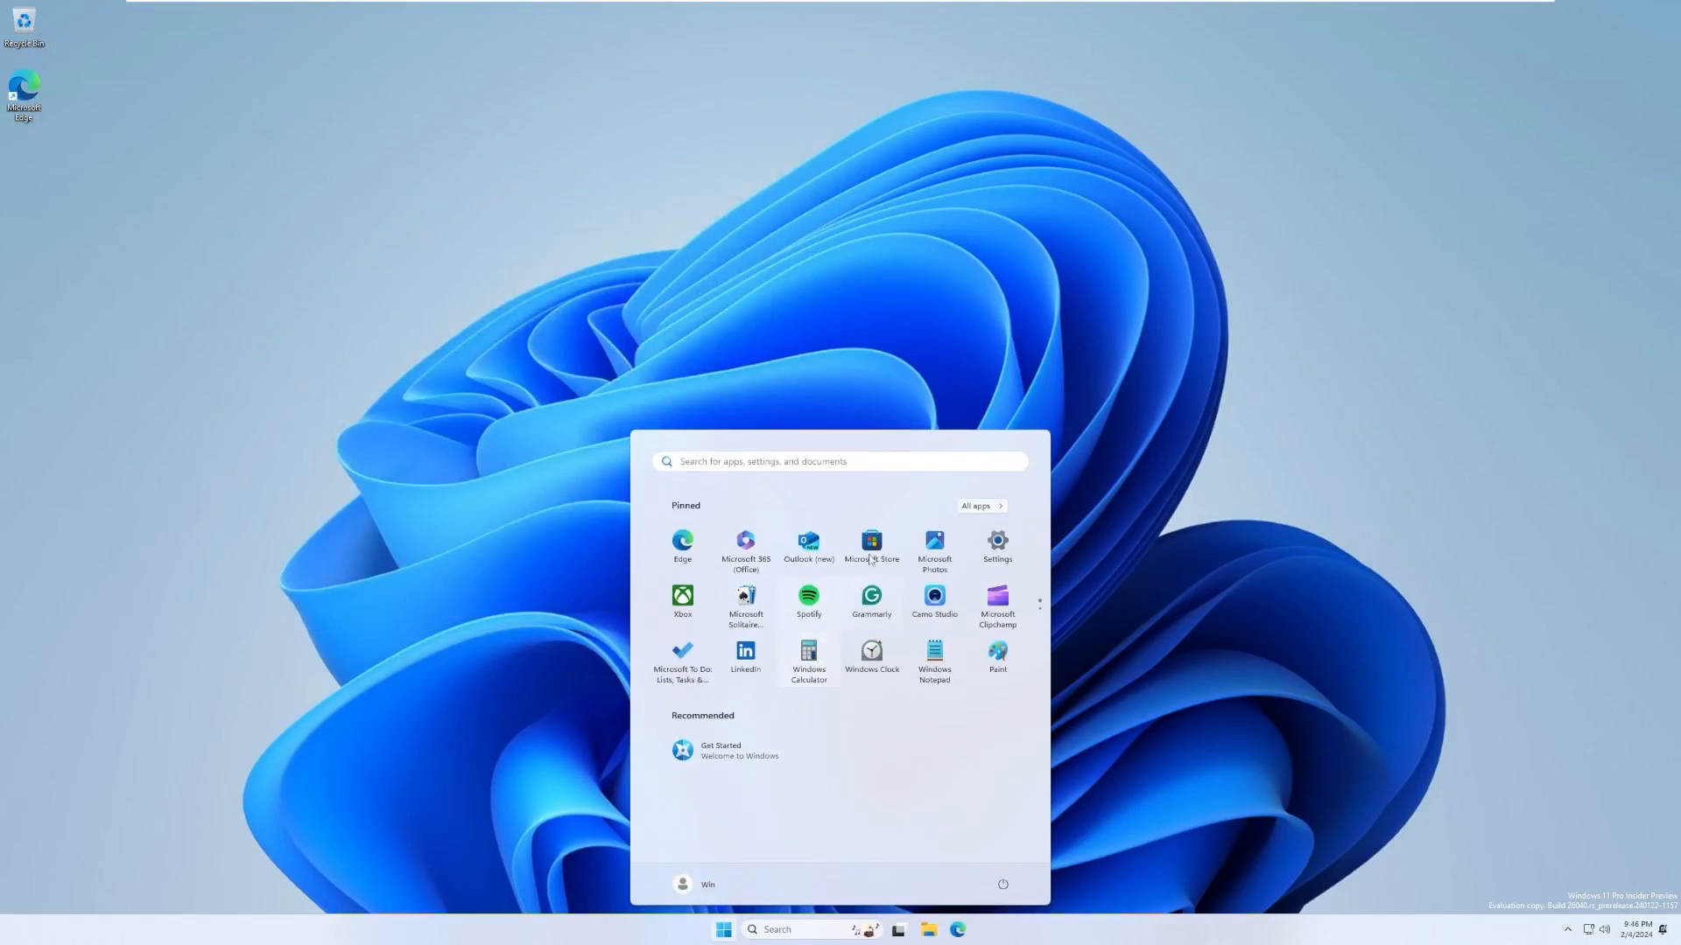
click(996, 541)
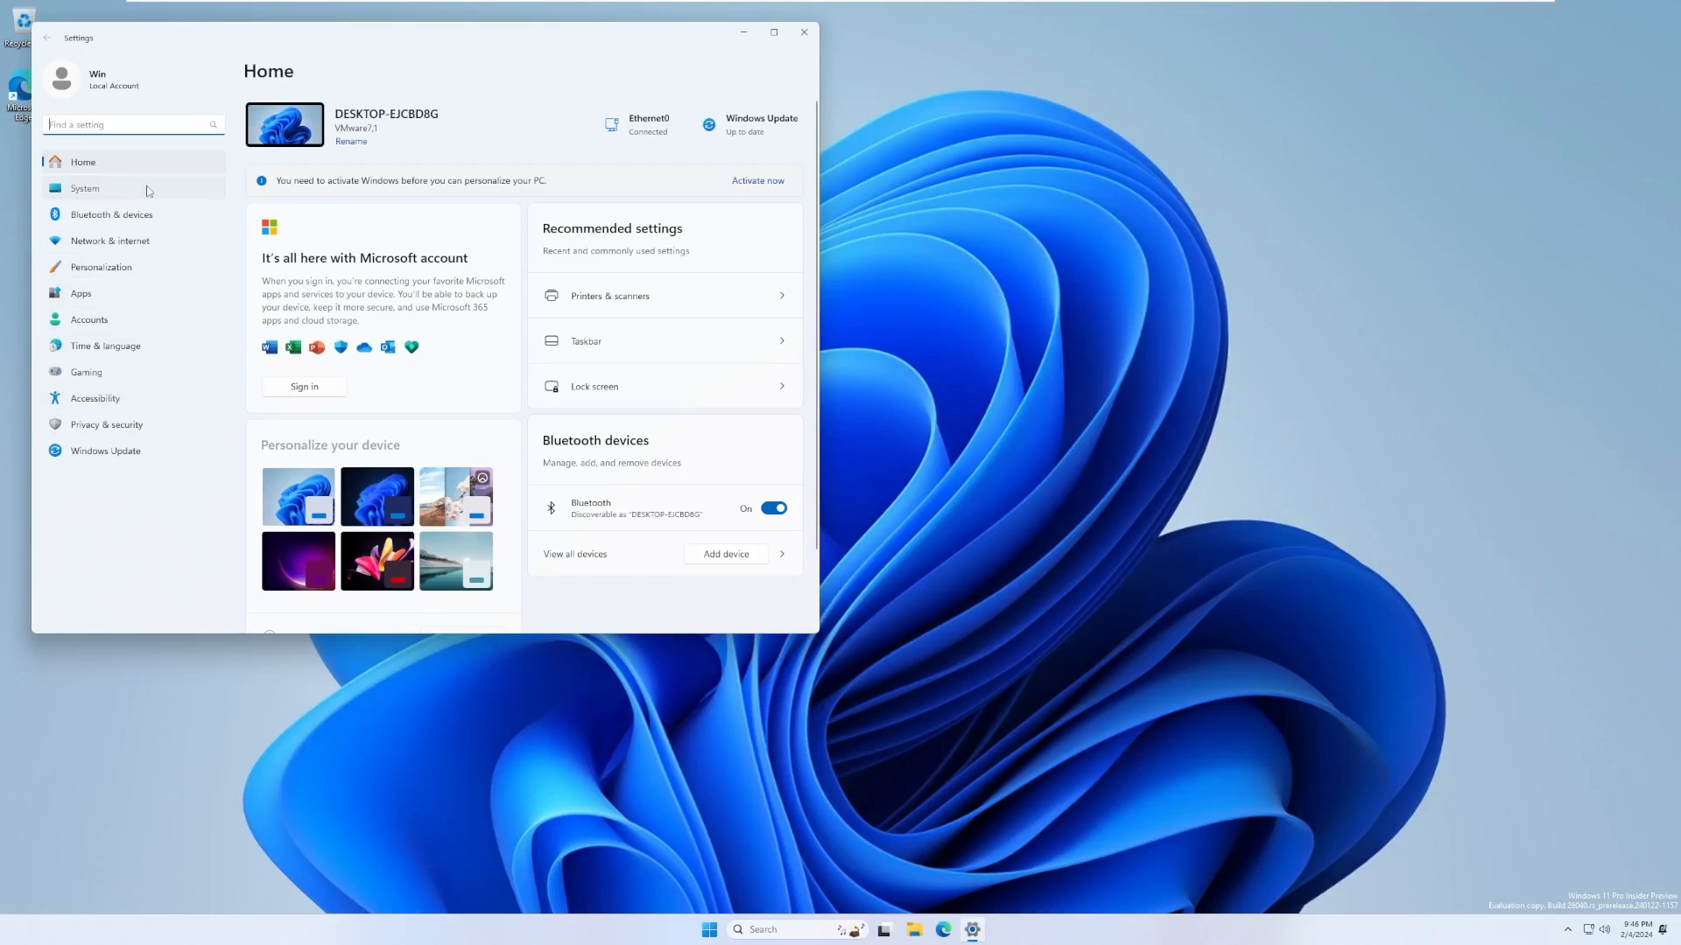
Step: View System > About showing Windows 11 Pro Insider Preview, build 26040.1000, then go to Windows Update
click(84, 189)
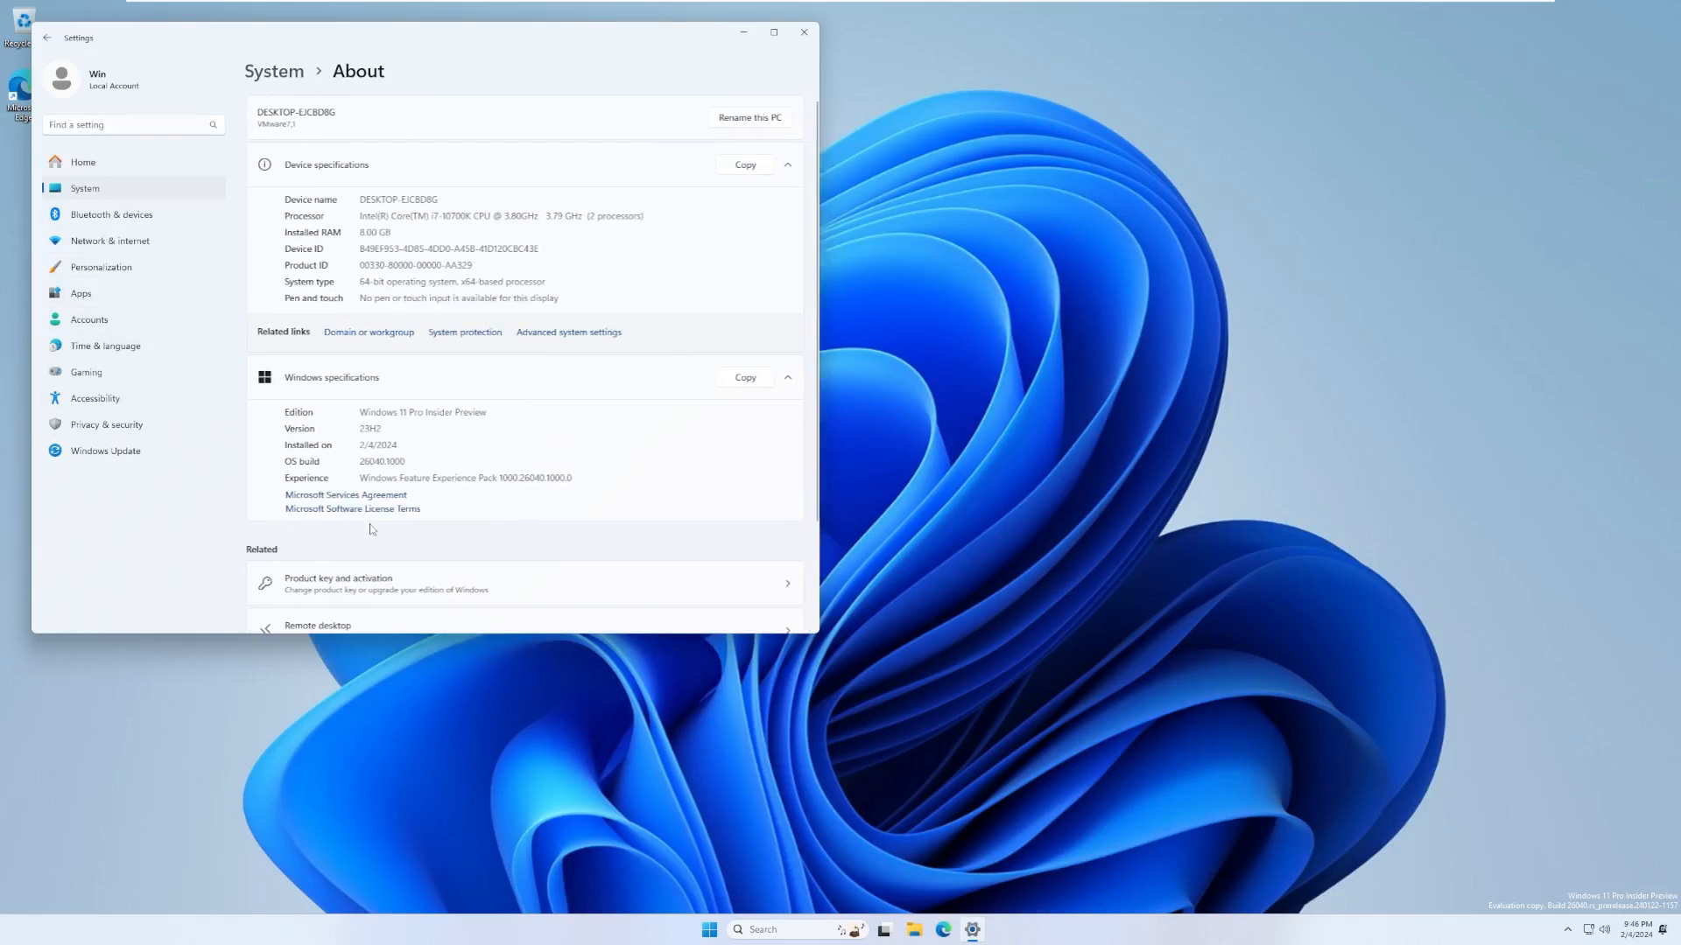
double_click(422, 411)
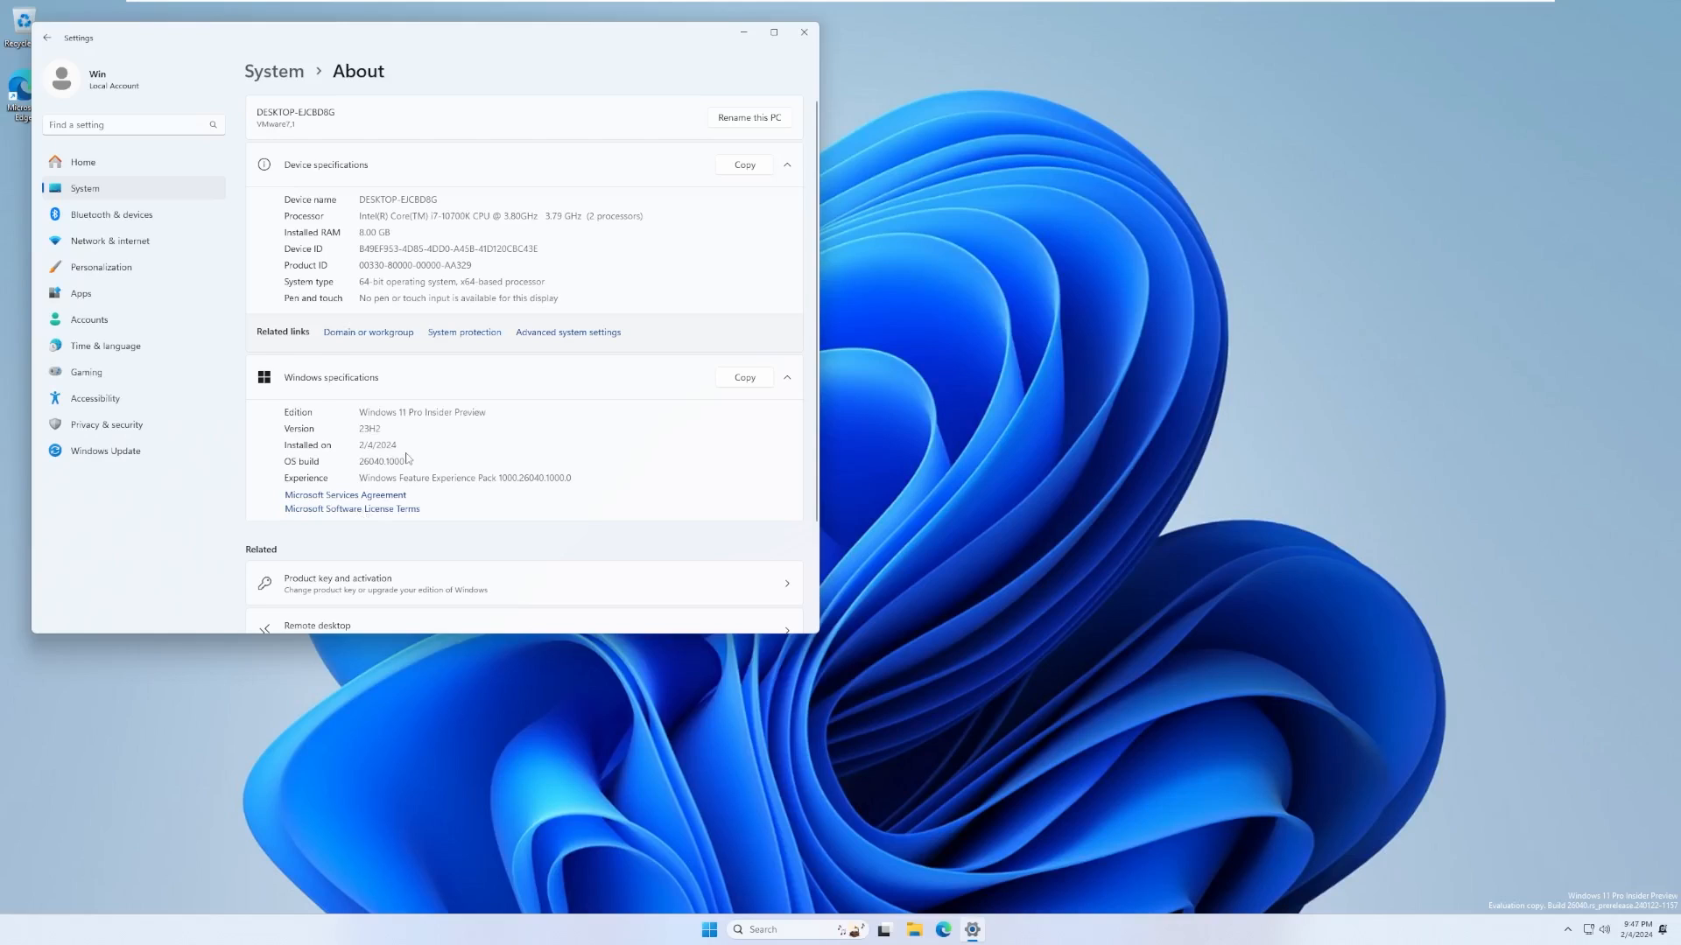
click(105, 452)
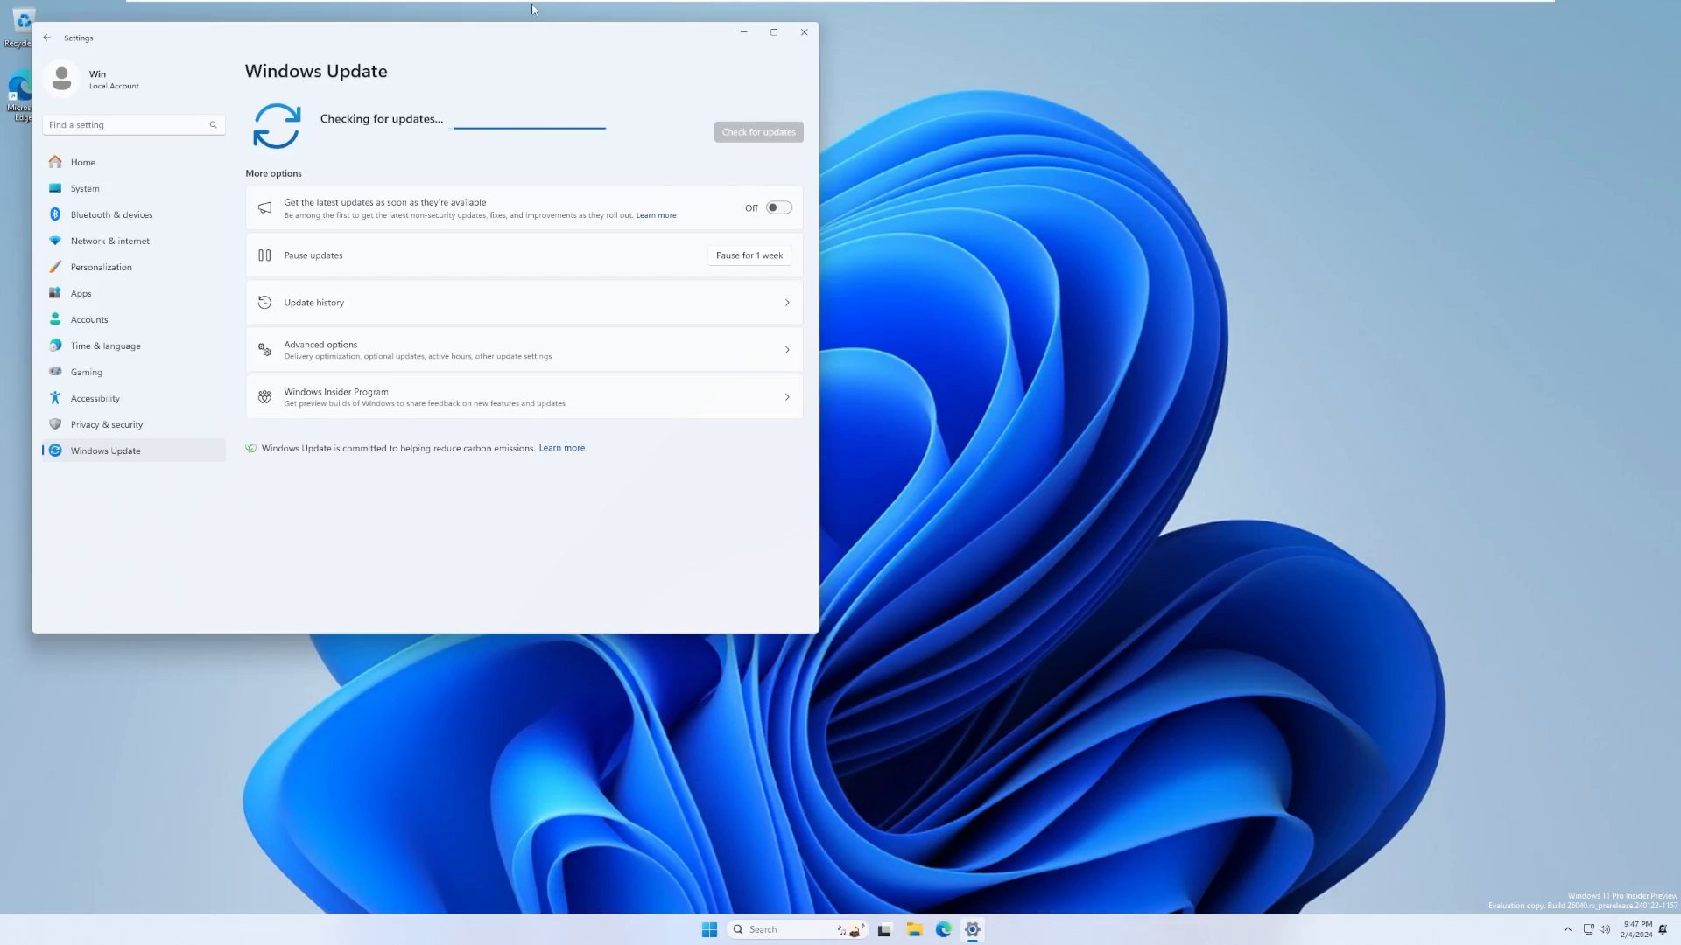
Step: Drag the Settings window toward the desktop centre while Windows Update finds three updates
drag(425, 37, 872, 138)
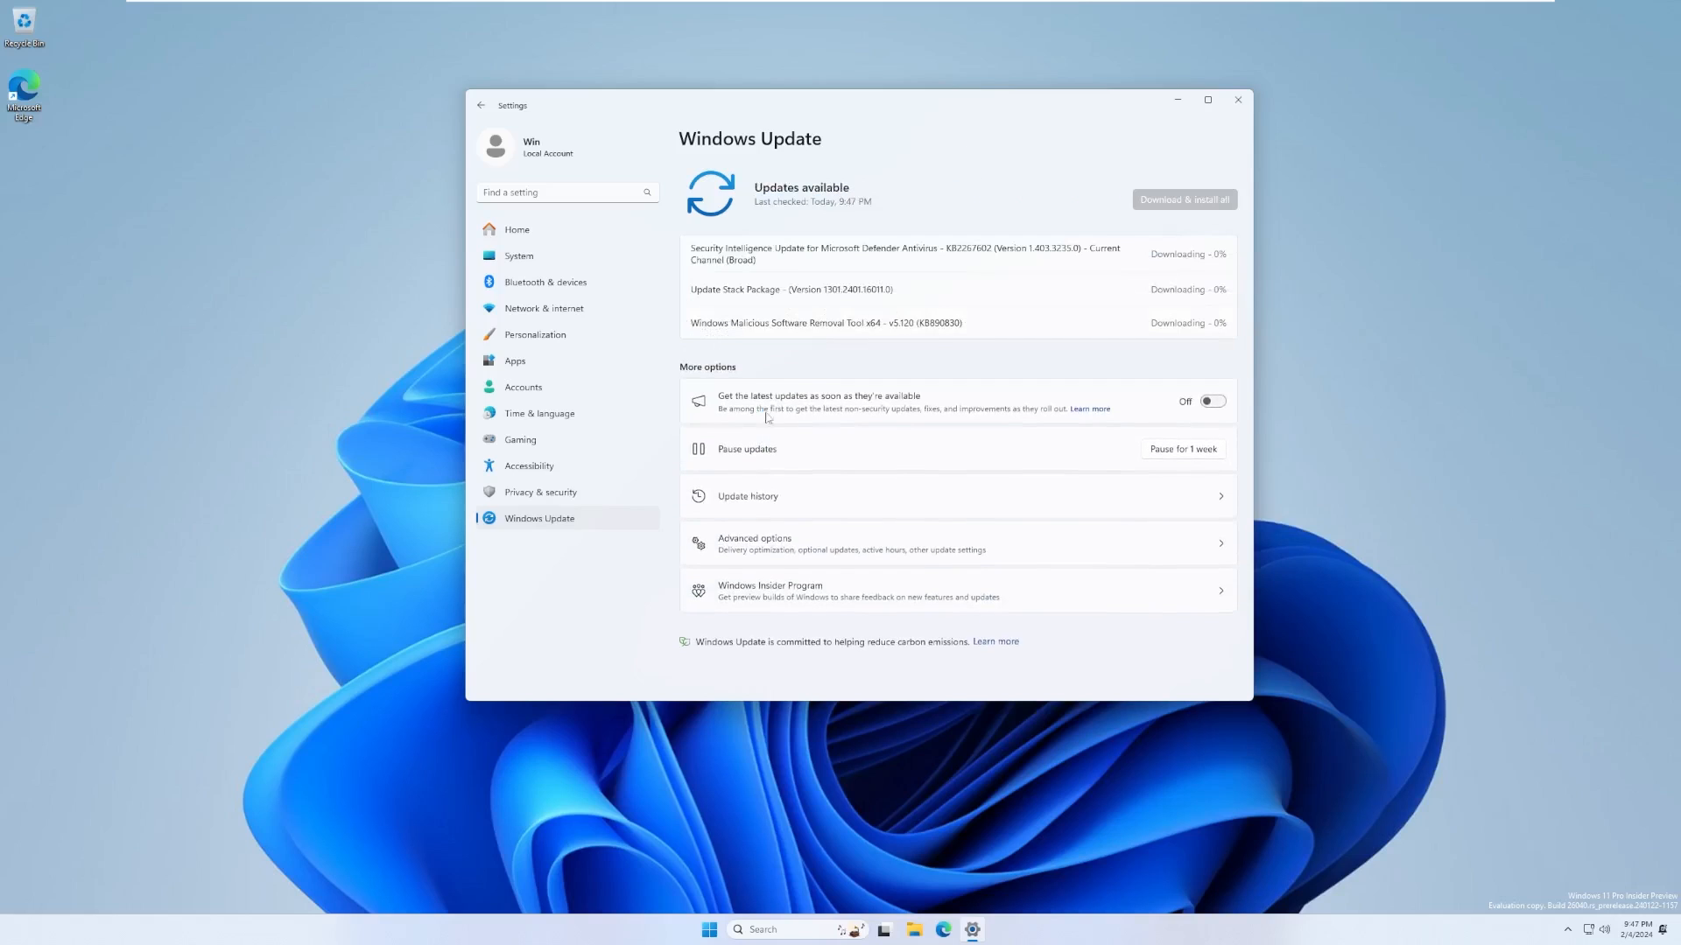
mouse_move(834, 410)
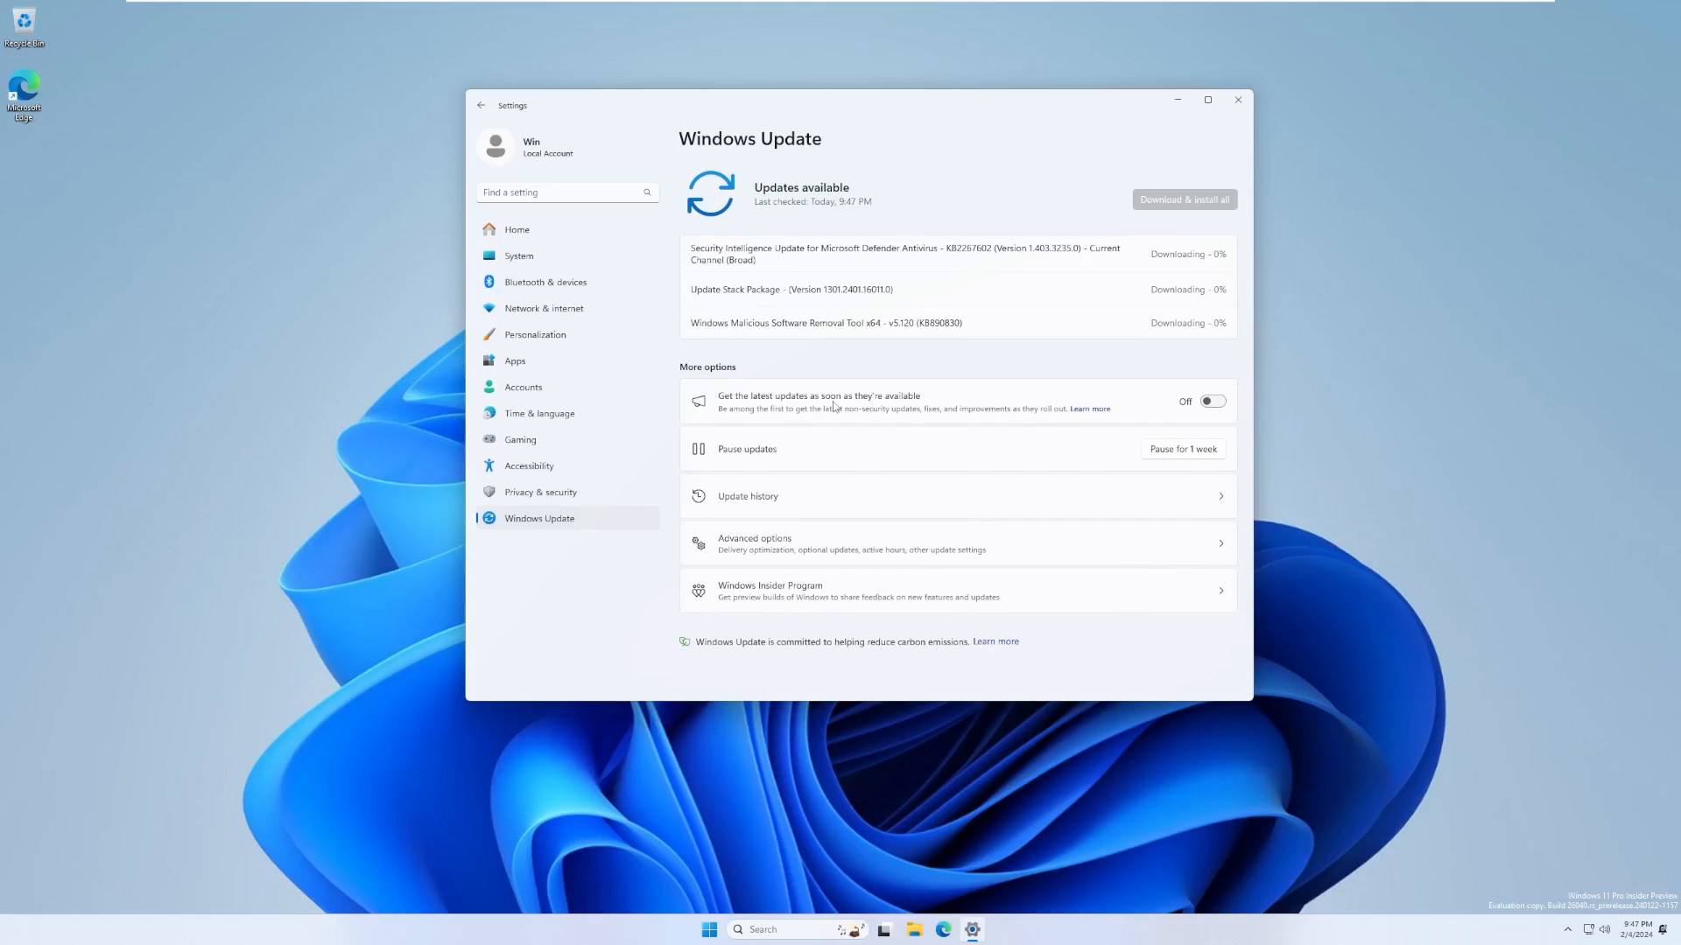